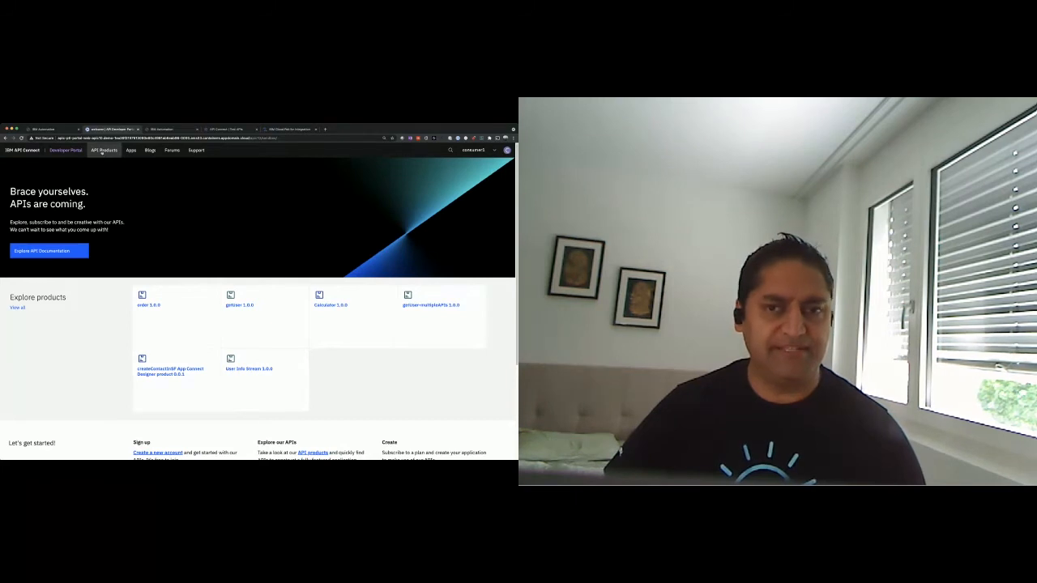
- Open the API Products catalog listing AccountsGraphQL, Calculator and Petstore
left_click(474, 149)
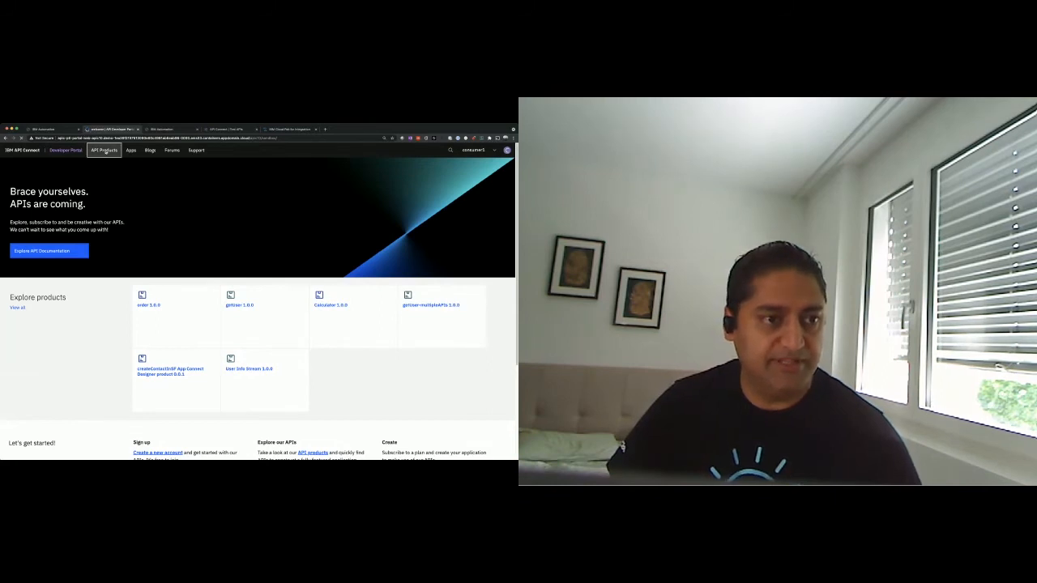
left_click(103, 150)
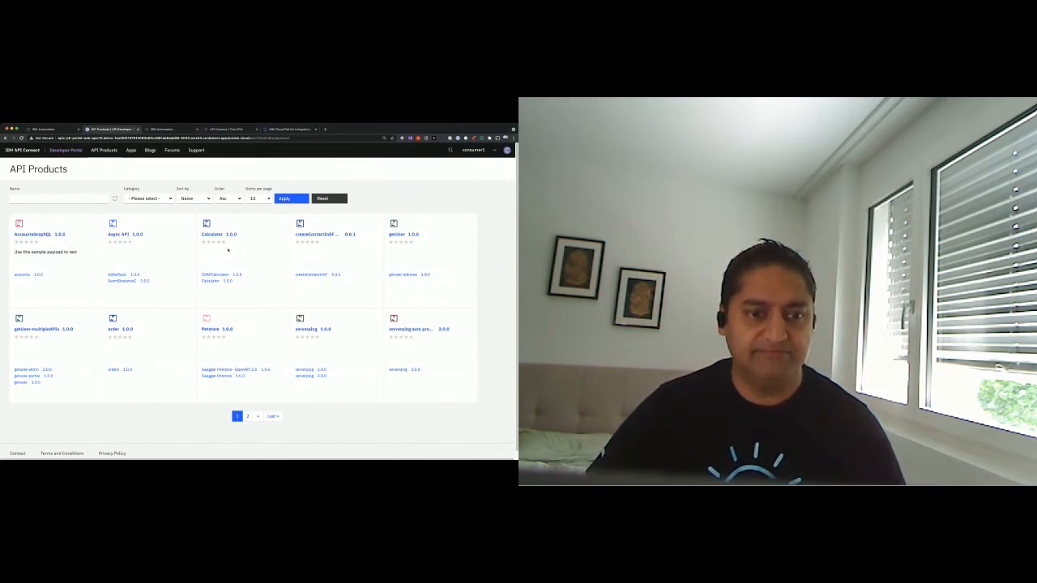
mouse_move(215, 275)
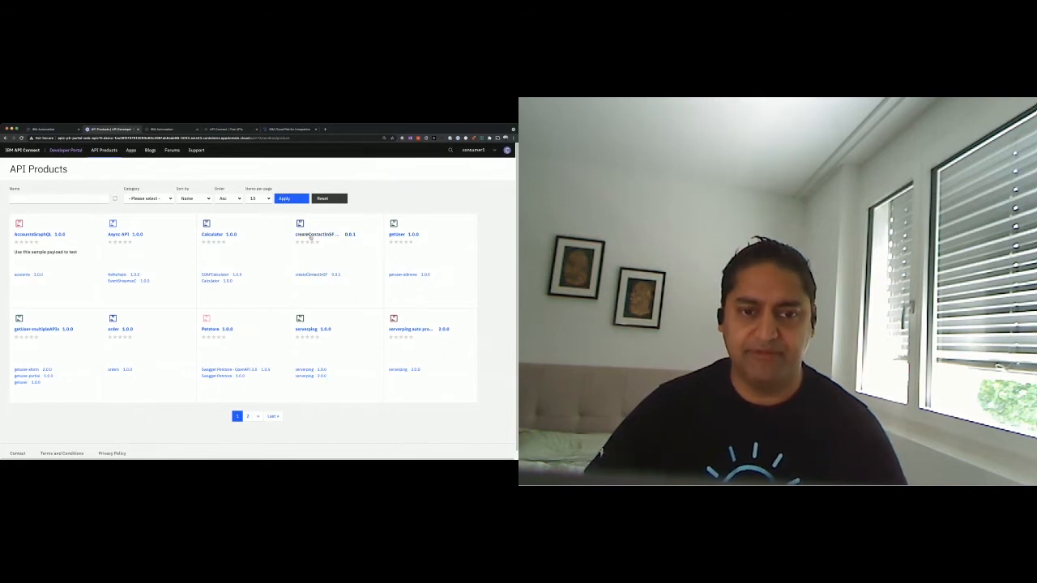
mouse_move(316, 235)
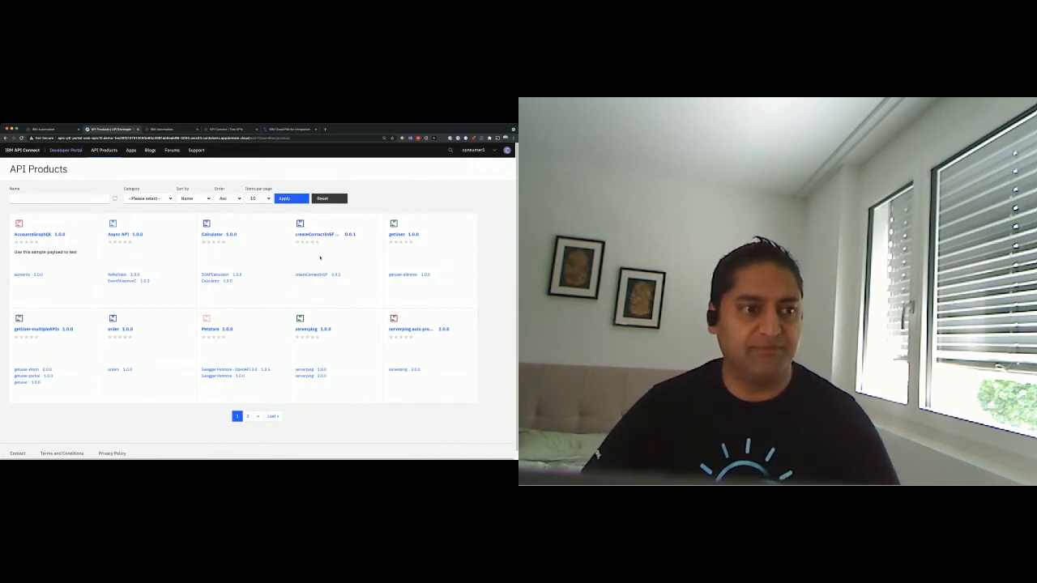
mouse_move(341, 284)
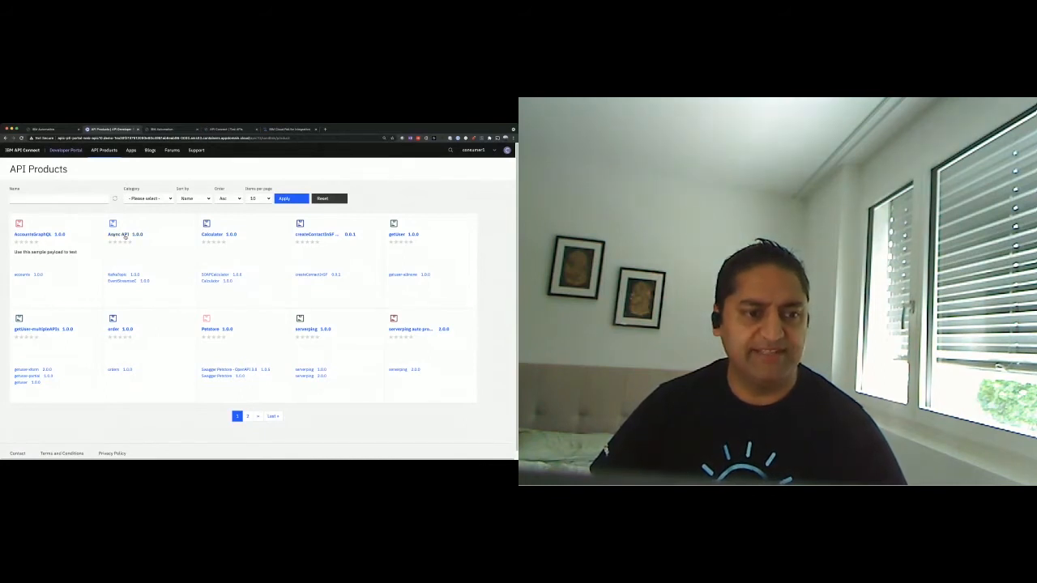
- View EventStreamsoC's cp4i kafka-console-consumer example, then return to the Async API product
left_click(117, 234)
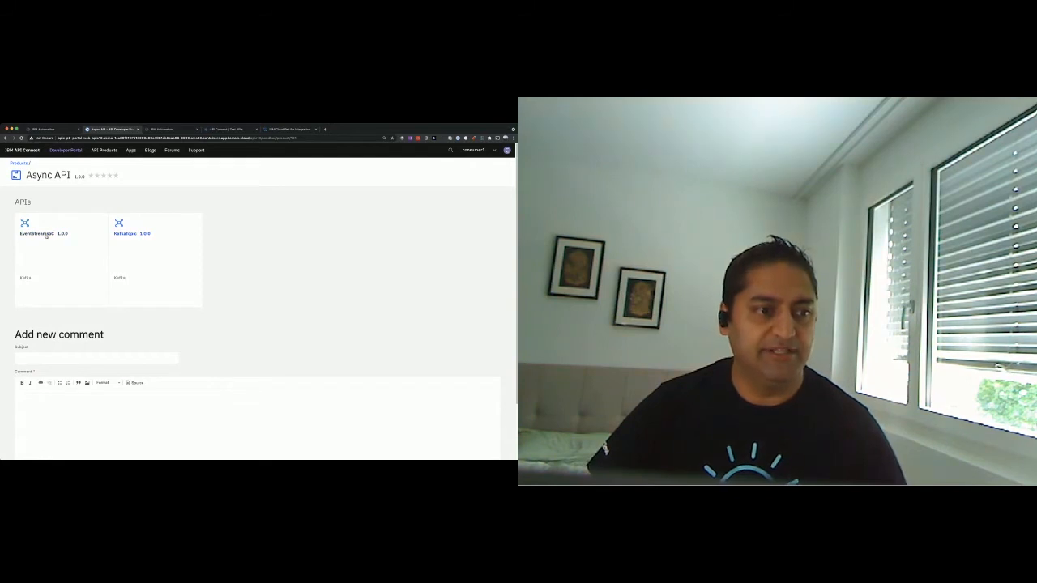
mouse_move(37, 233)
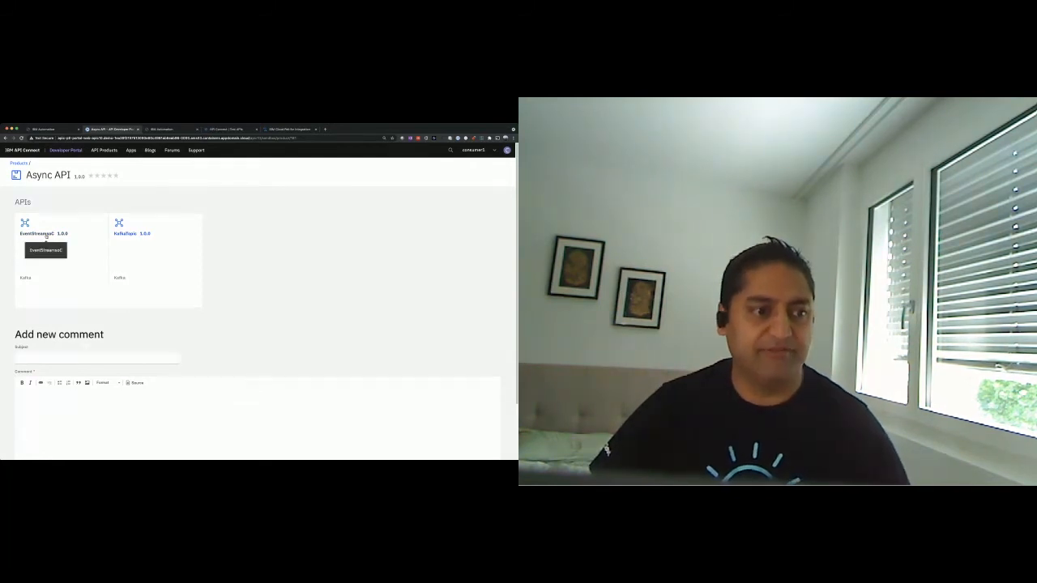
left_click(36, 234)
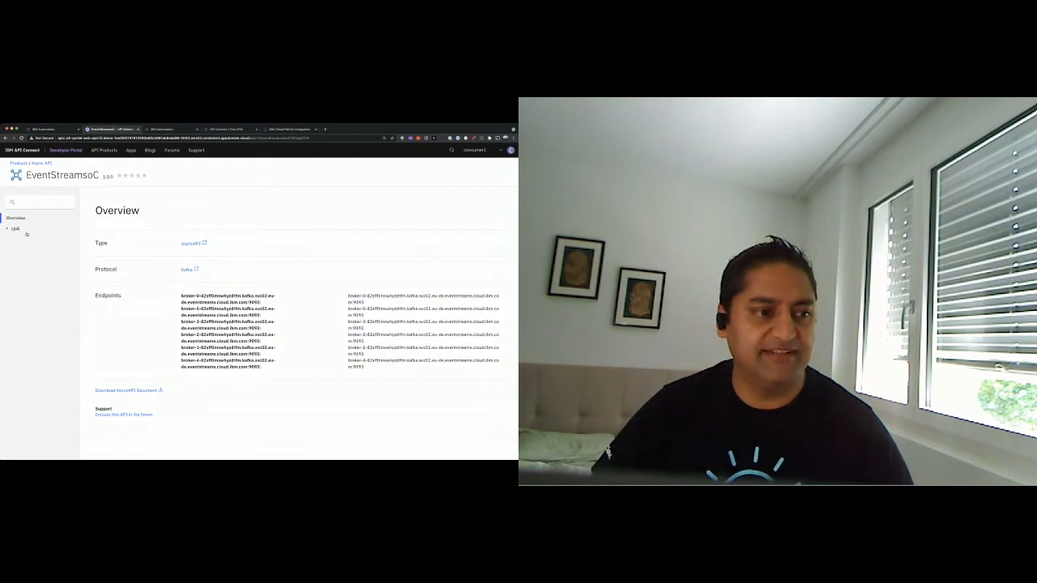
left_click(15, 229)
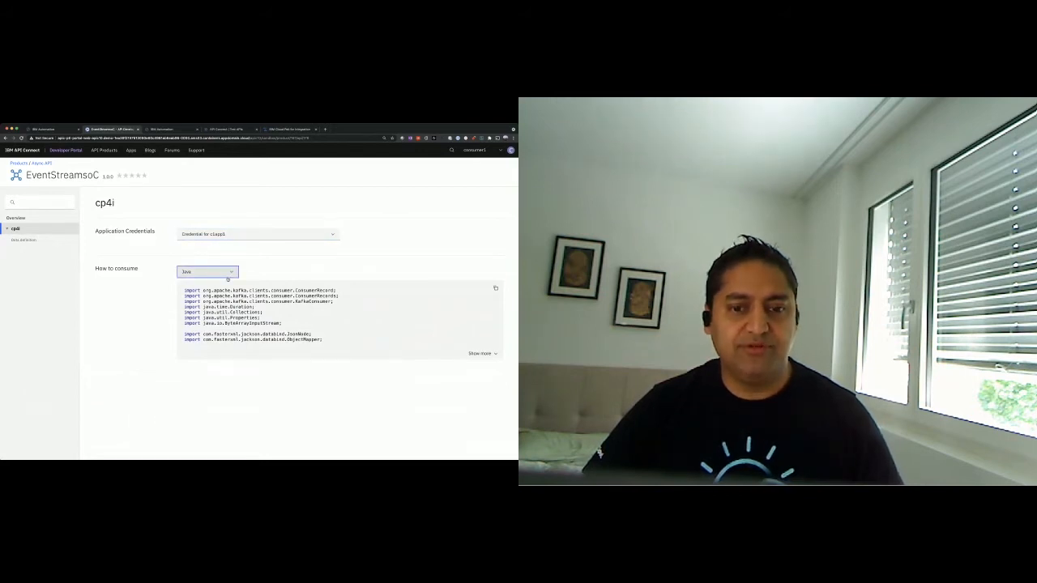
left_click(208, 272)
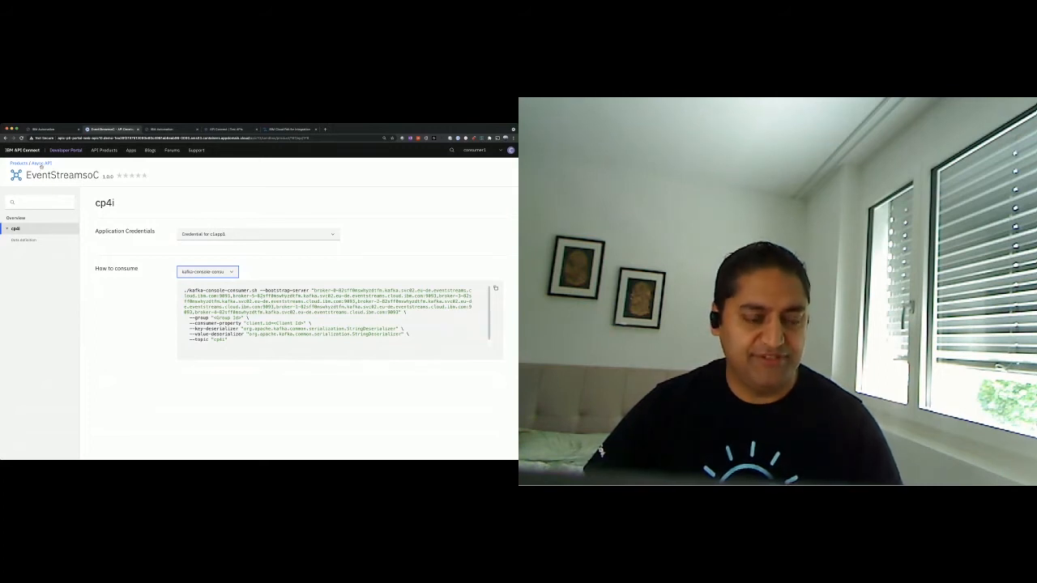
left_click(47, 163)
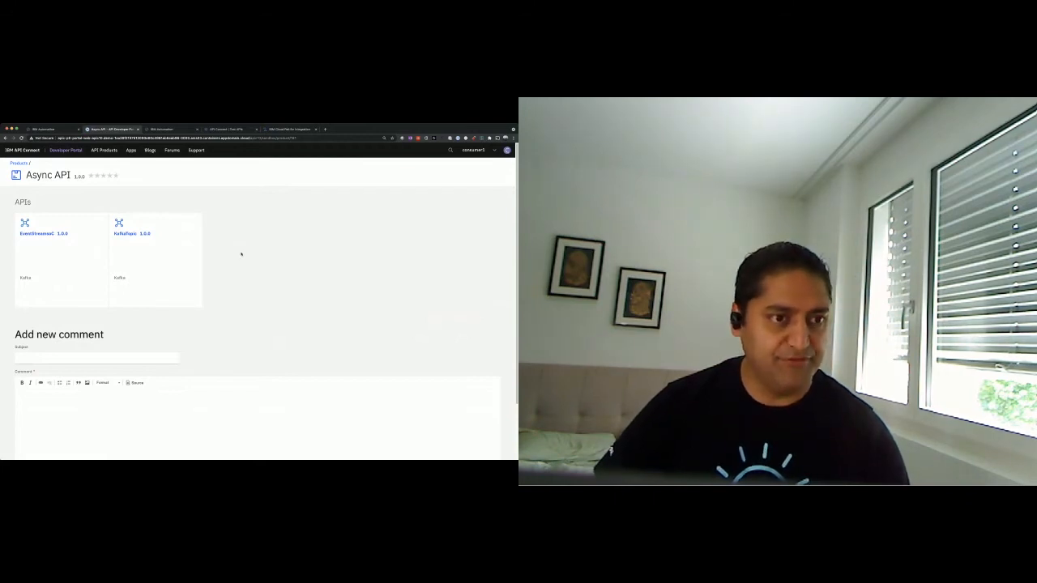
mouse_move(253, 257)
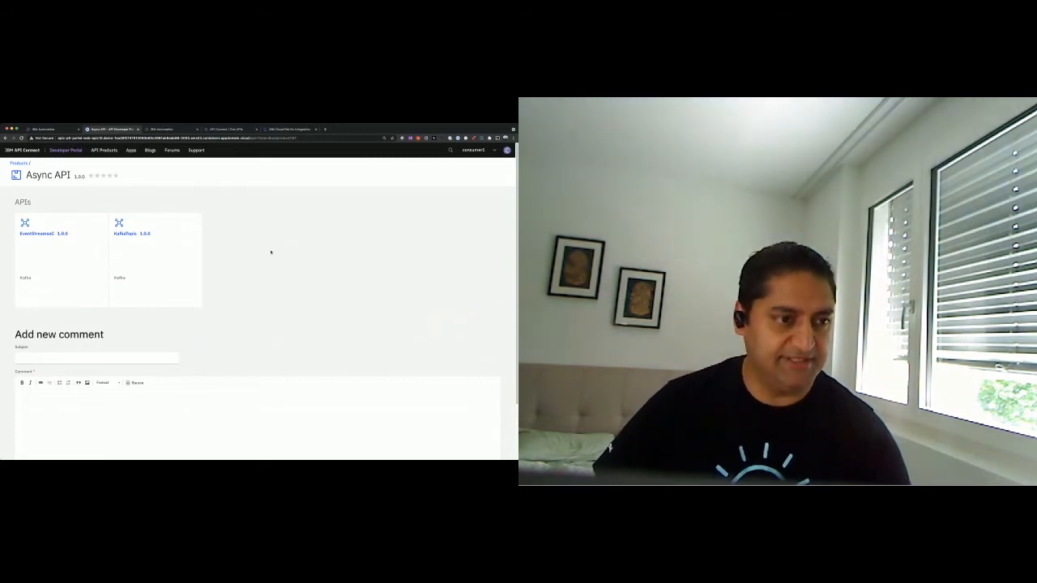
mouse_move(262, 256)
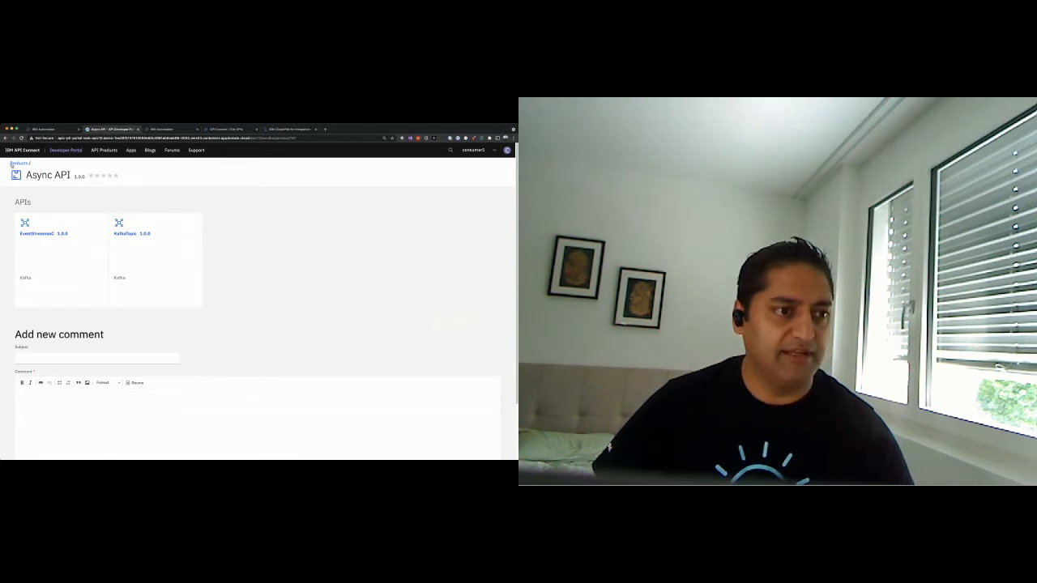
- Open the Try it console for the AccountsGraphQL product's accounts API
left_click(104, 150)
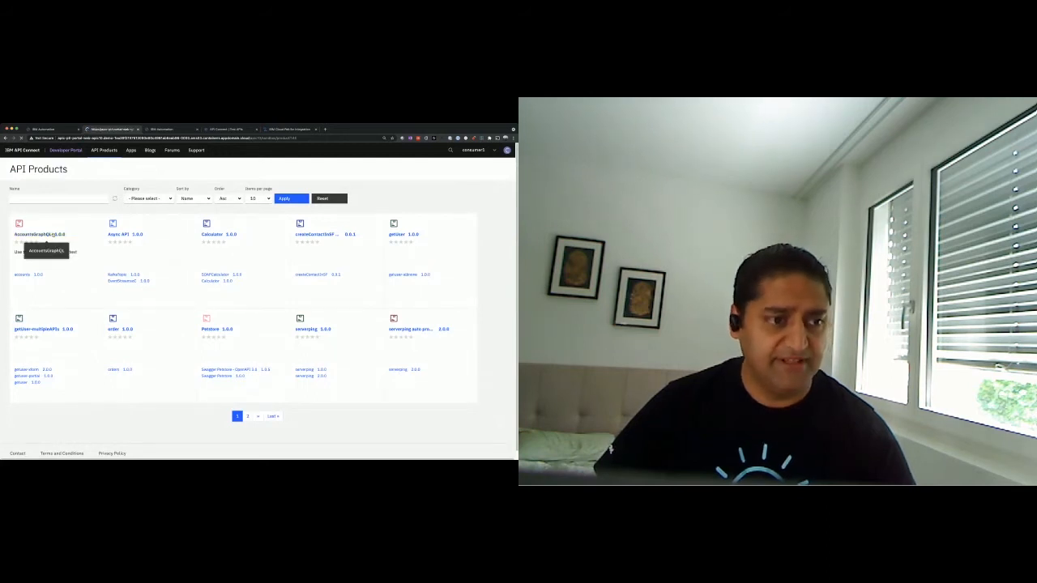
left_click(38, 234)
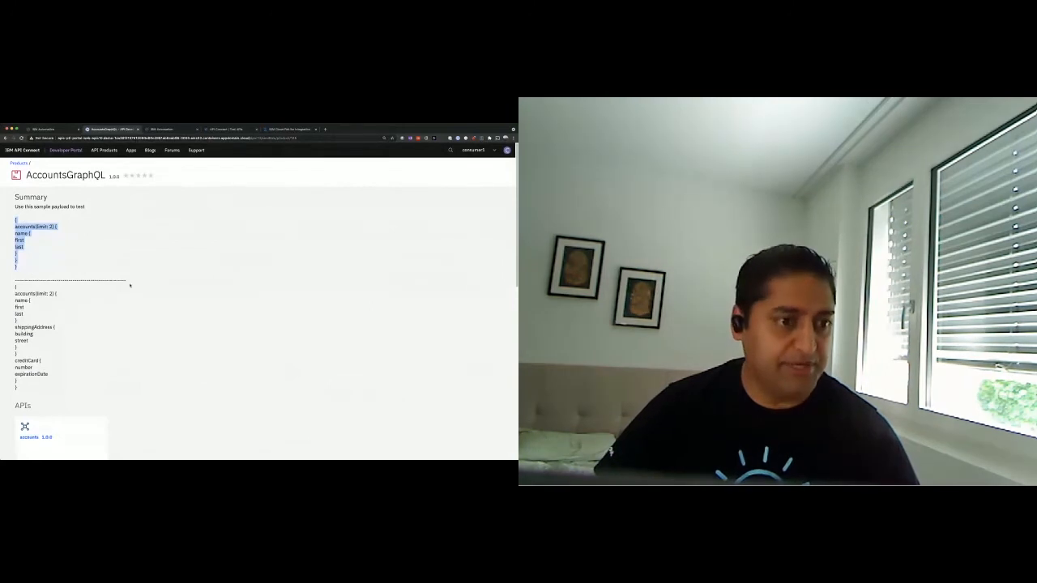
left_click(32, 437)
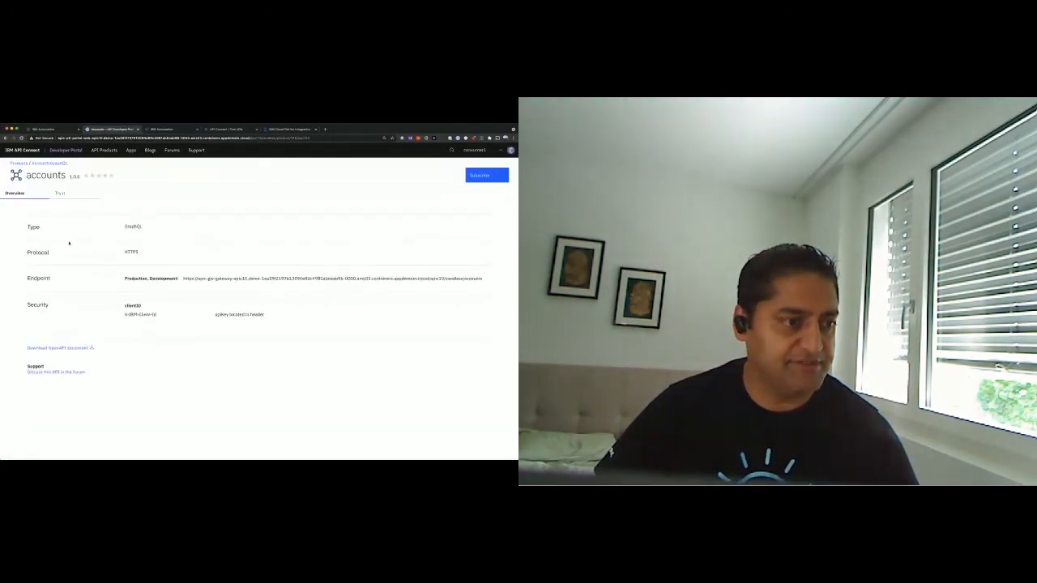
left_click(59, 193)
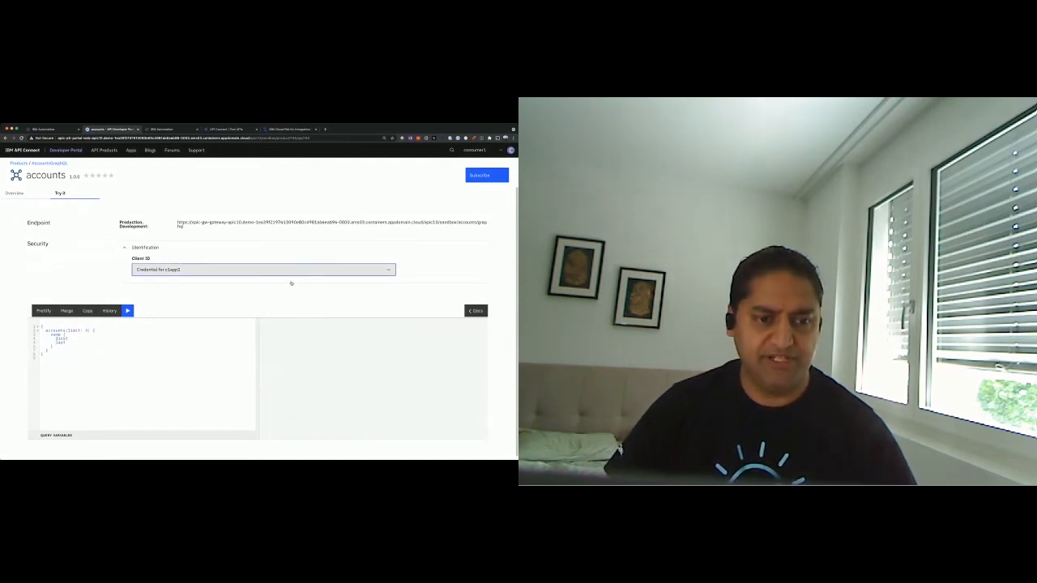
- Run the accounts query under different Client ID credentials, then with shipping address and creditCard fields
left_click(127, 311)
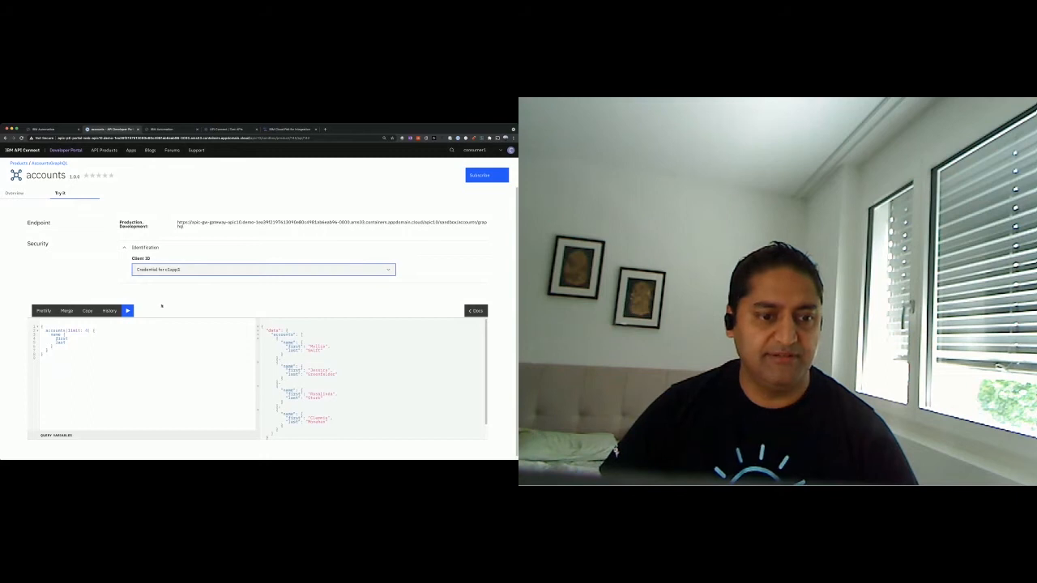
left_click(127, 310)
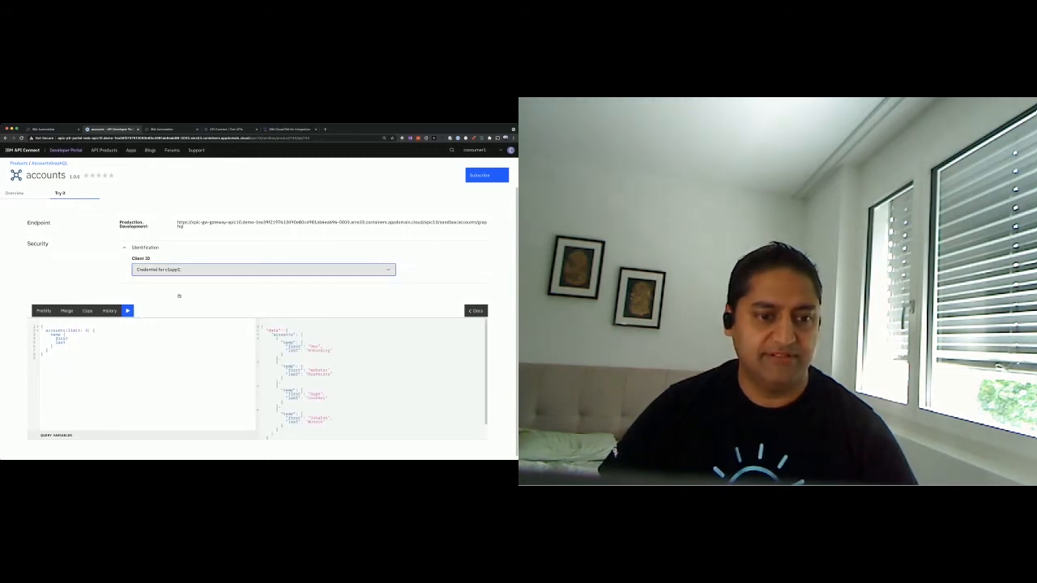
left_click(127, 310)
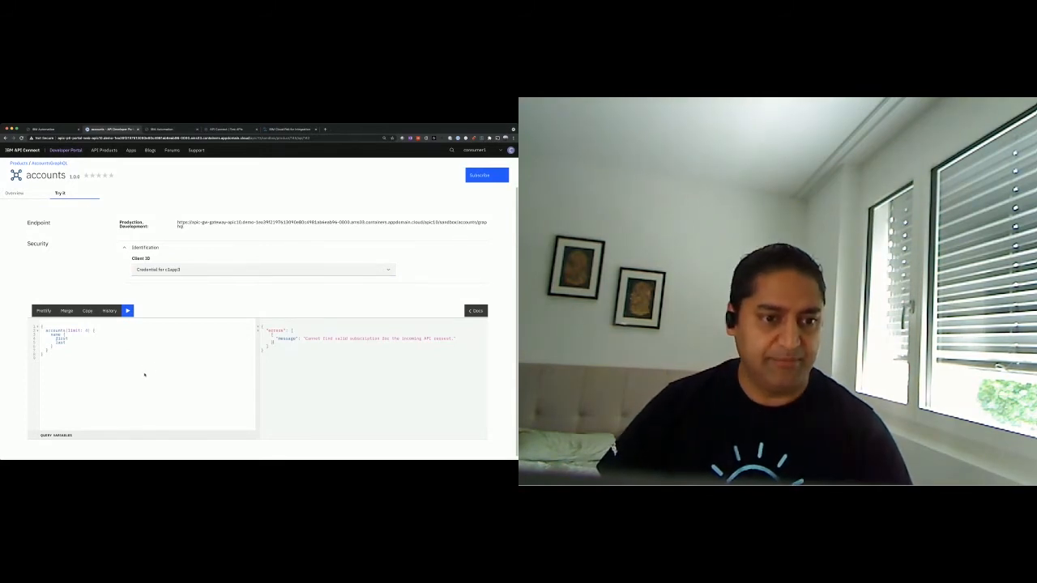
left_click(263, 268)
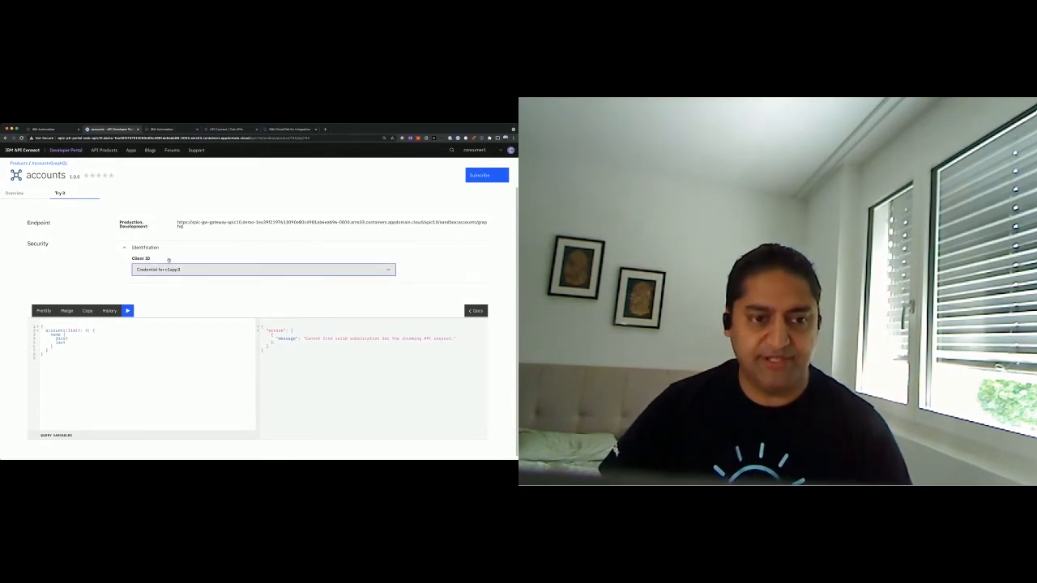
left_click(127, 310)
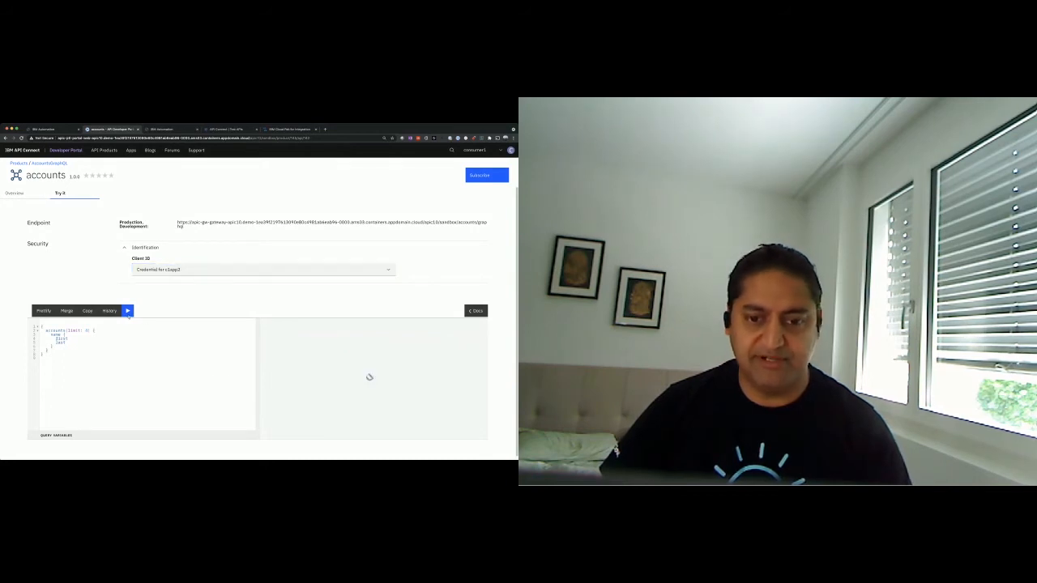
left_click(127, 311)
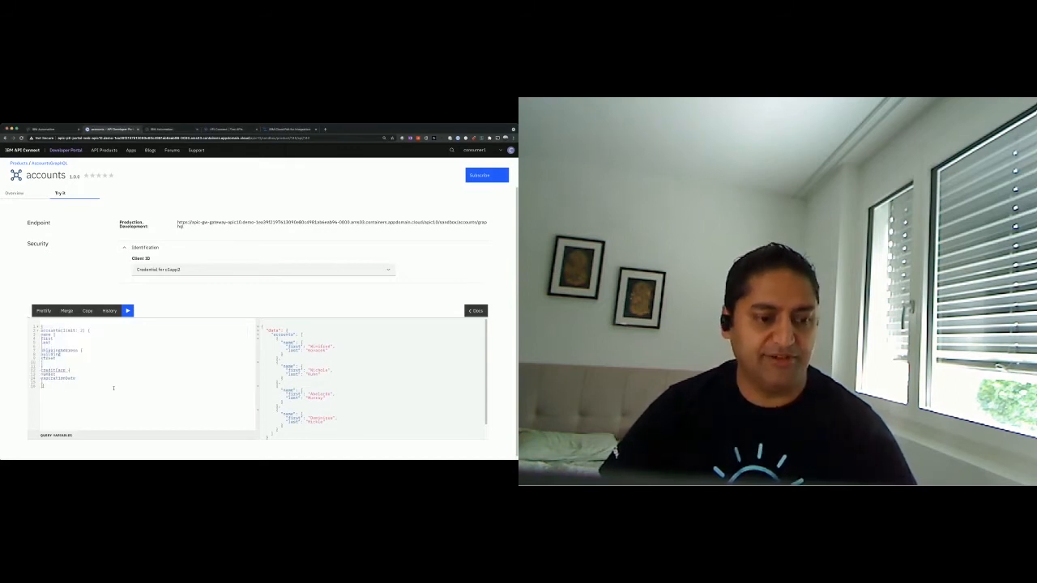
left_click(127, 311)
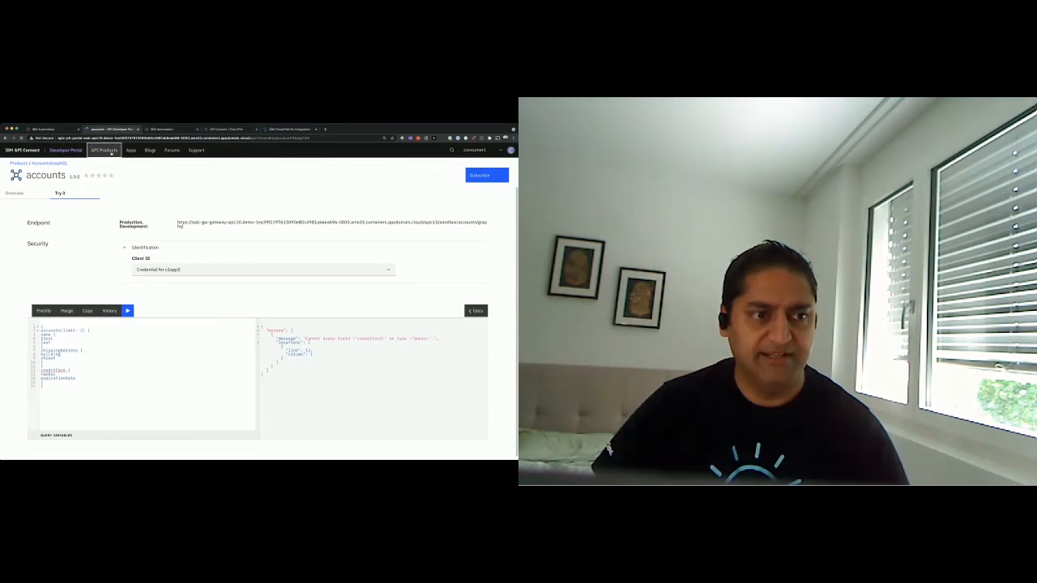
- Look over the Calculator product's APIs and plan, then move to API Manager
left_click(104, 150)
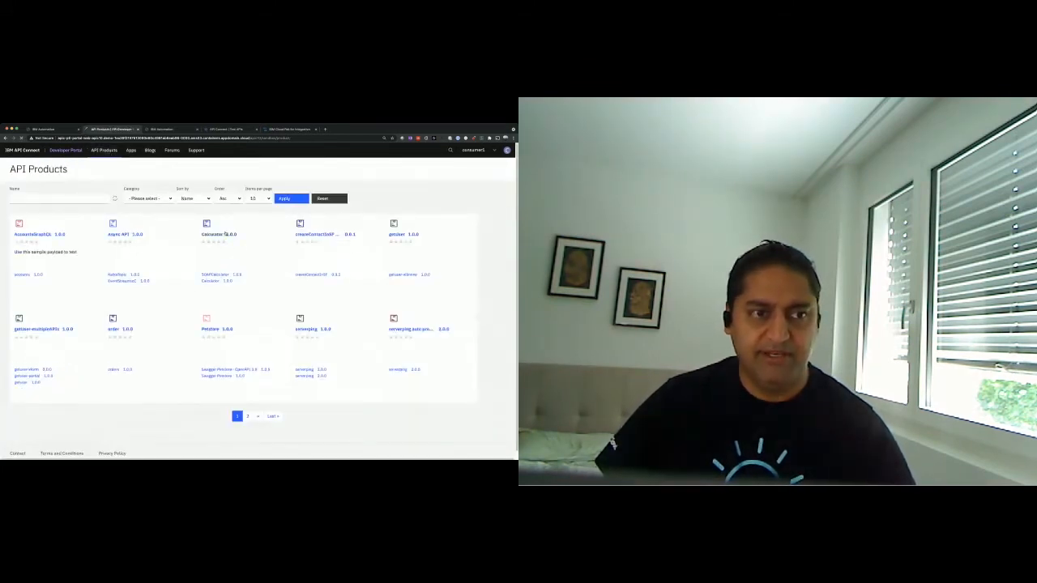
left_click(212, 234)
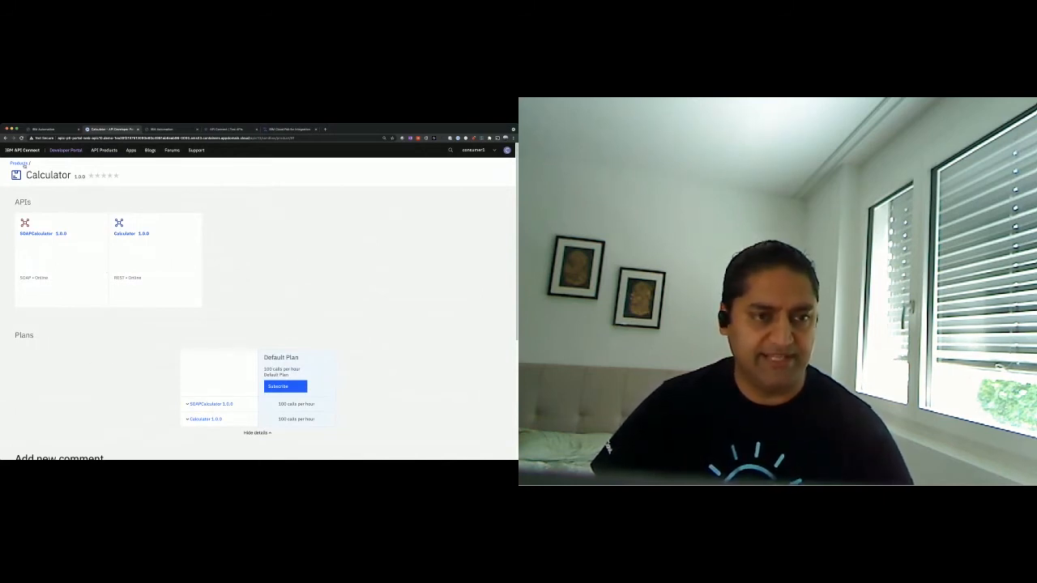
left_click(103, 150)
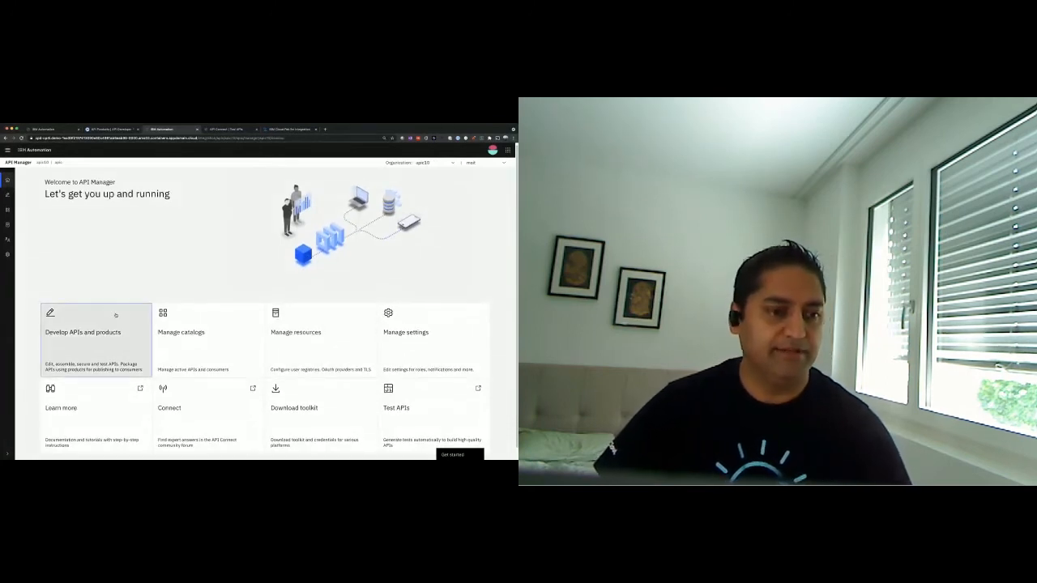
- Copy the EventStreamsoC broker-0 server address, then return to the Develop API list
left_click(82, 332)
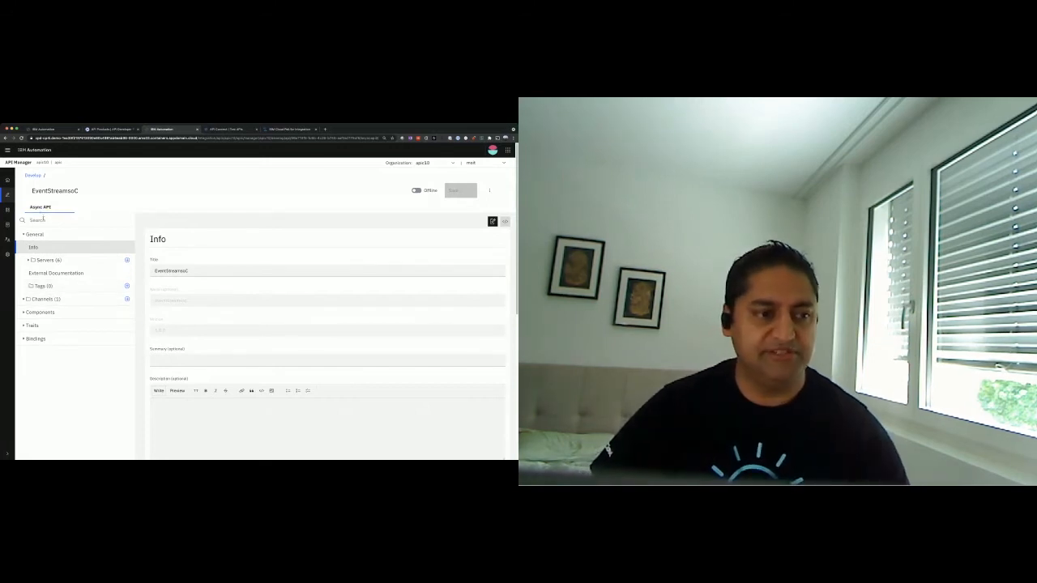
left_click(29, 260)
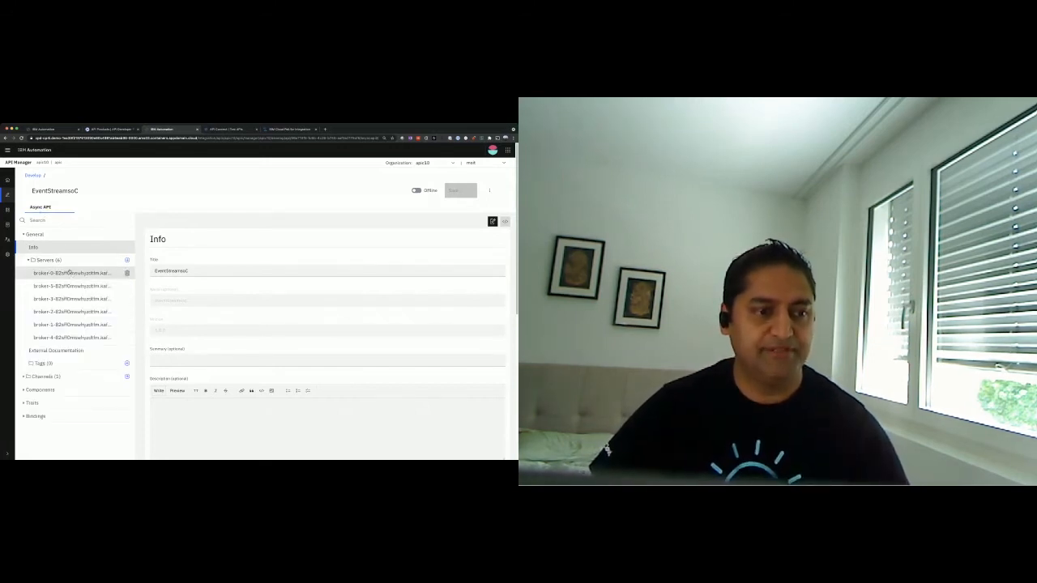
left_click(46, 260)
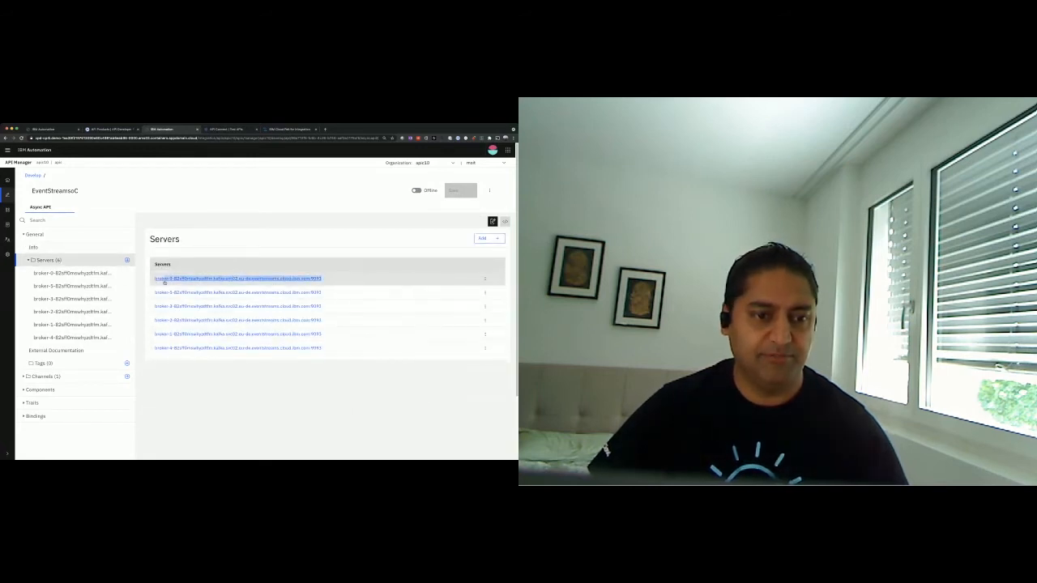
left_click(238, 278)
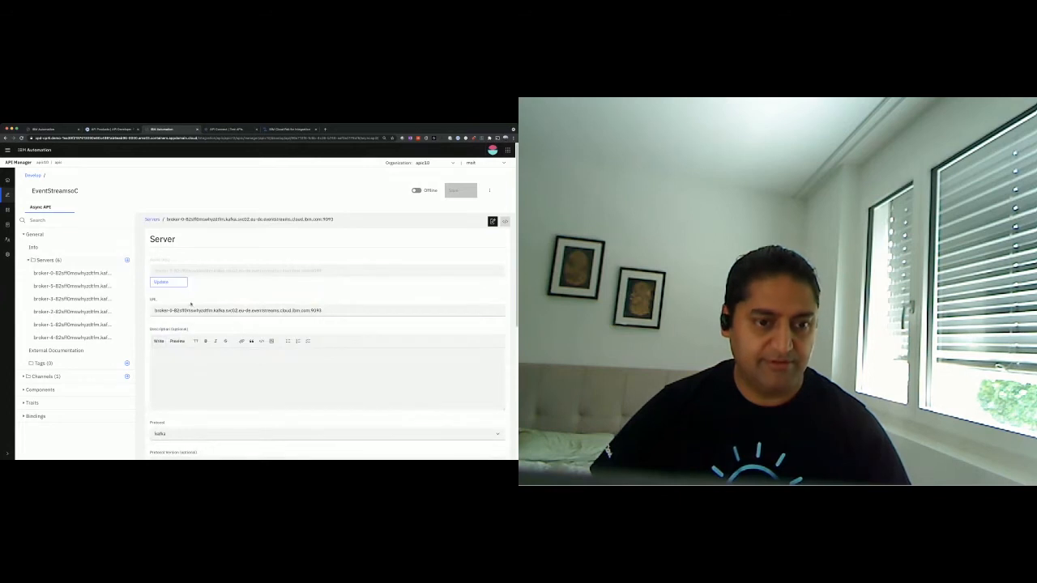
triple_click(327, 310)
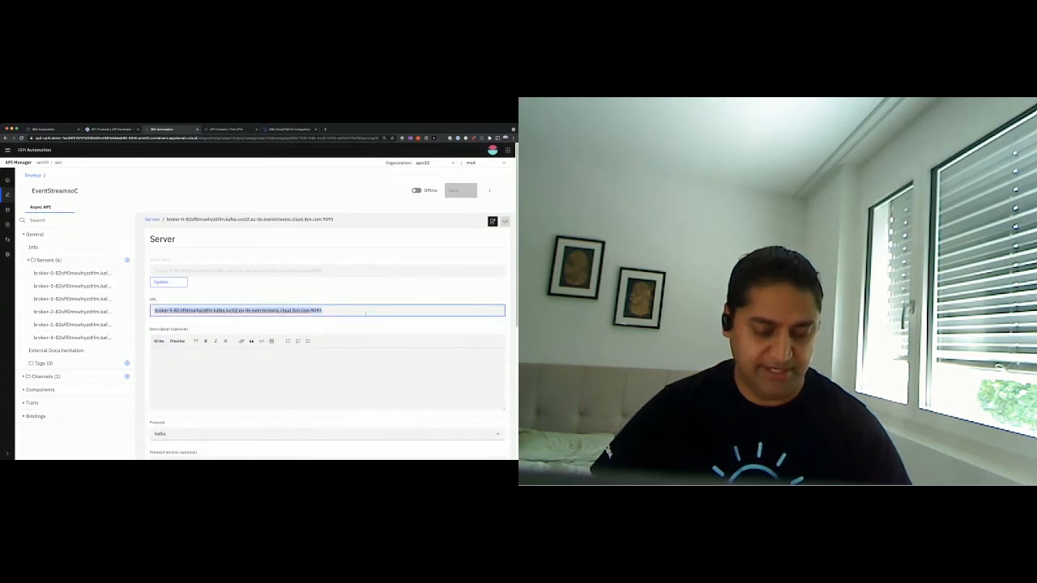
left_click(474, 185)
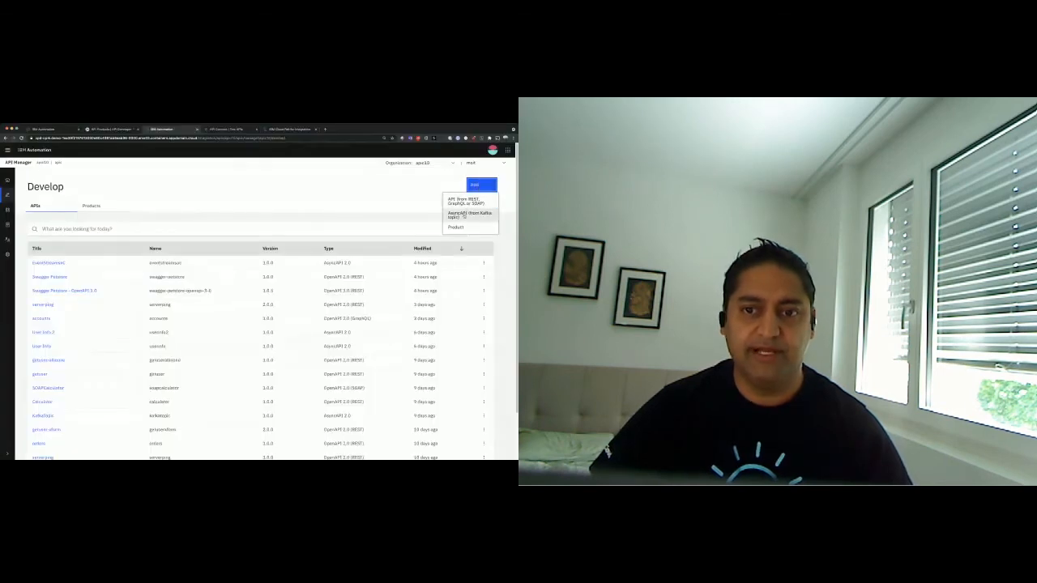
- Create the myKafka Topic AsyncAPI using the copied bootstrap server, no authentication and a topic name
left_click(468, 214)
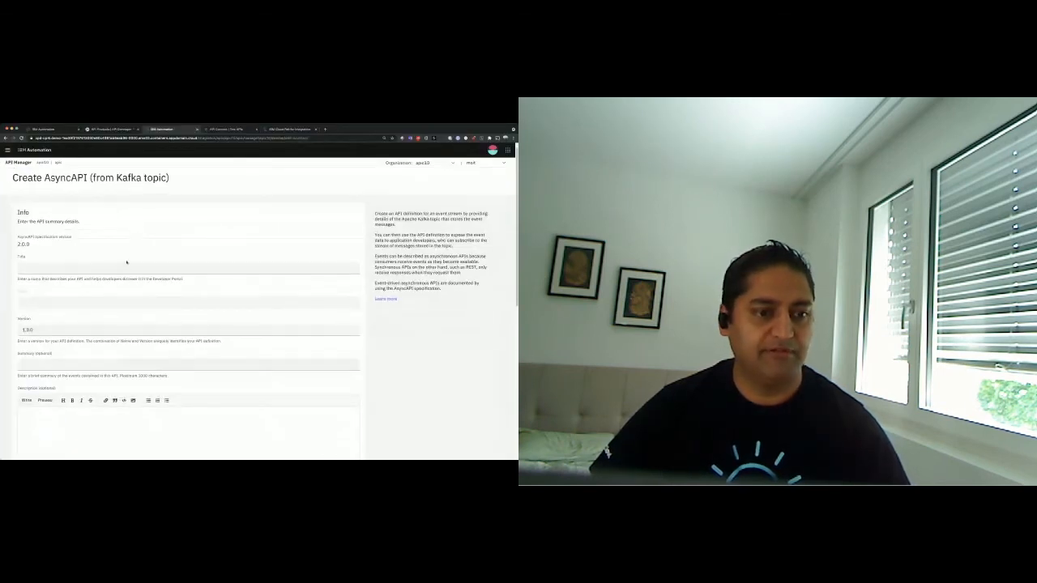
type("myKafka Topic")
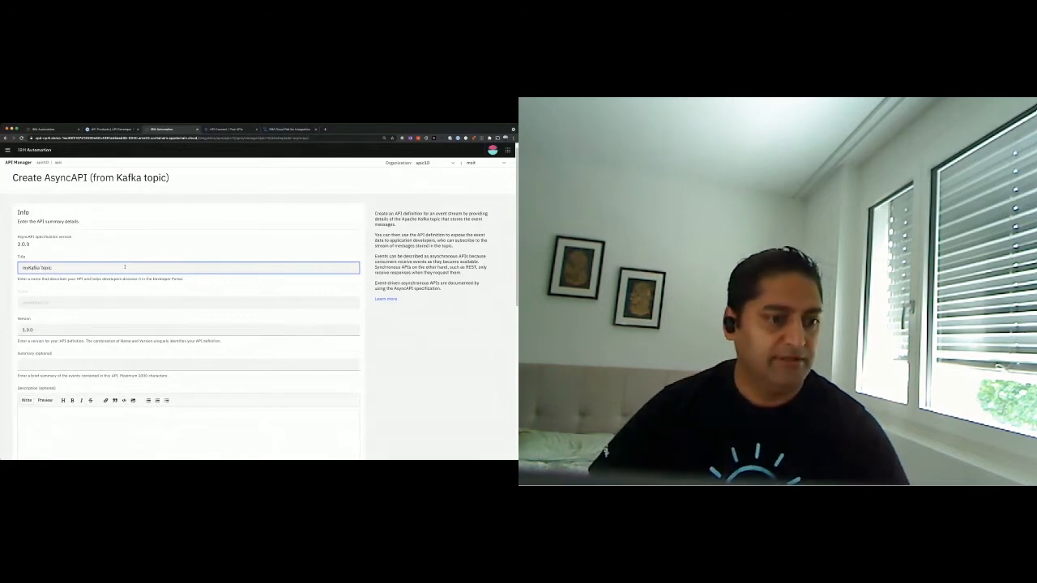
scroll("down", 3)
type("this is how to access the topic")
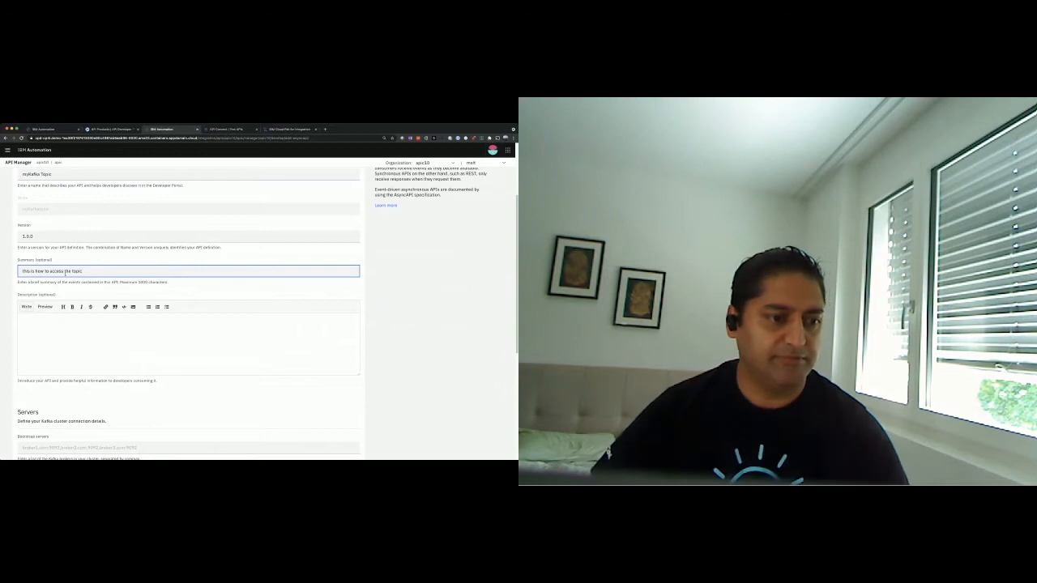
left_click(186, 340)
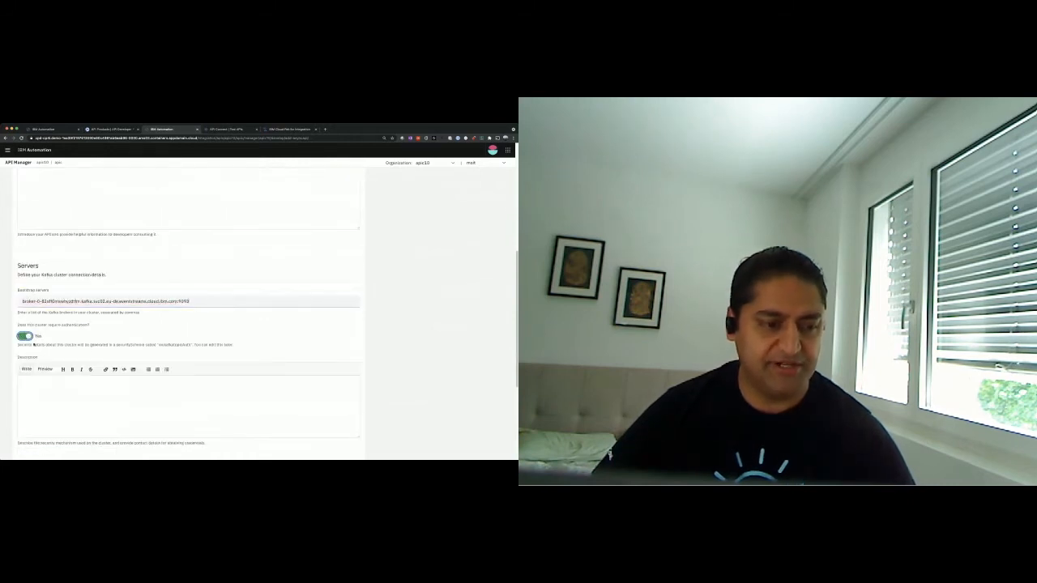
scroll("down", 3)
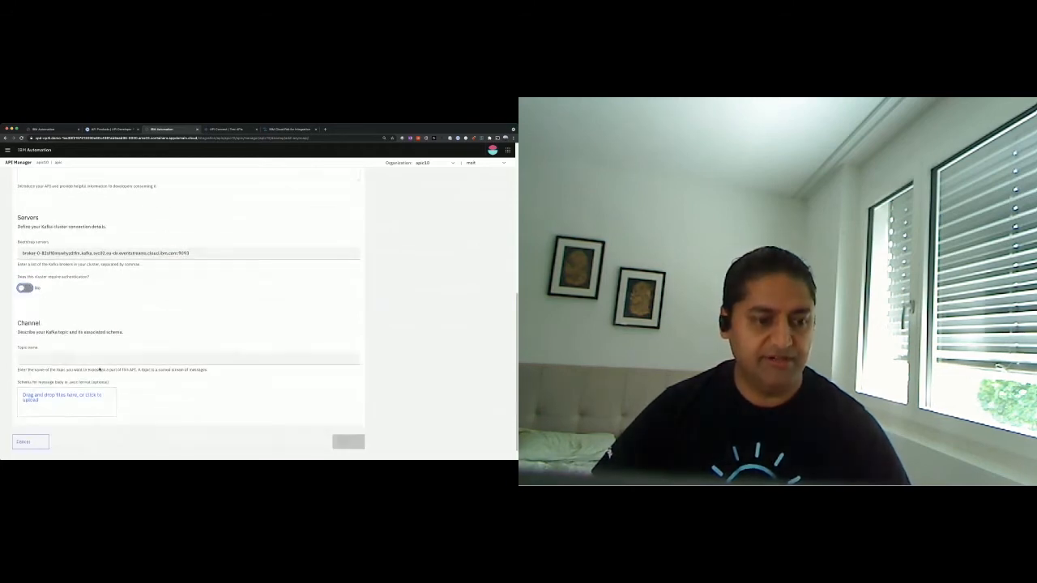
left_click(186, 358)
type("toAPIConnect")
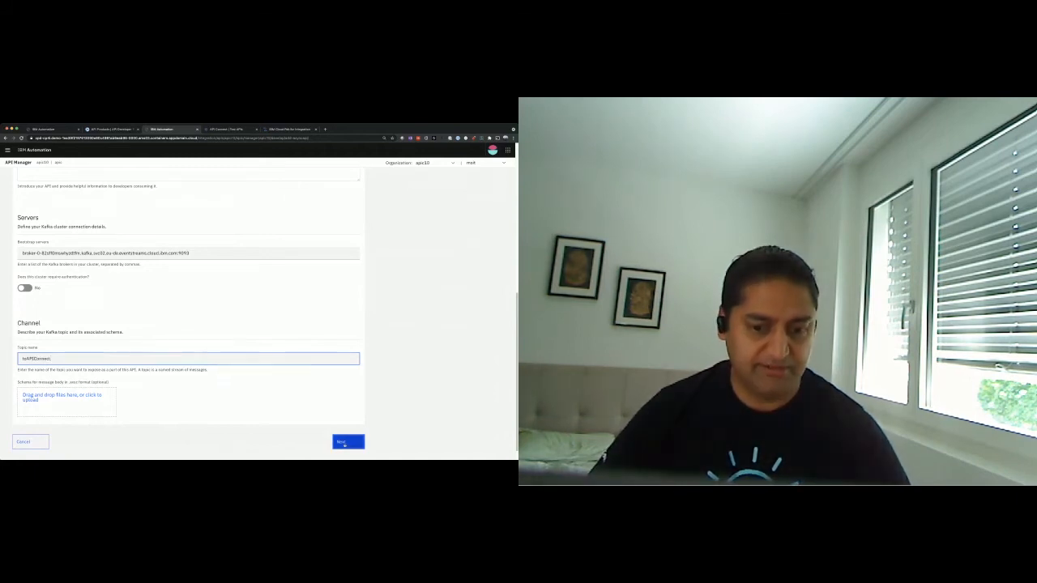
left_click(348, 441)
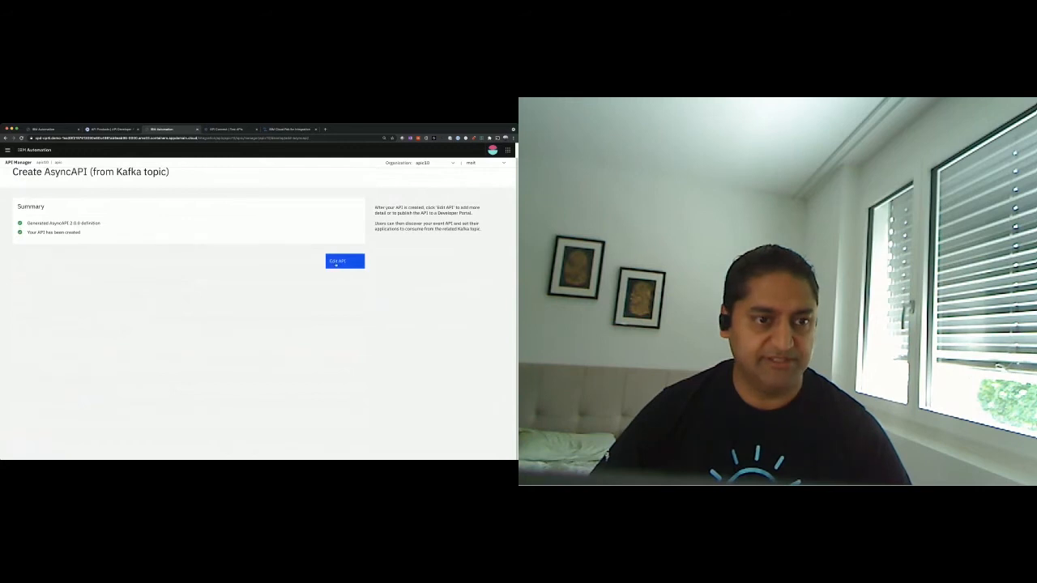
- Leave the creation summary and open the async-api 1.0.0 product from Products
left_click(345, 261)
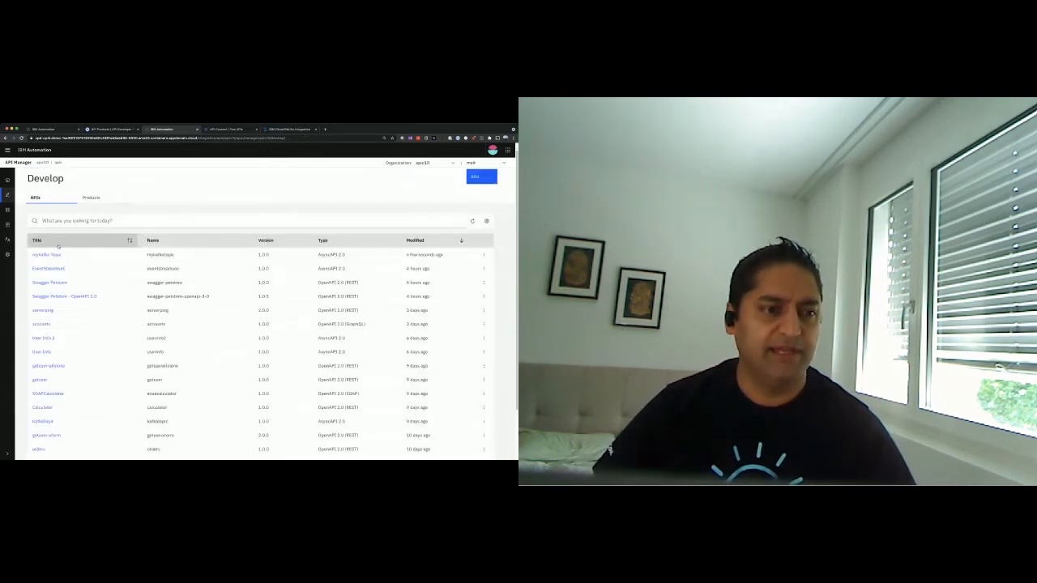
left_click(91, 198)
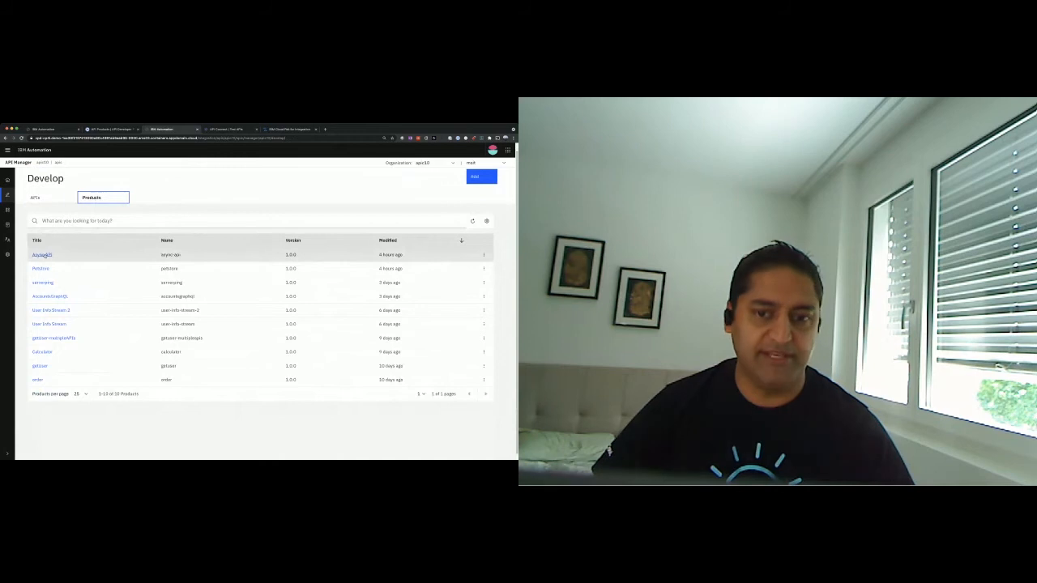
left_click(41, 255)
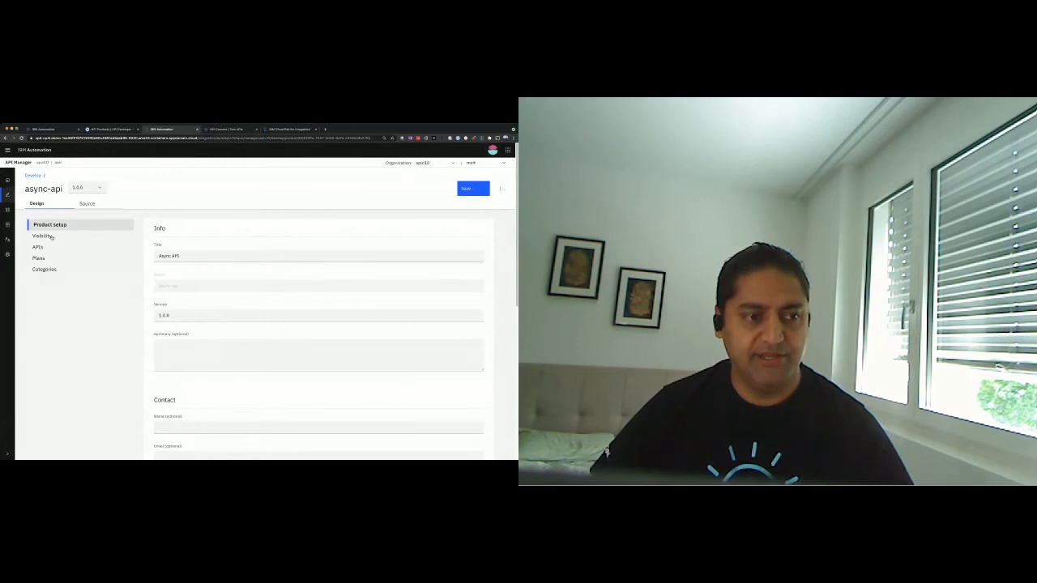
- Try Authenticated and Custom visibility with consumer2 and custom subscribability, then remove consumer2
left_click(43, 235)
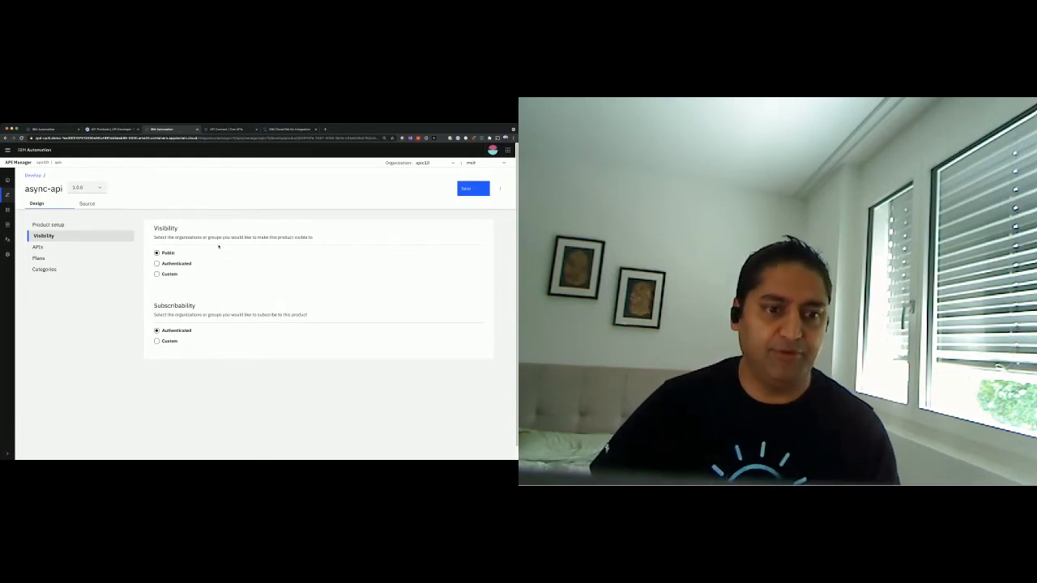
left_click(157, 263)
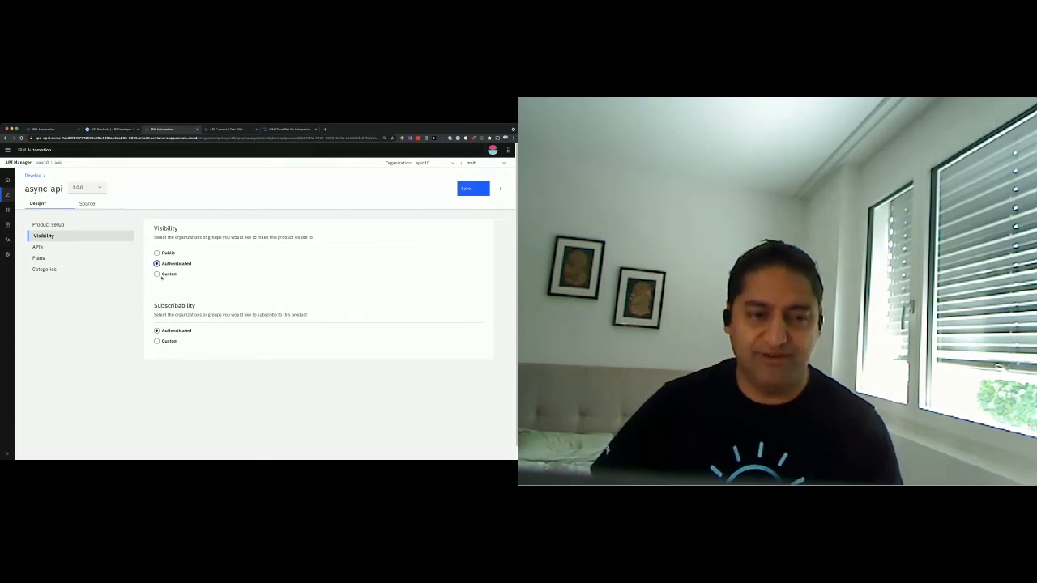
left_click(156, 273)
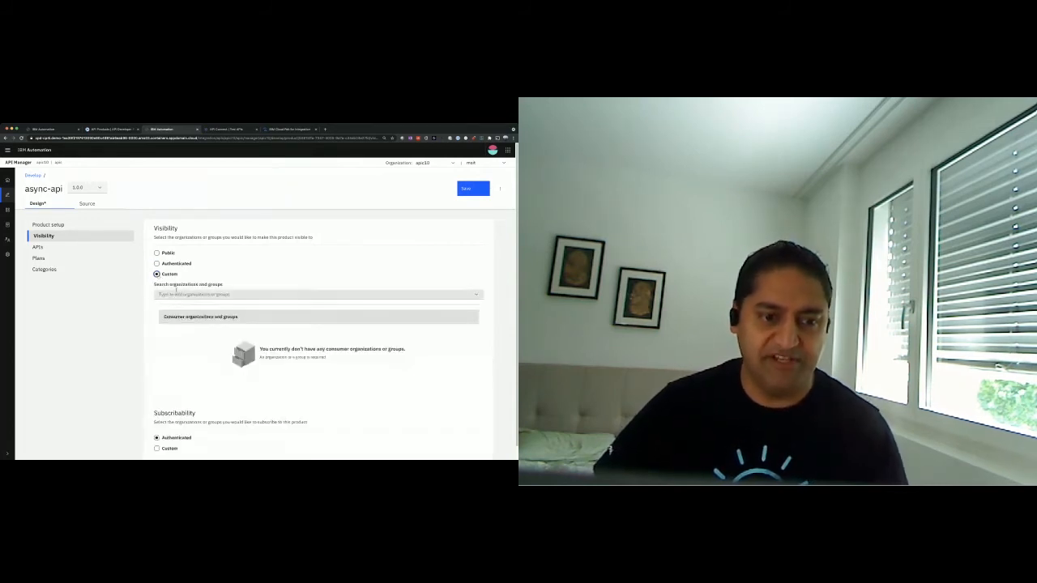
type("custom")
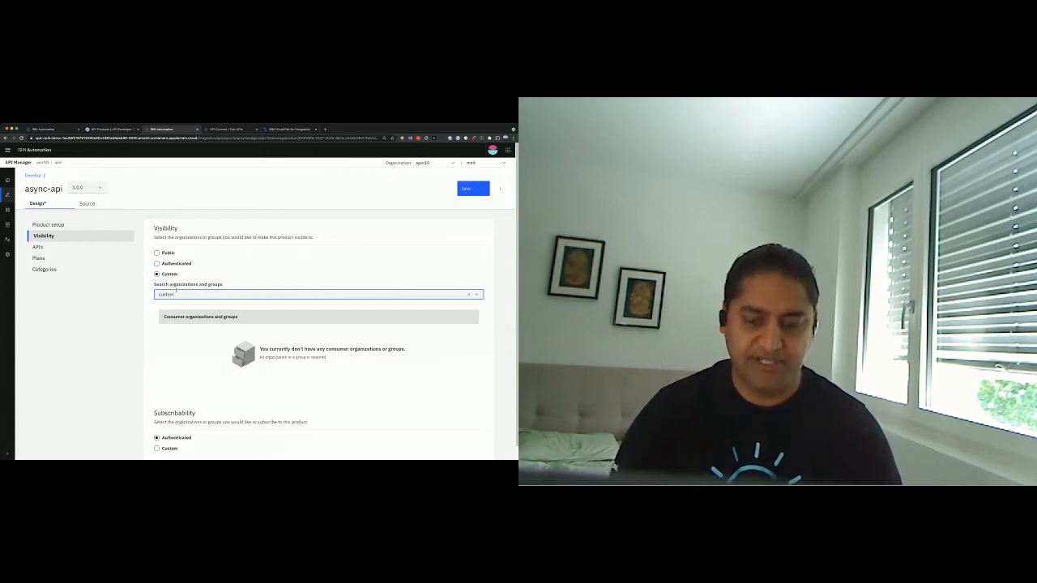
type("con")
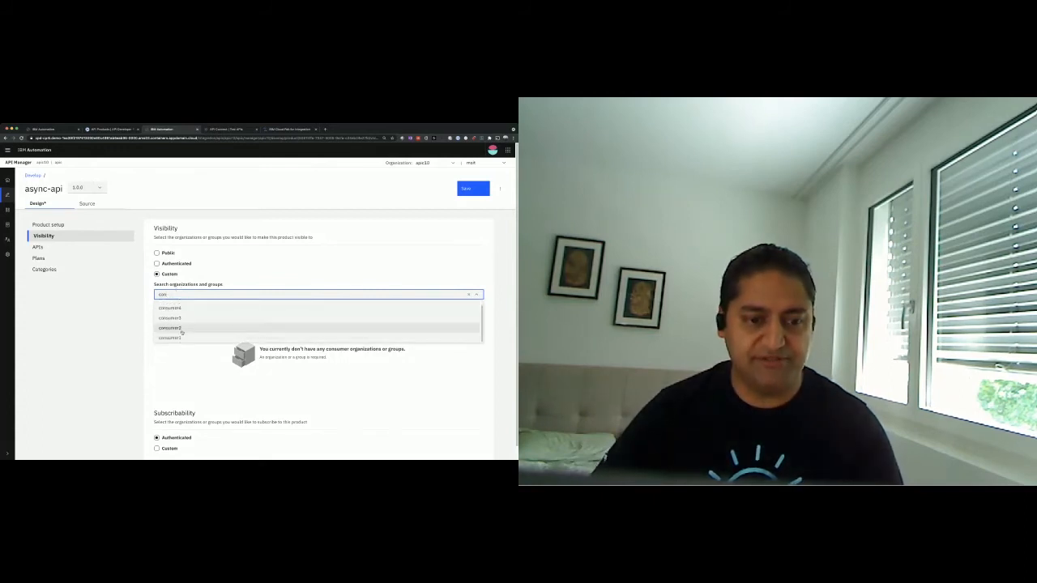
left_click(169, 318)
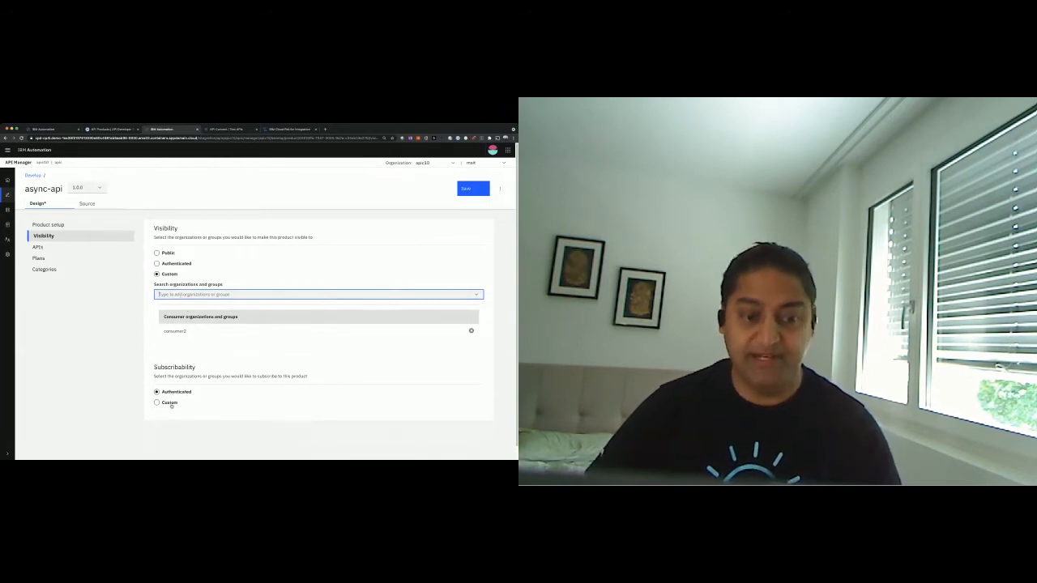
left_click(156, 403)
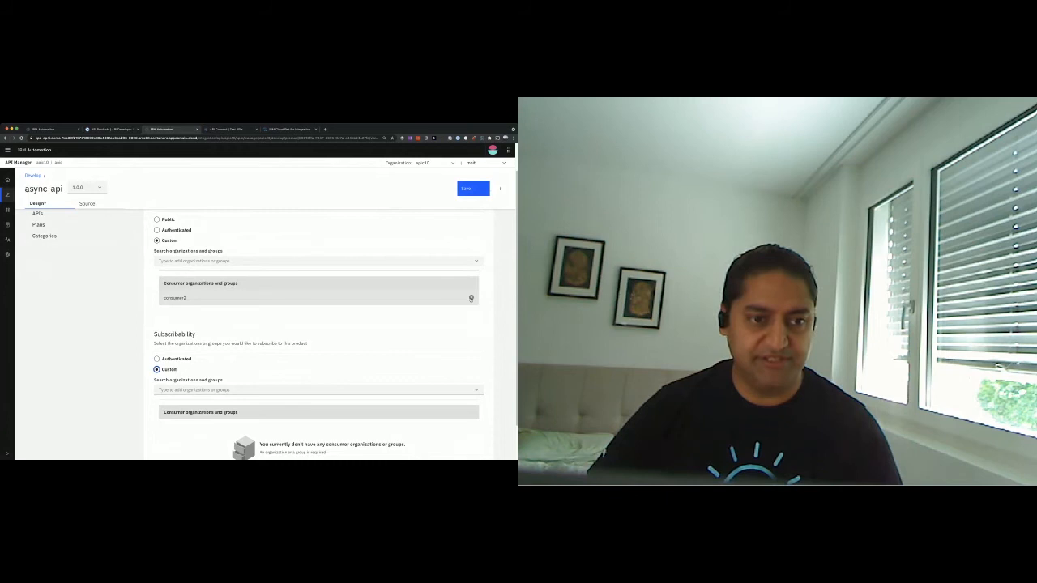
left_click(471, 297)
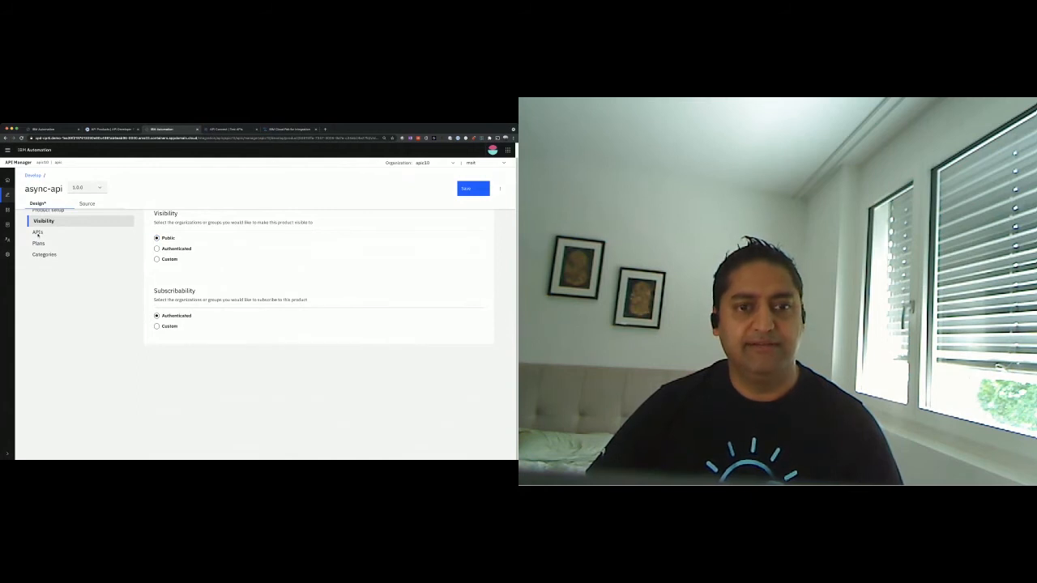
- Tick myKafka Topic in the async-api product's API selection, save, and view Plans
left_click(38, 232)
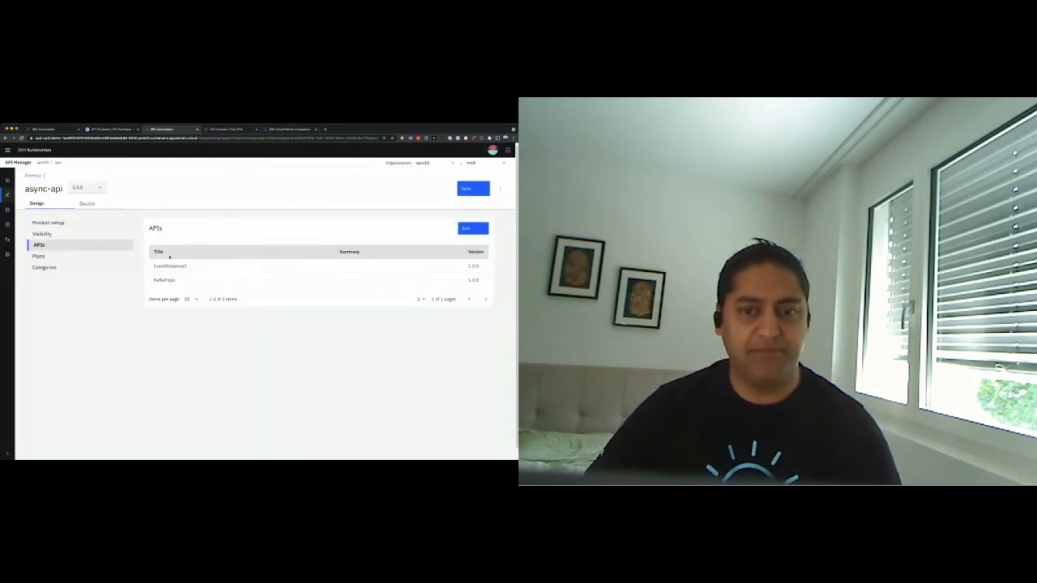
left_click(472, 229)
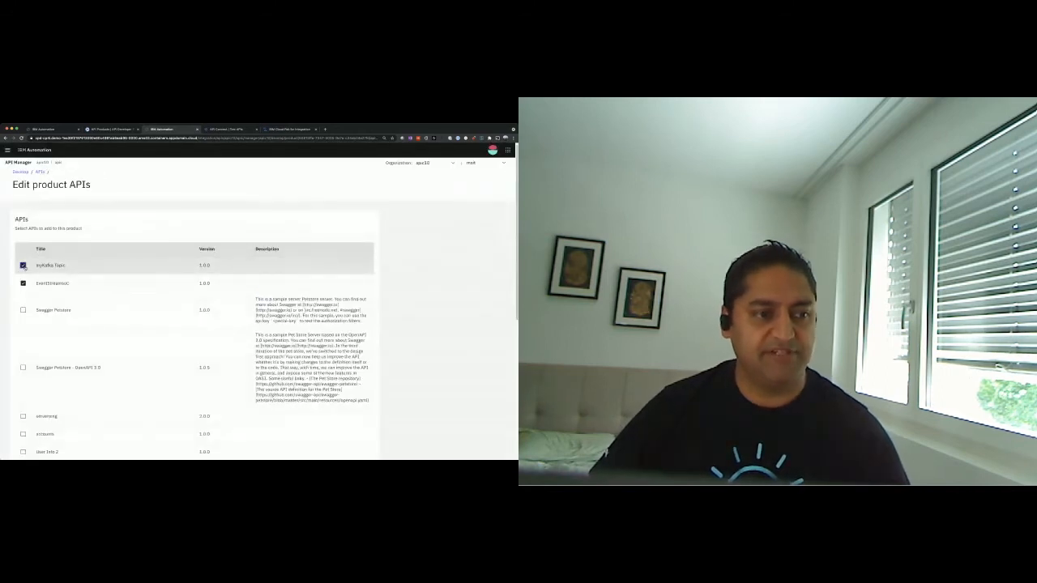
scroll("down", 3)
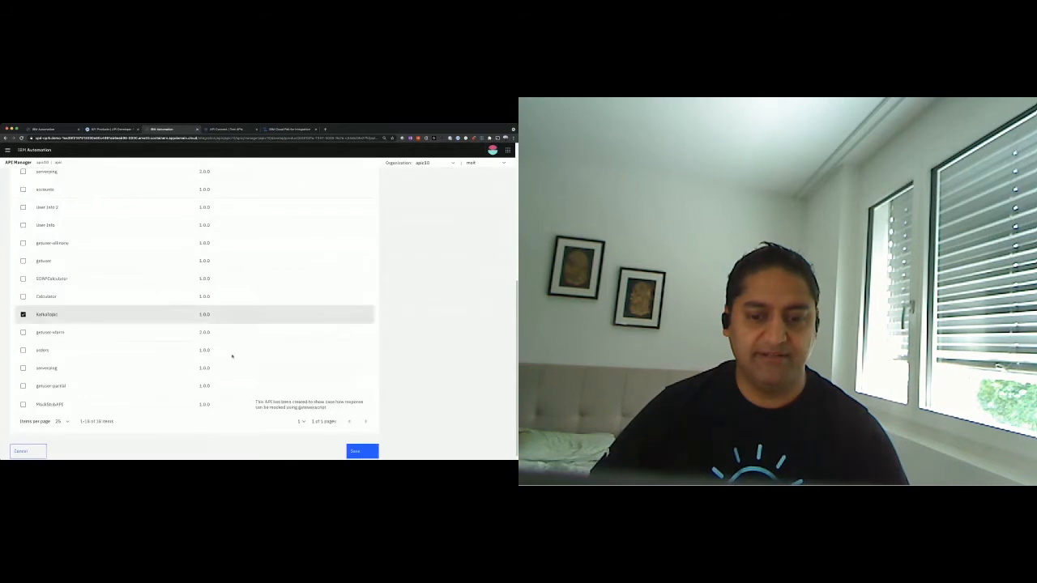
left_click(361, 452)
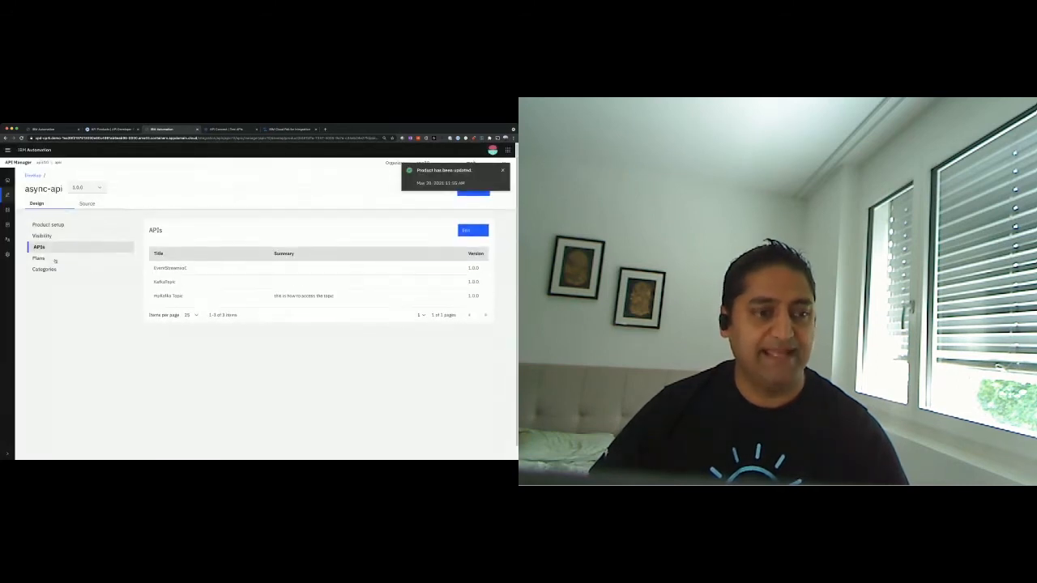
left_click(38, 258)
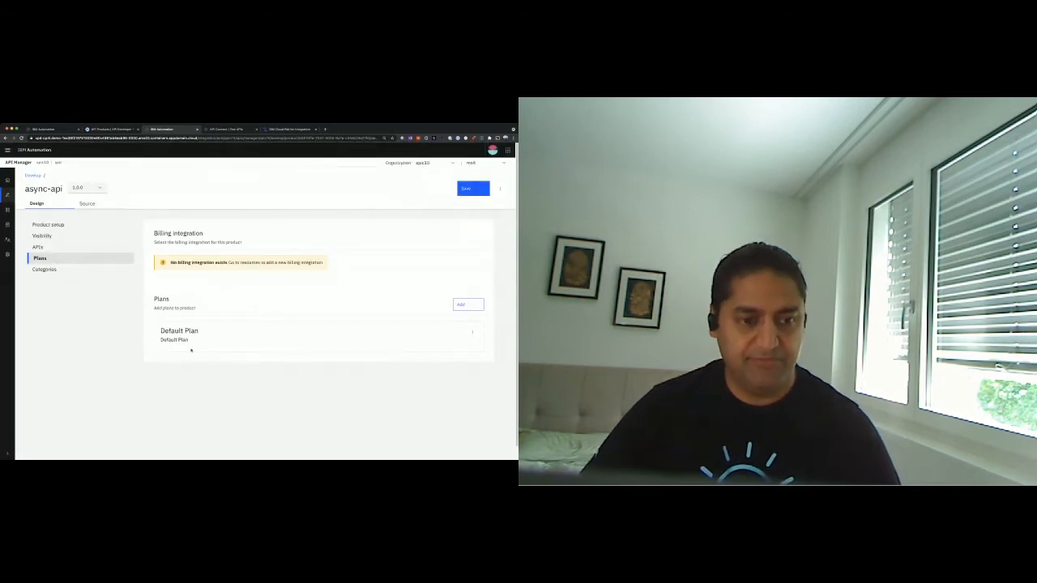
mouse_move(128, 349)
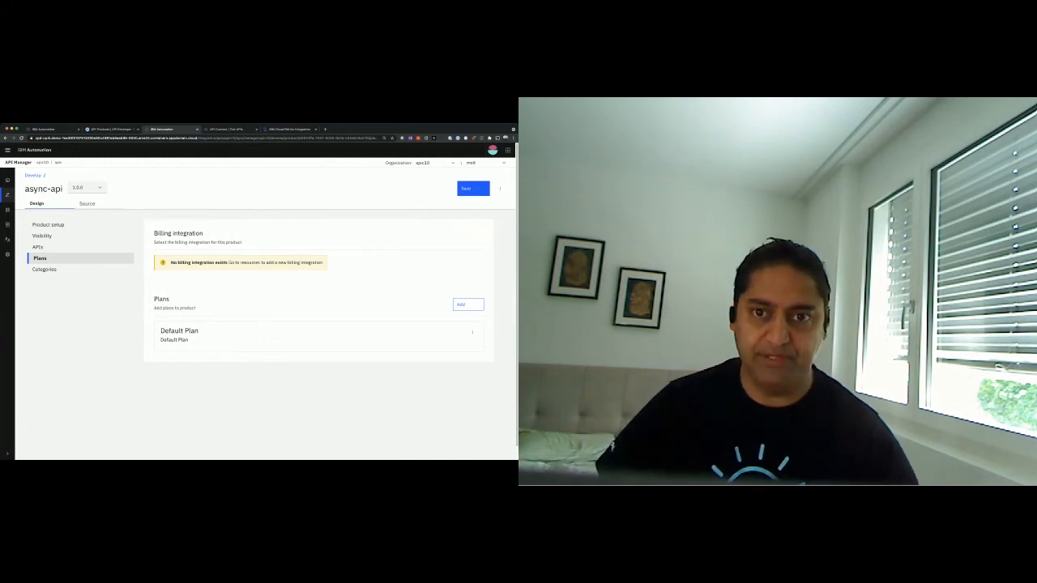
mouse_move(67, 227)
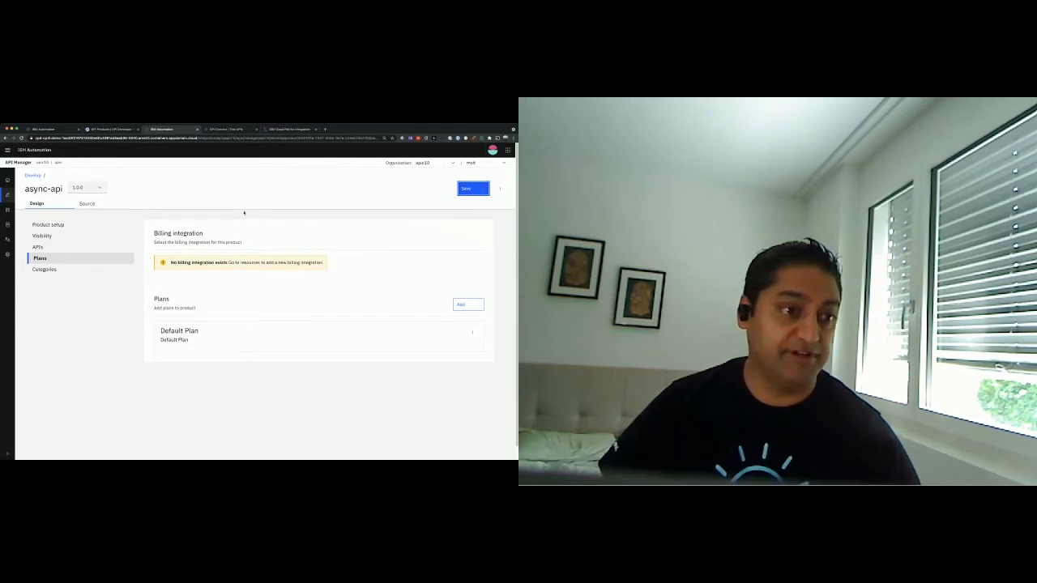
- Save the Async API product after reviewing its Default Plan
left_click(32, 175)
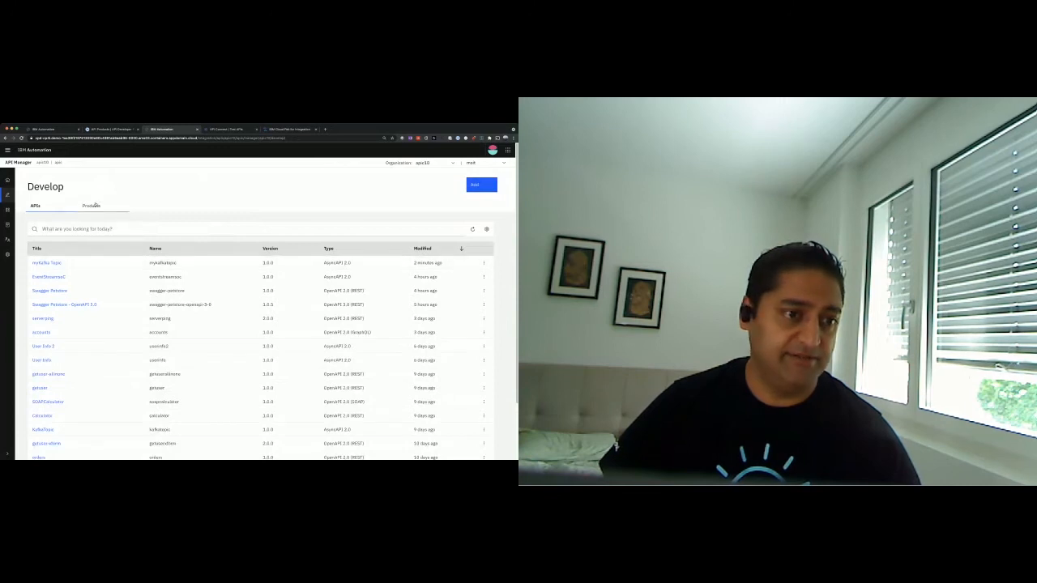
- Republish the Async API product to Sandbox's api-gateway-service, preserving existing subscriptions
left_click(91, 205)
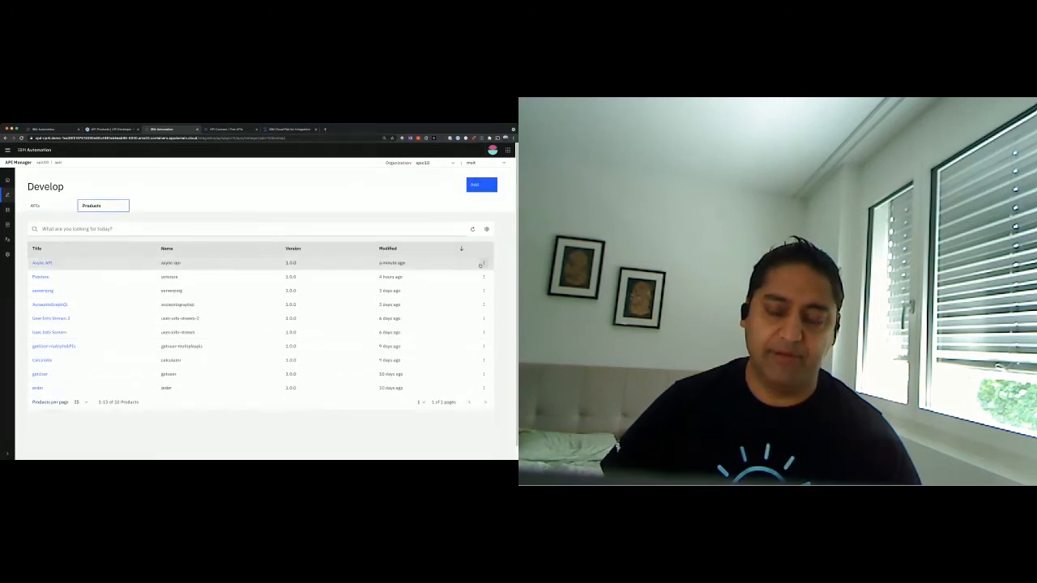
left_click(482, 263)
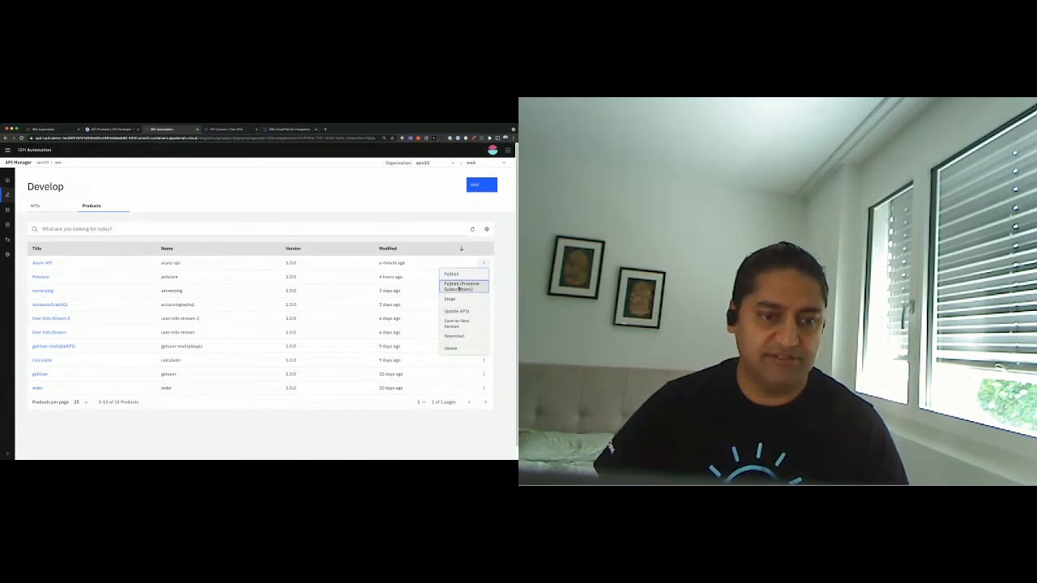
left_click(461, 286)
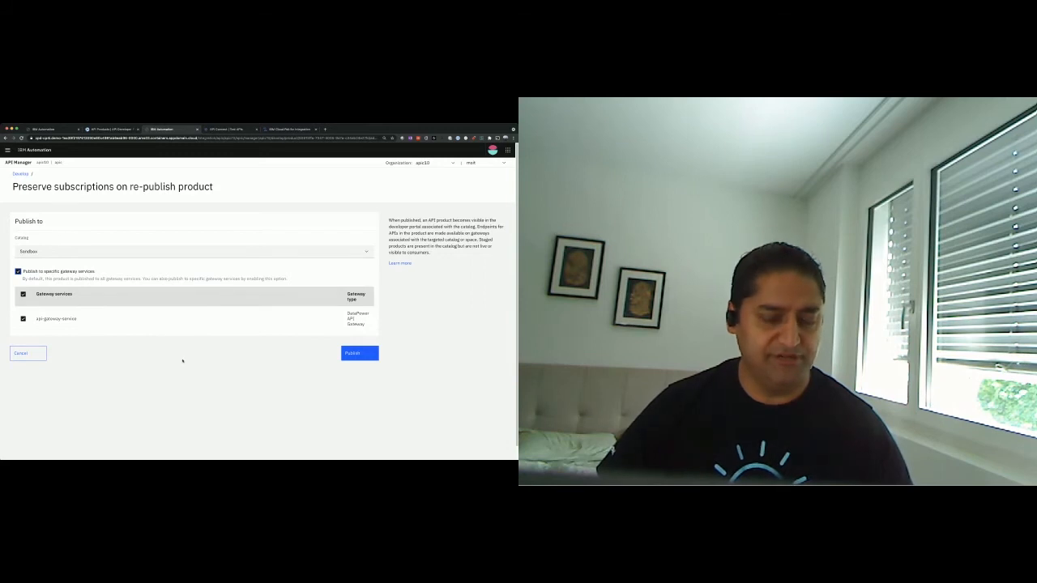
mouse_move(160, 341)
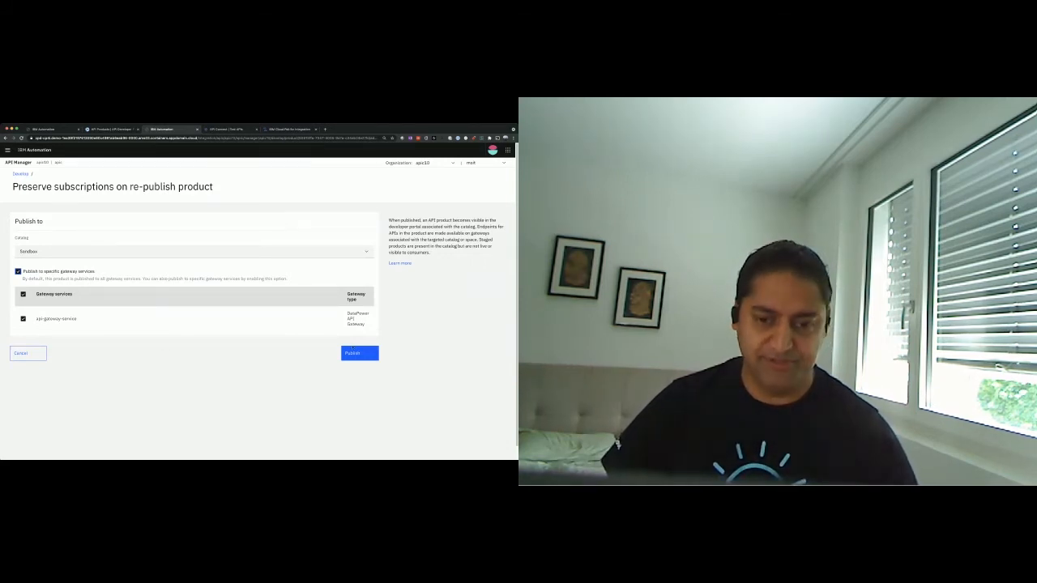
left_click(359, 353)
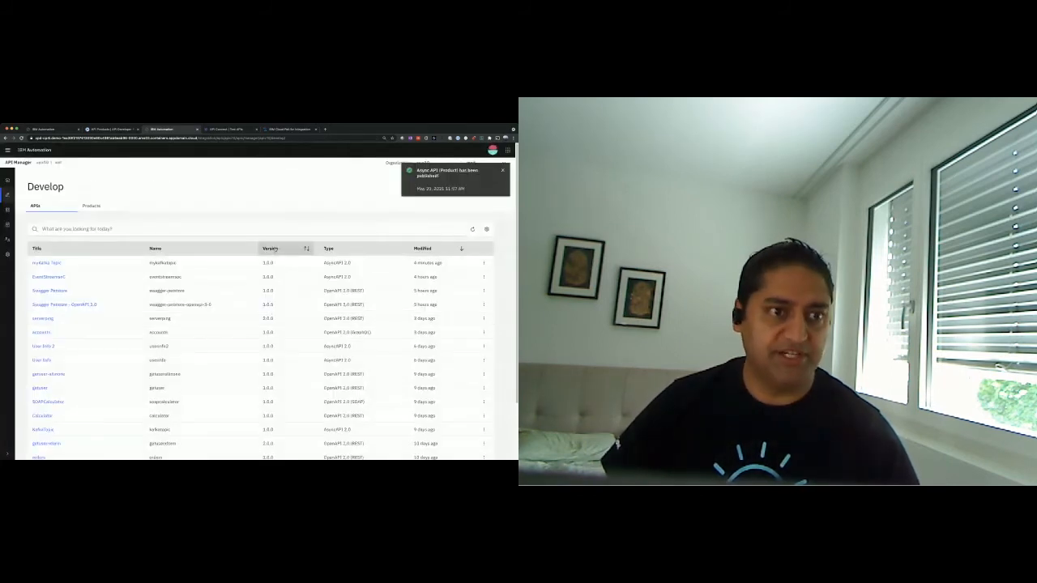
- Check the Developer Portal API Products list, then open serverping API 1.0.0
left_click(109, 129)
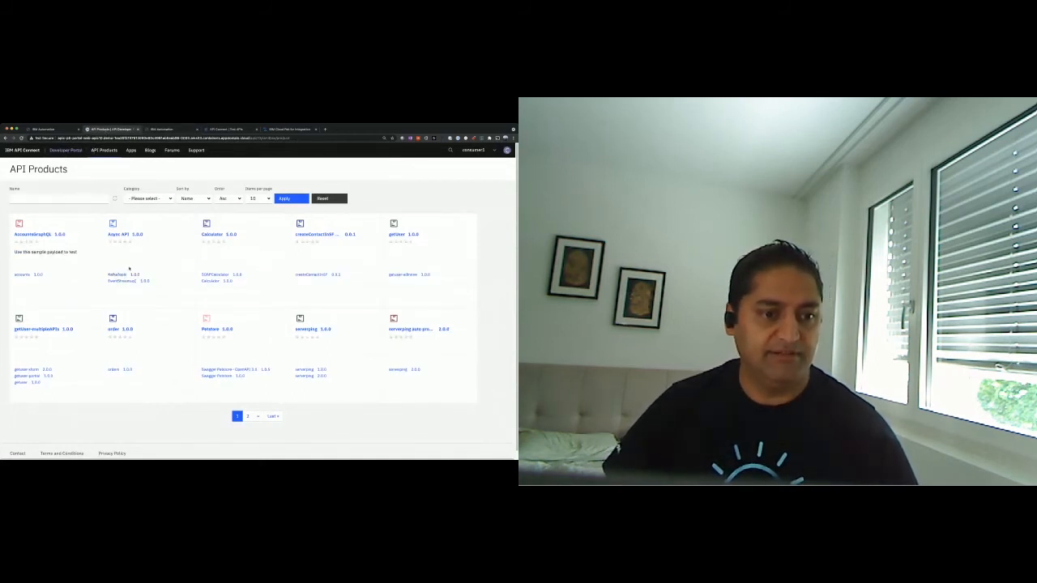
left_click(104, 149)
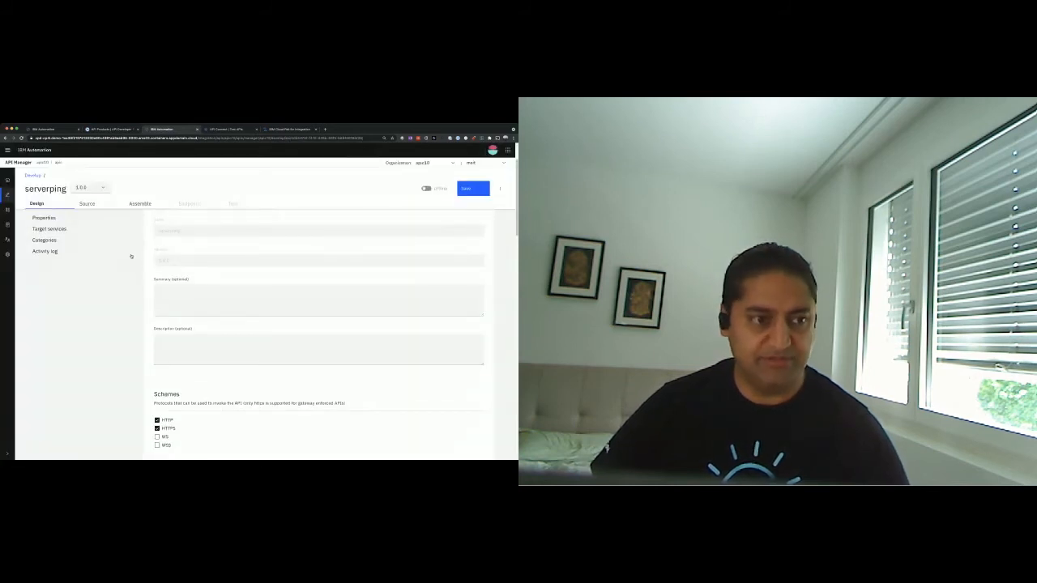
- Review serverping's API setup and its single path, then view the YAML source
left_click(44, 224)
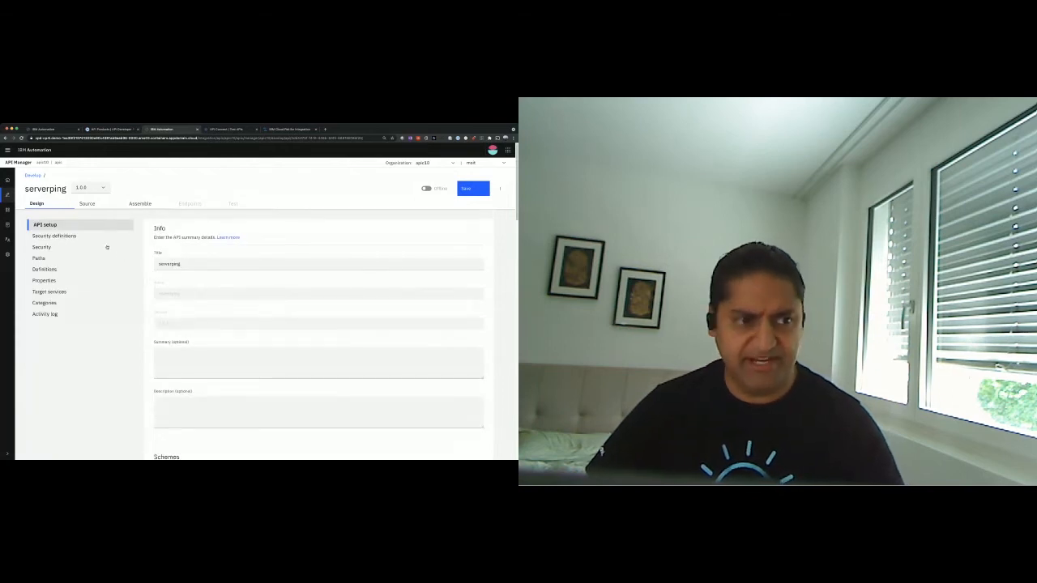
left_click(54, 235)
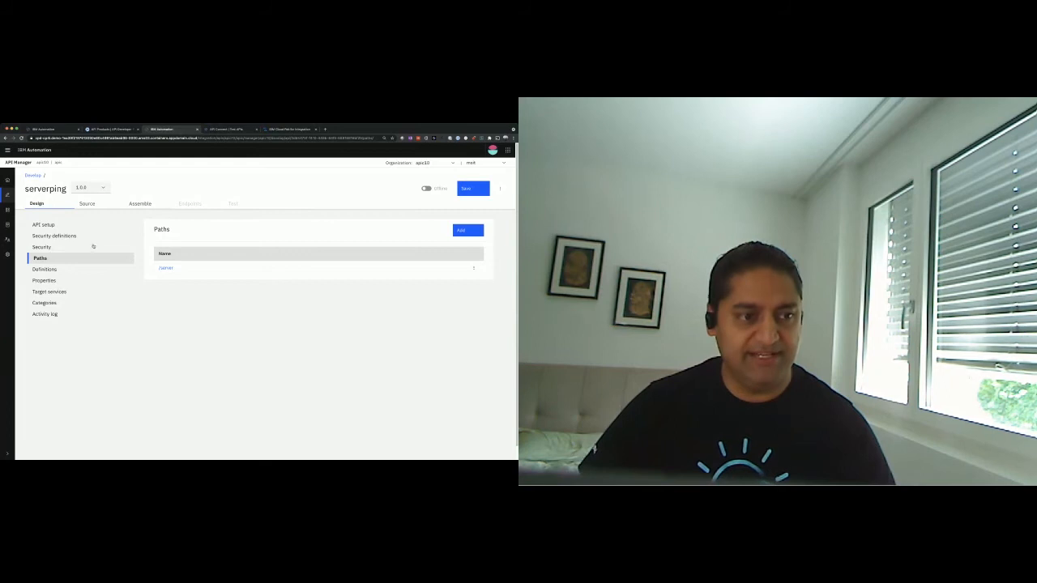
left_click(86, 203)
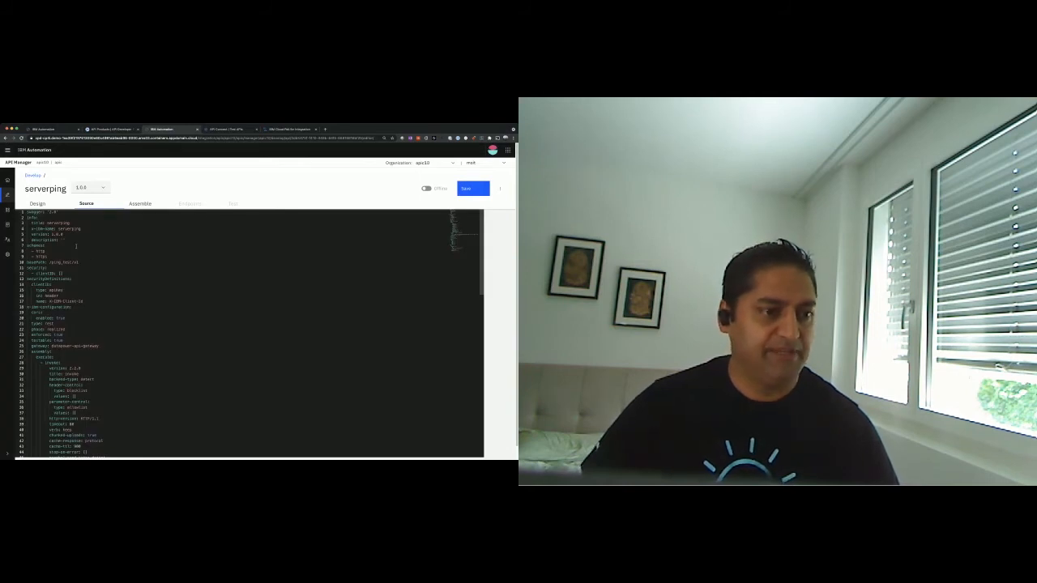
- Read through the serverping YAML definition and bring up its invoke assembly flow
scroll("down", 3)
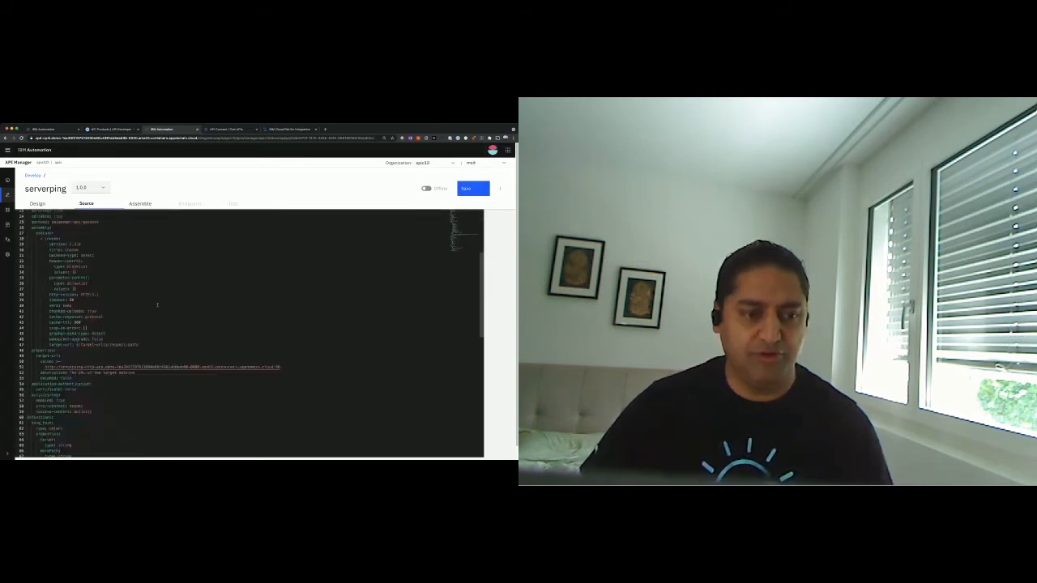
scroll("down", 3)
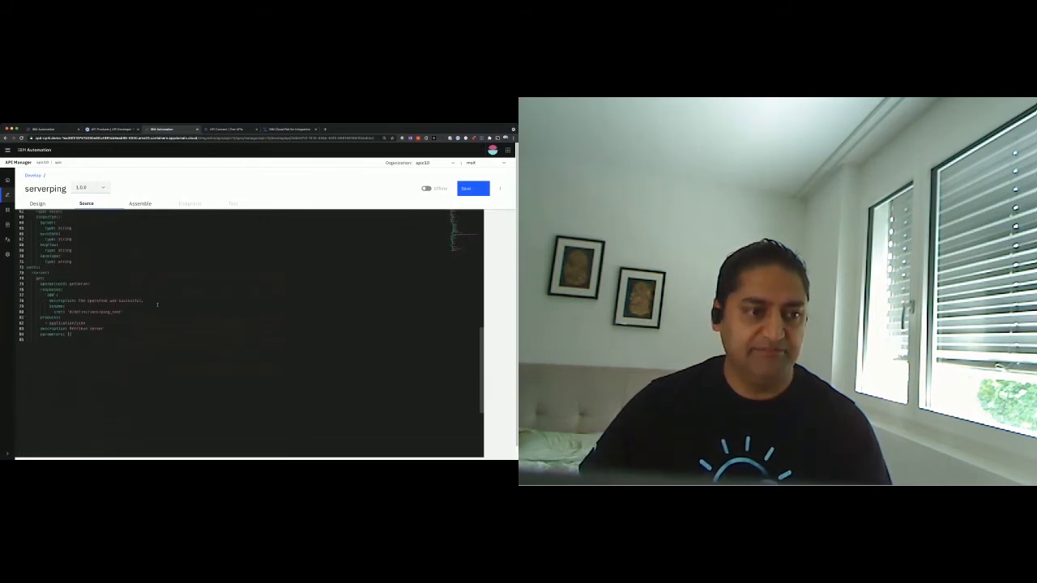
scroll("up", 3)
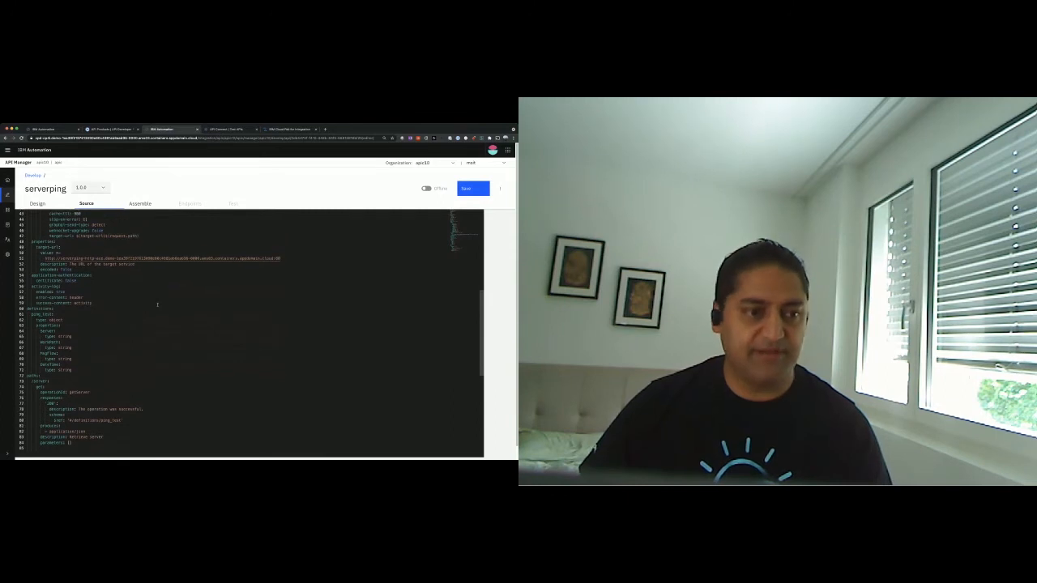
scroll("up", 3)
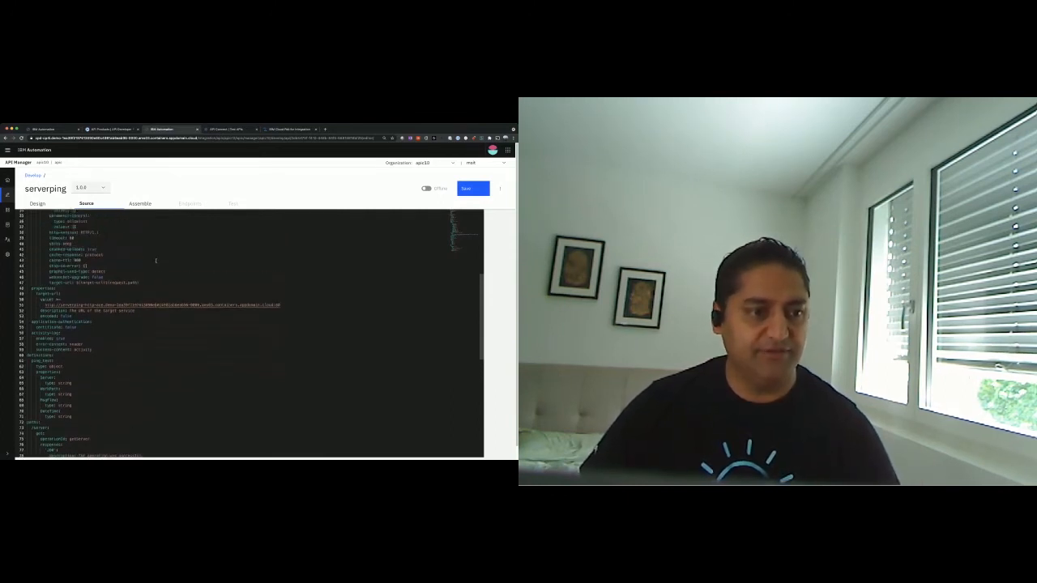
scroll("up", 3)
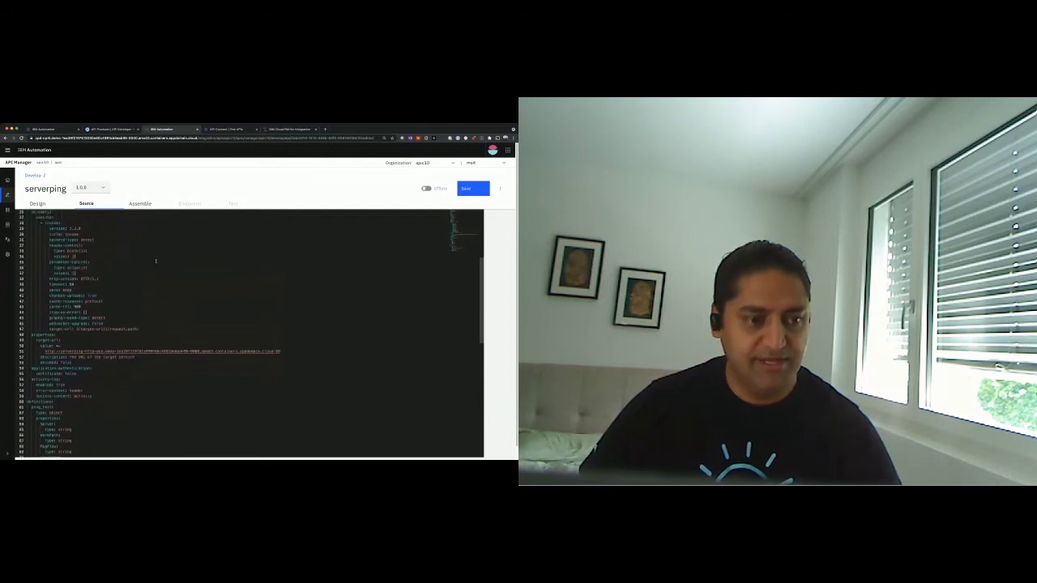
scroll("up", 3)
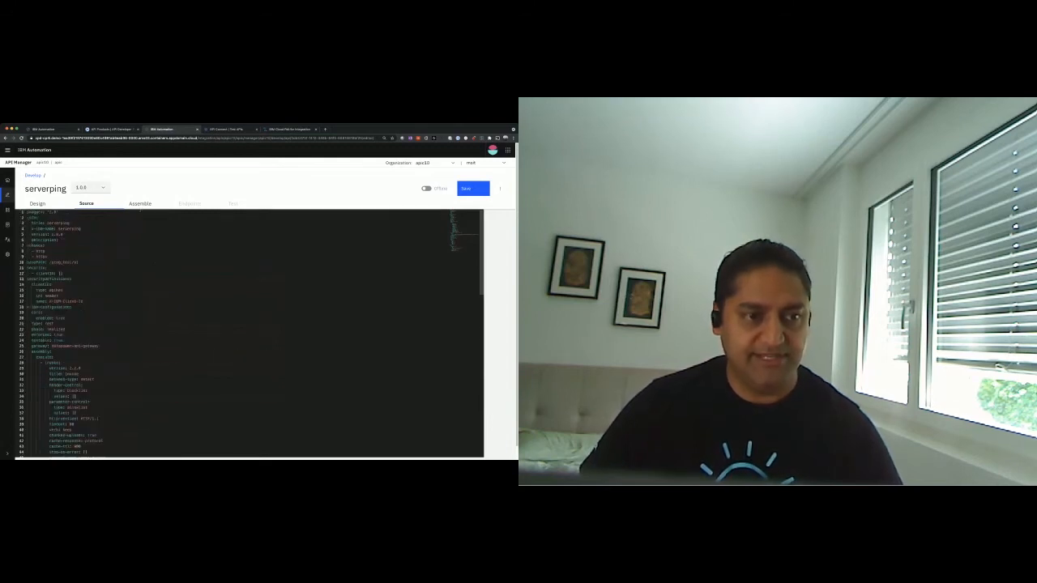
left_click(140, 203)
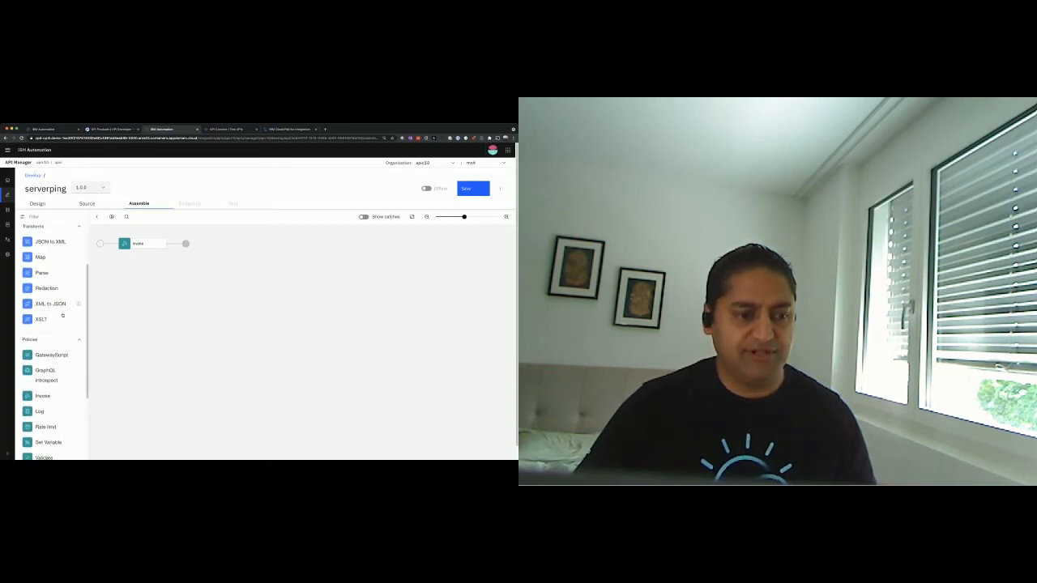
- Inspect the invoke policy, take serverping online, and show its Sandbox endpoint and credentials
scroll("up", 3)
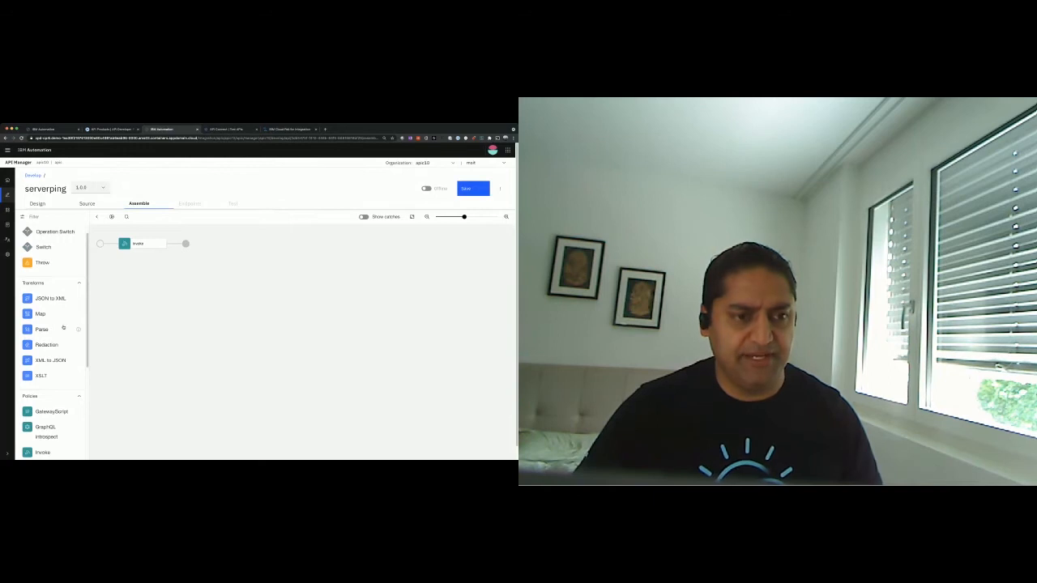
left_click(138, 243)
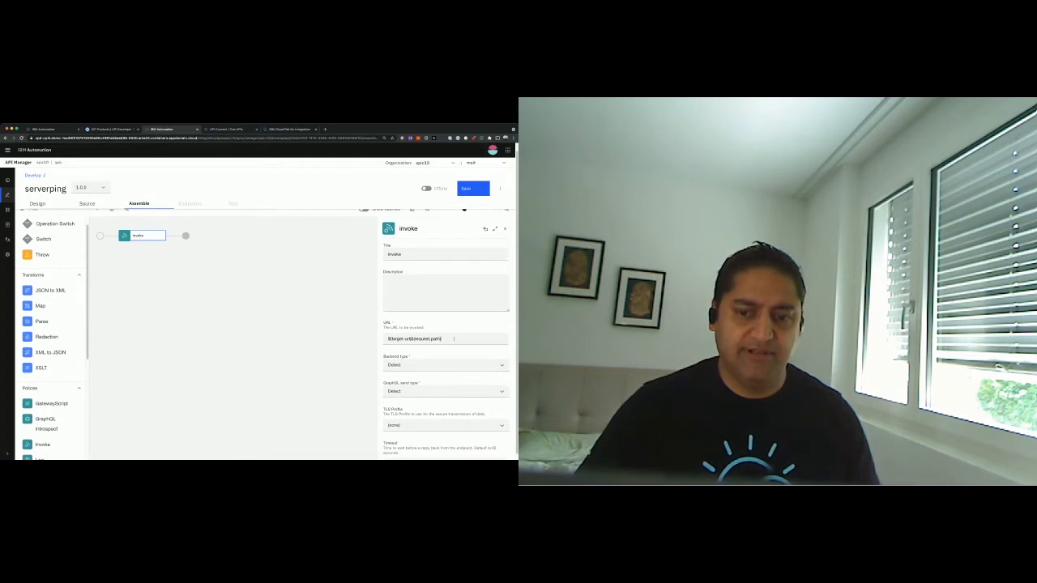
left_click(445, 338)
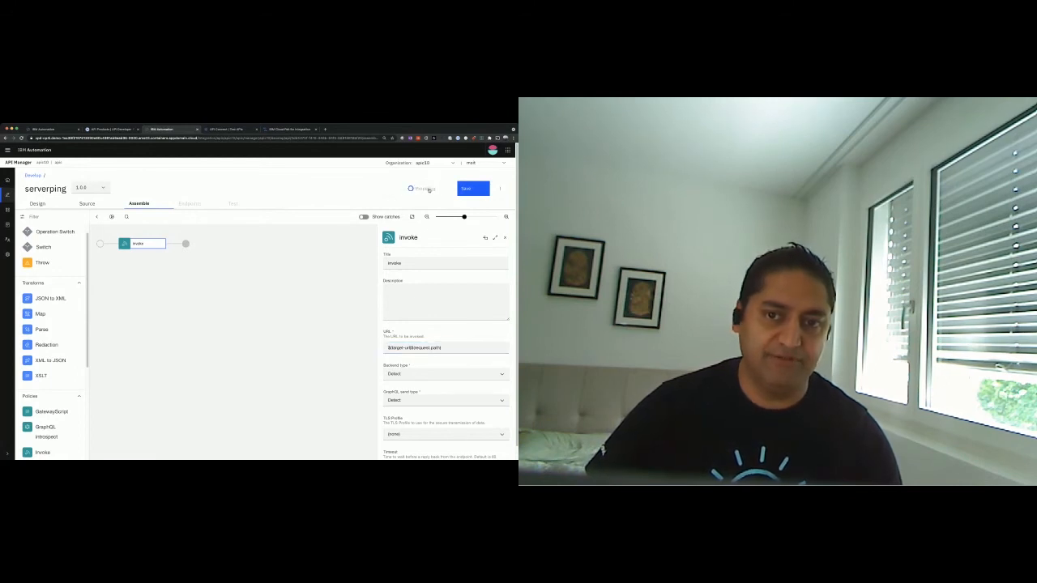
left_click(426, 189)
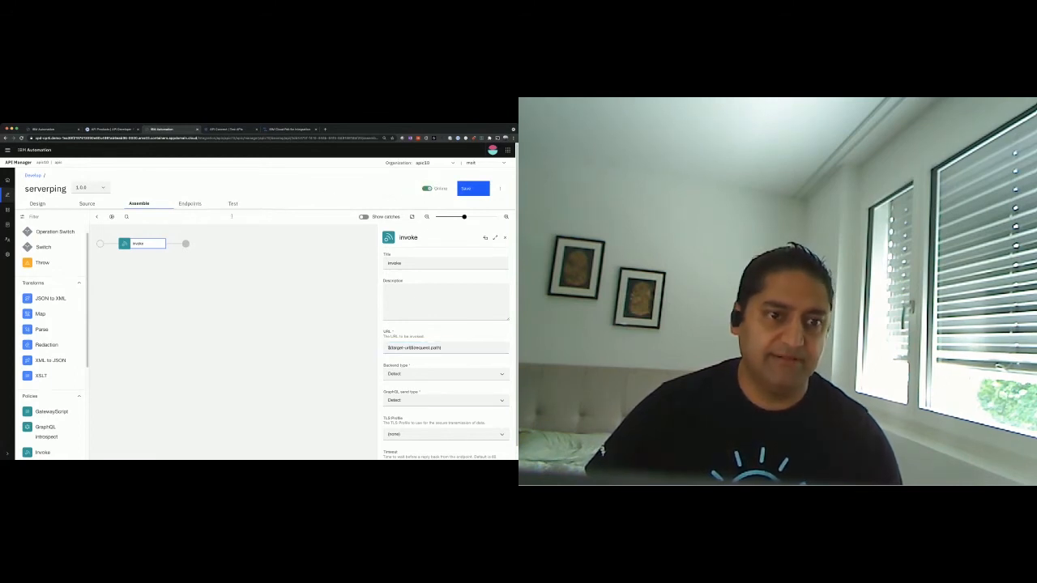
left_click(189, 204)
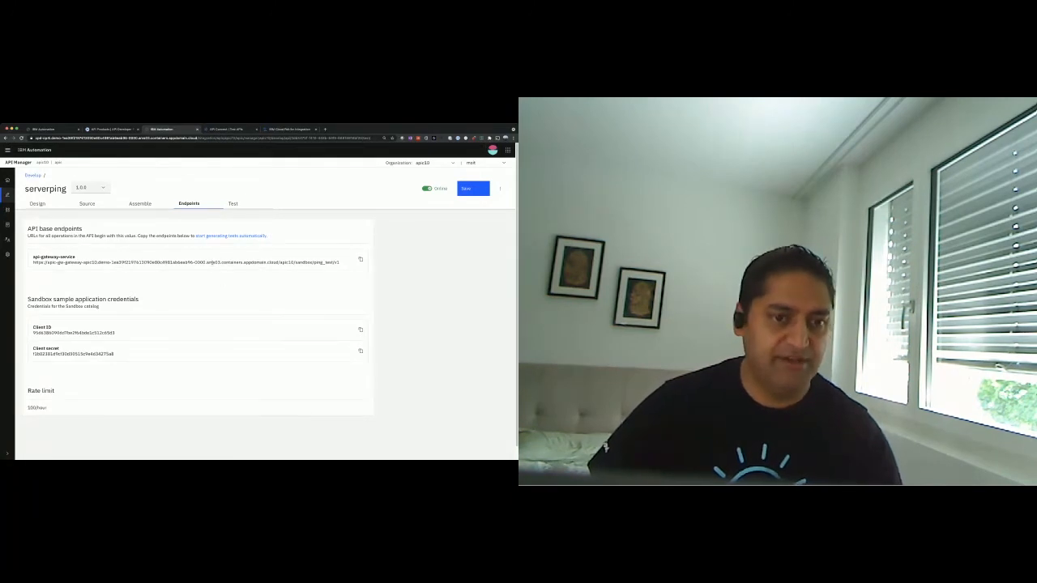
- Send a test GET to serverping and inspect the 200 OK raw body and headers
left_click(233, 203)
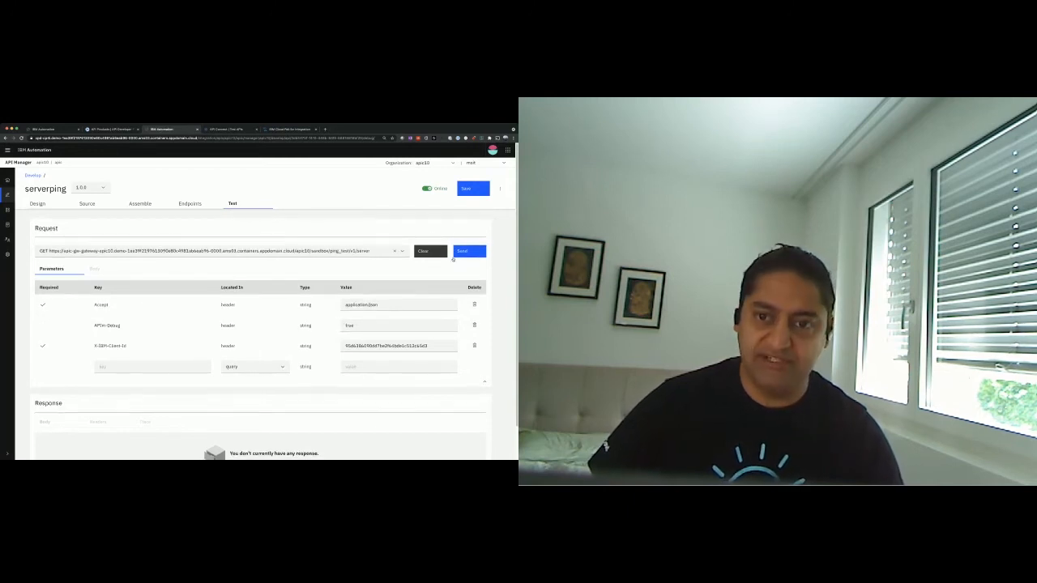
left_click(469, 251)
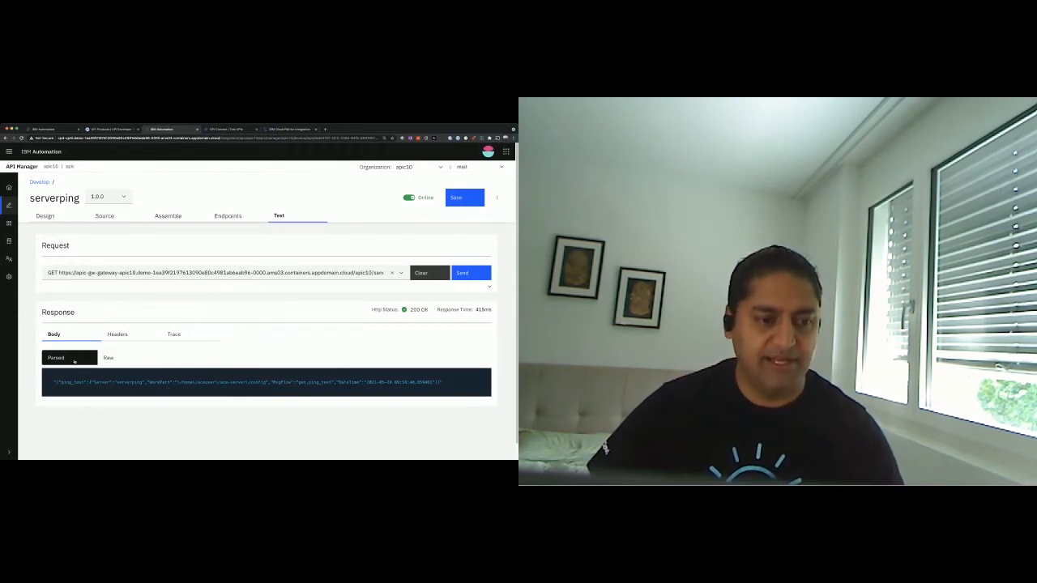
left_click(108, 357)
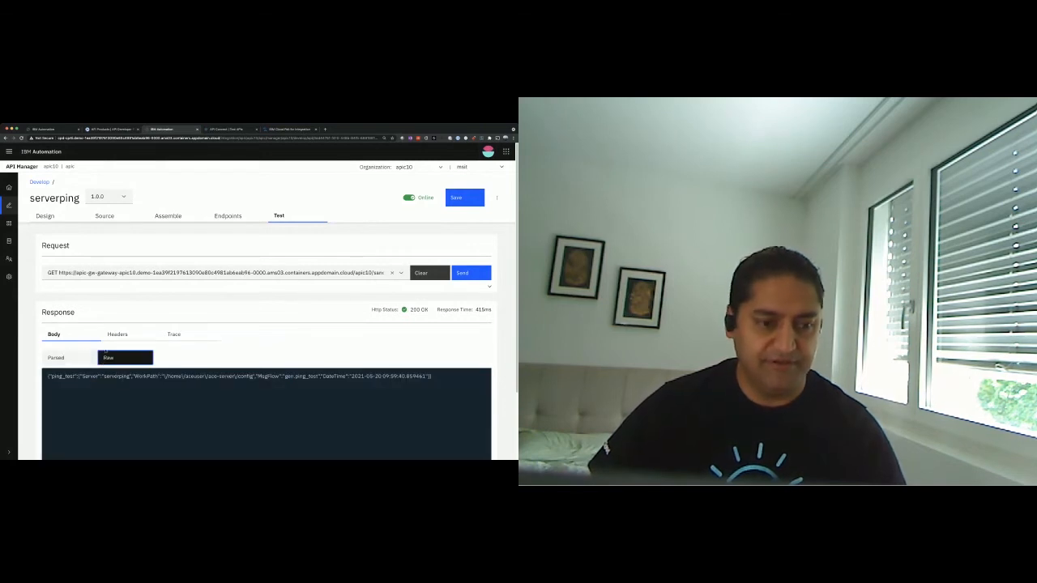
left_click(118, 333)
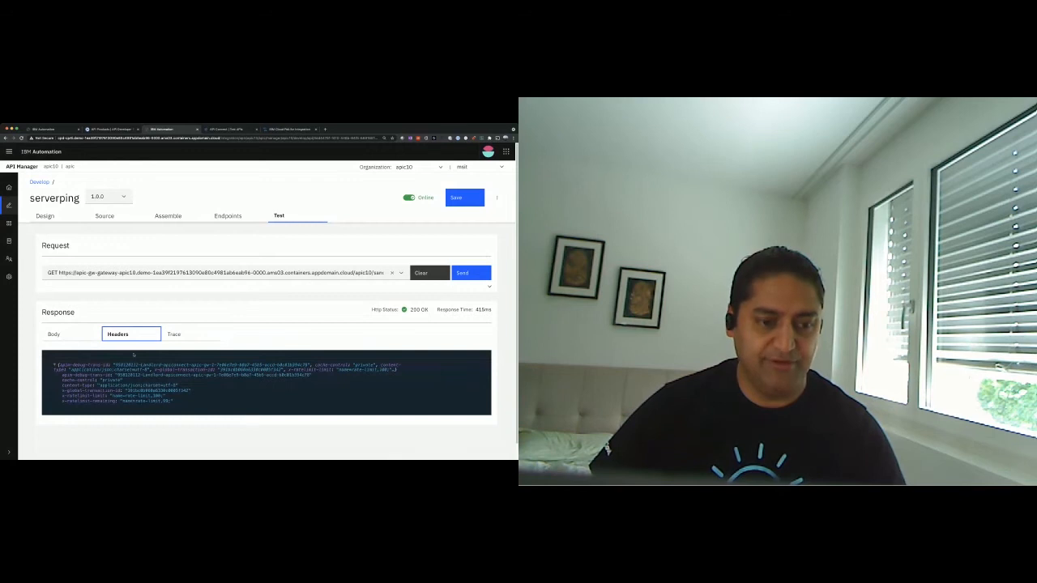
left_click(173, 334)
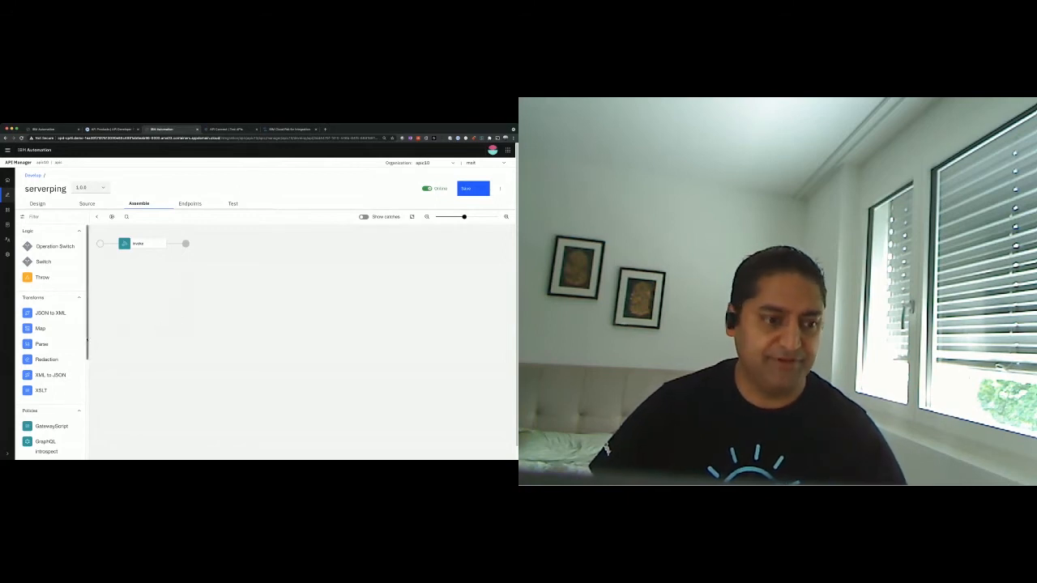
- Try a rate limit policy after invoke with Plan Default source, then close its settings
scroll("down", 3)
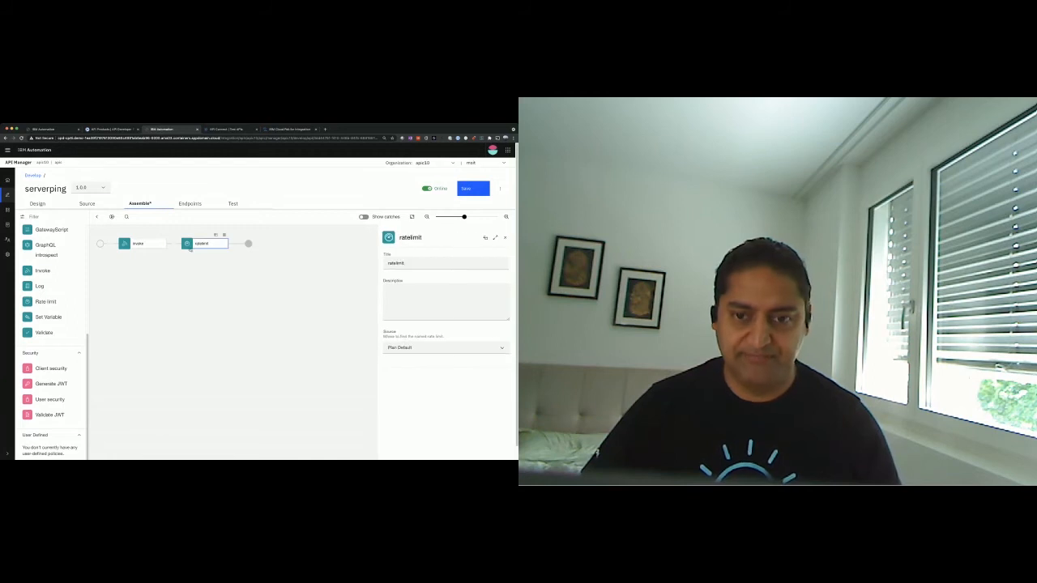
left_click(445, 348)
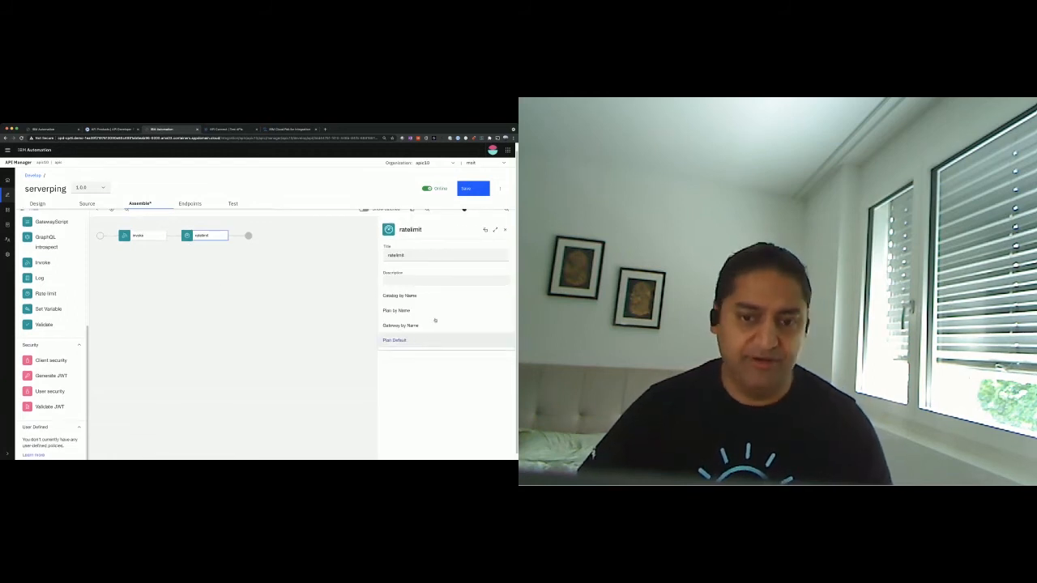
left_click(394, 339)
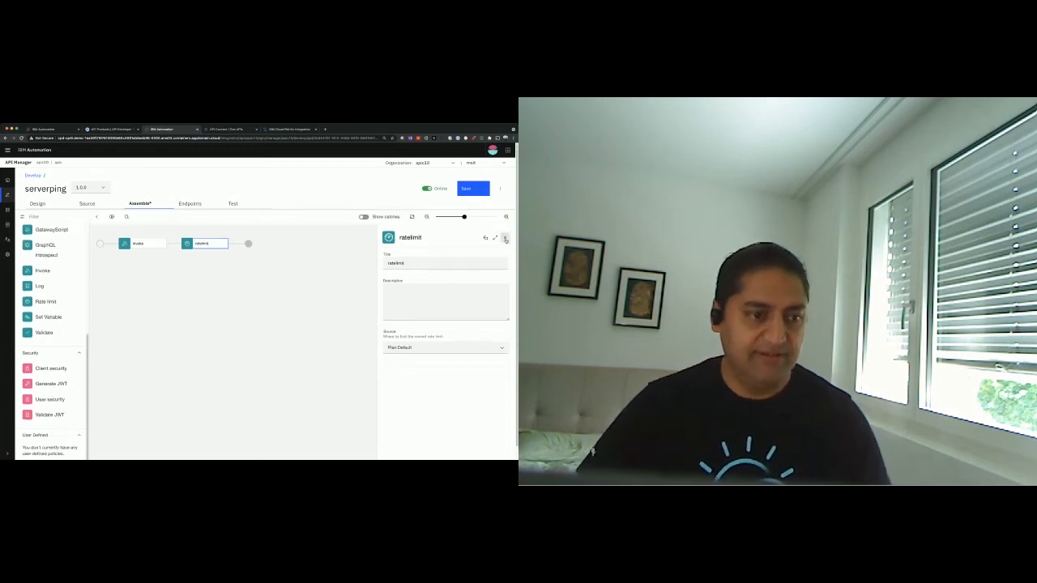
left_click(505, 237)
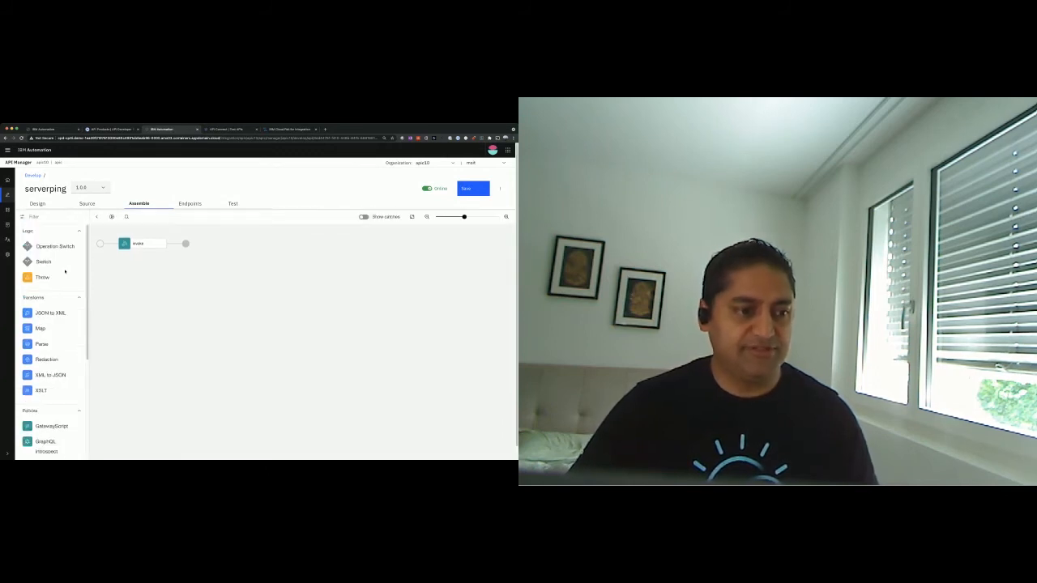
scroll("down", 3)
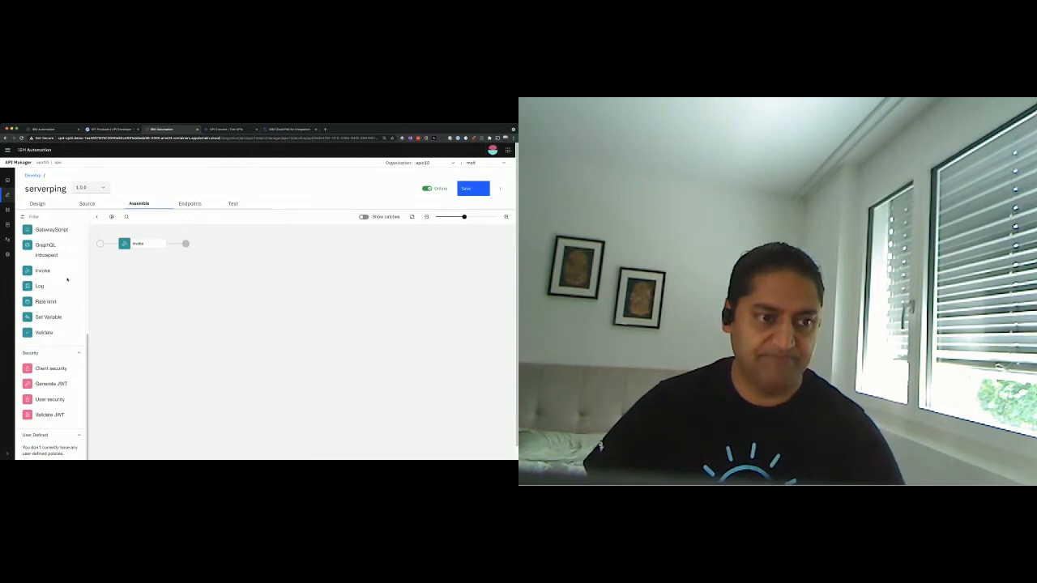
scroll("up", 3)
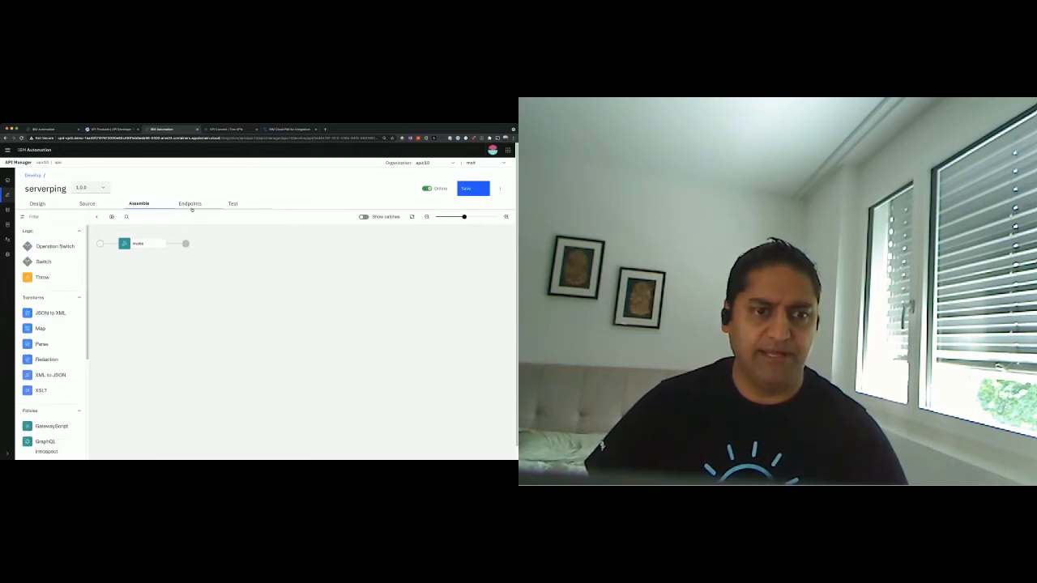
left_click(189, 203)
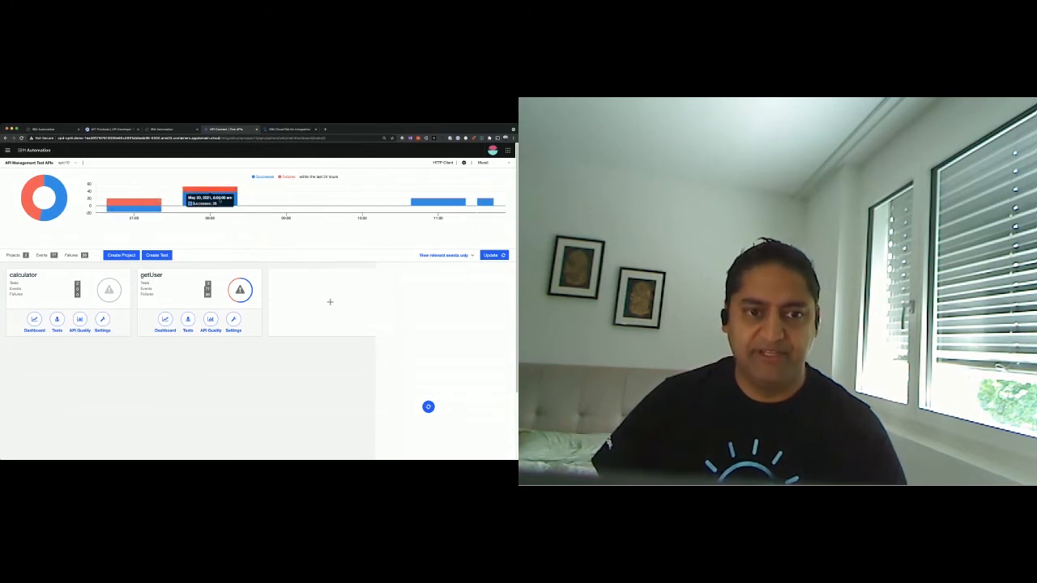
mouse_move(187, 319)
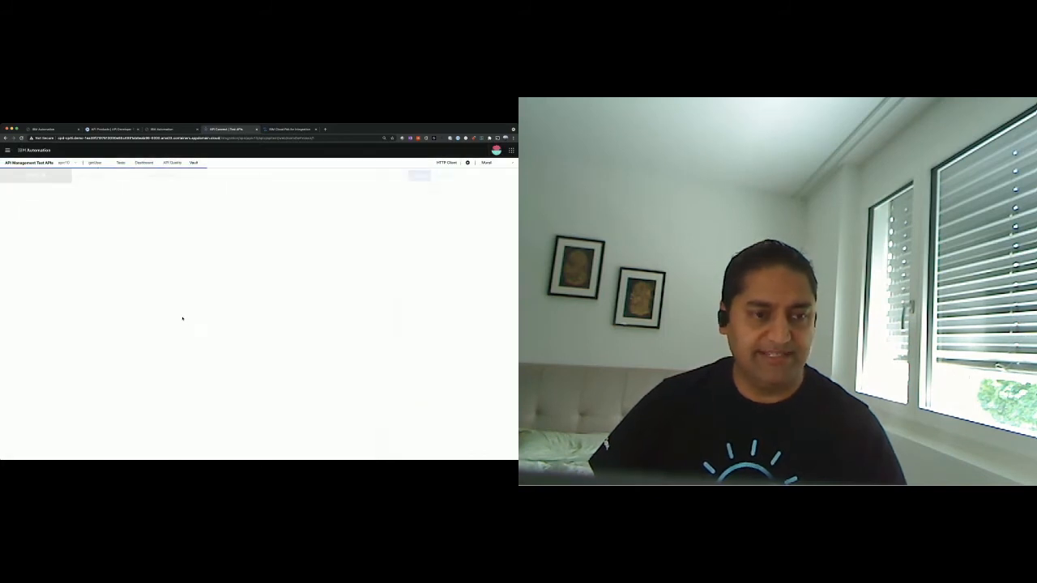
- Start a new test from the getUser project's Tests
left_click(121, 163)
type("randomuser")
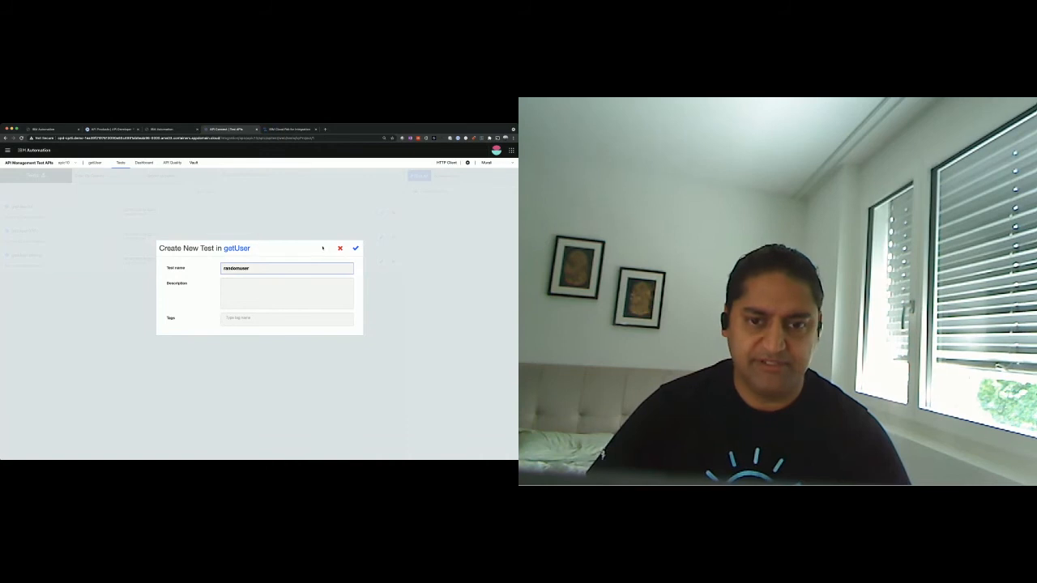
- Create the randomuser test via quick start from an API call and accept its response
left_click(354, 247)
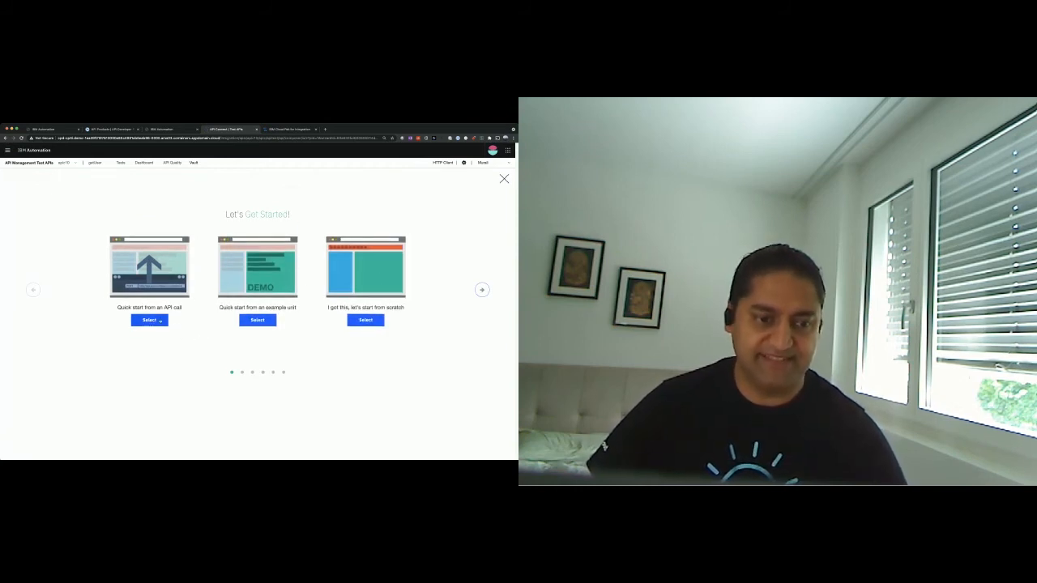
left_click(365, 319)
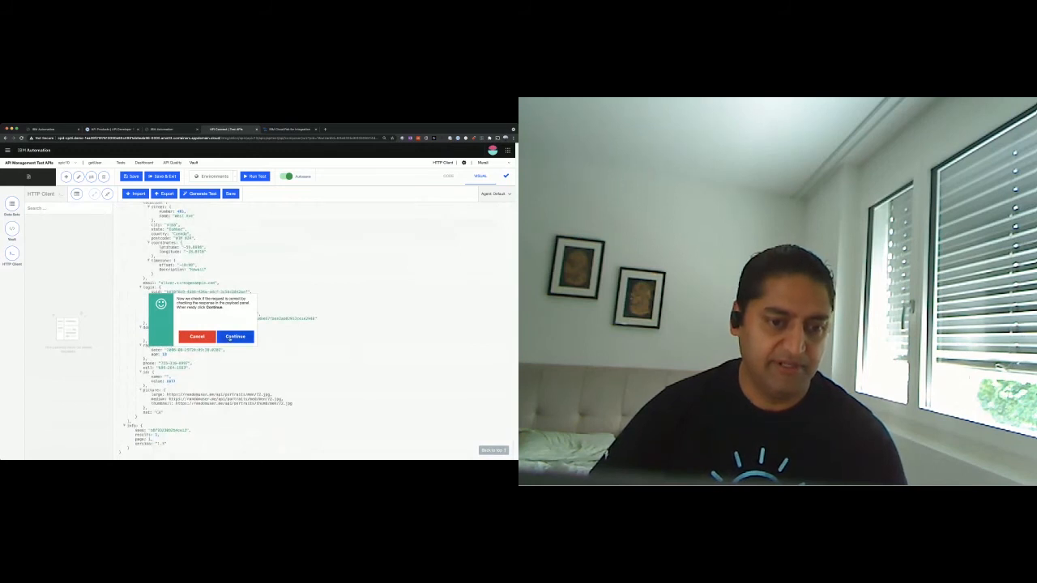
left_click(235, 336)
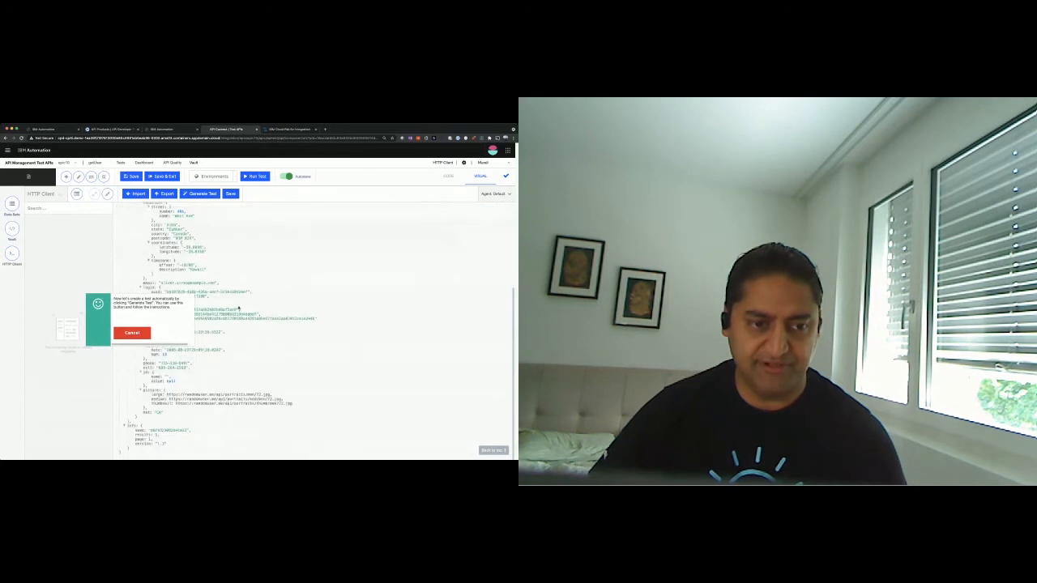
- Generate the randomuser test's input set and assertions from the response with the MagicWizard
left_click(256, 175)
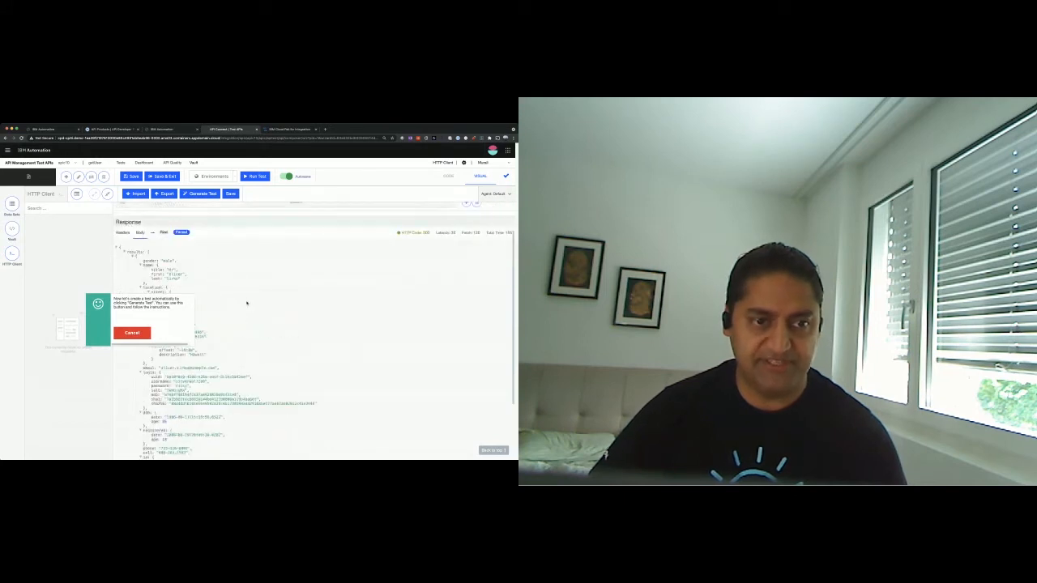
left_click(199, 194)
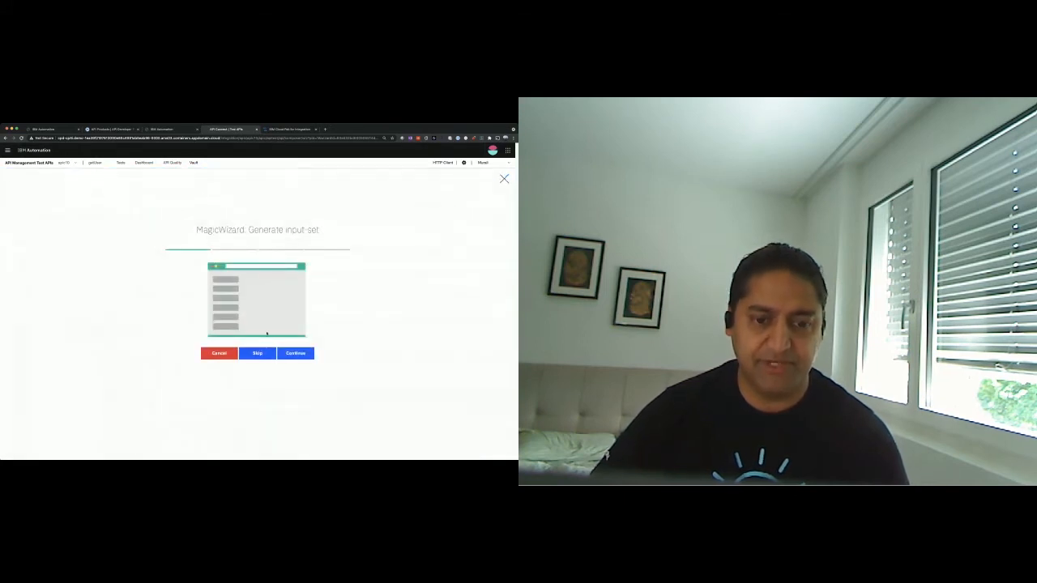
left_click(295, 353)
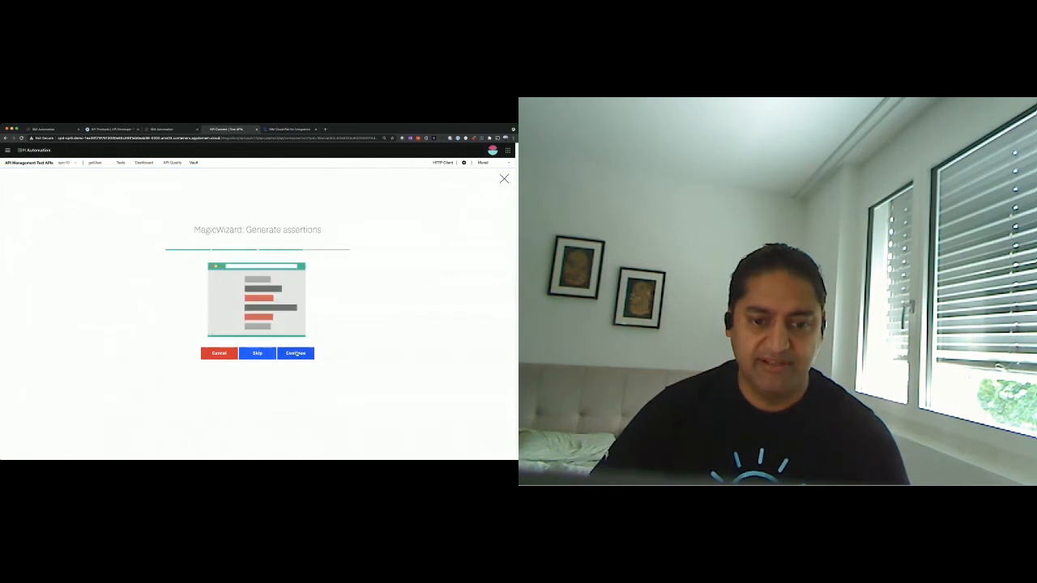
left_click(294, 353)
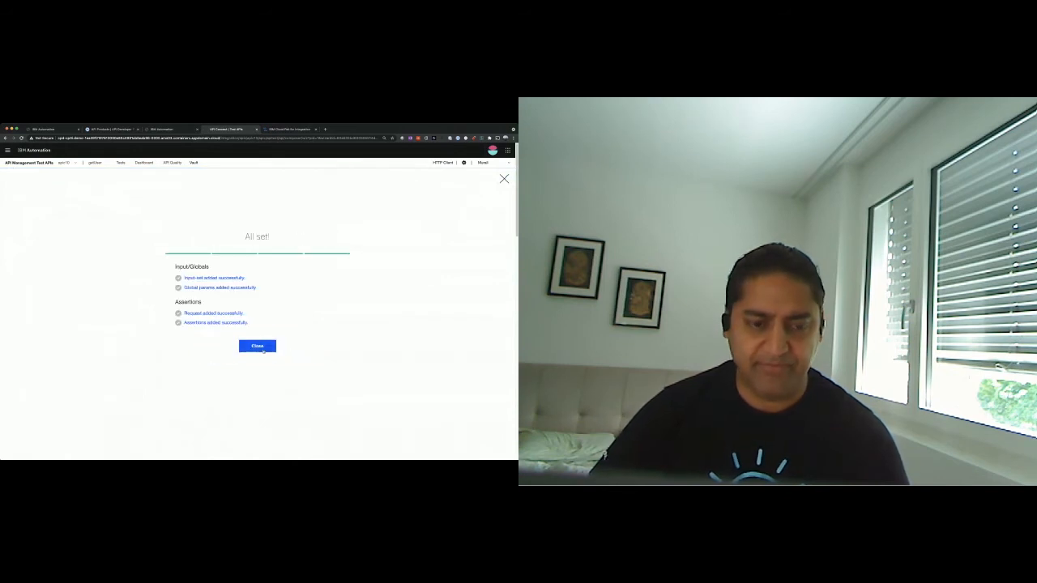
left_click(257, 346)
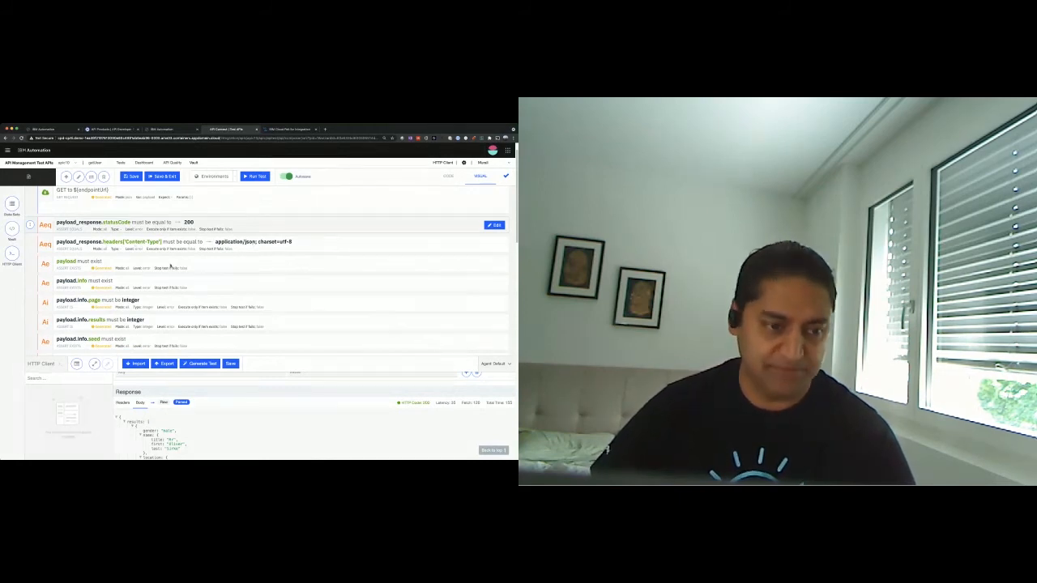
- Scroll through the generated assertions, then save and exit the randomuser test
scroll("down", 3)
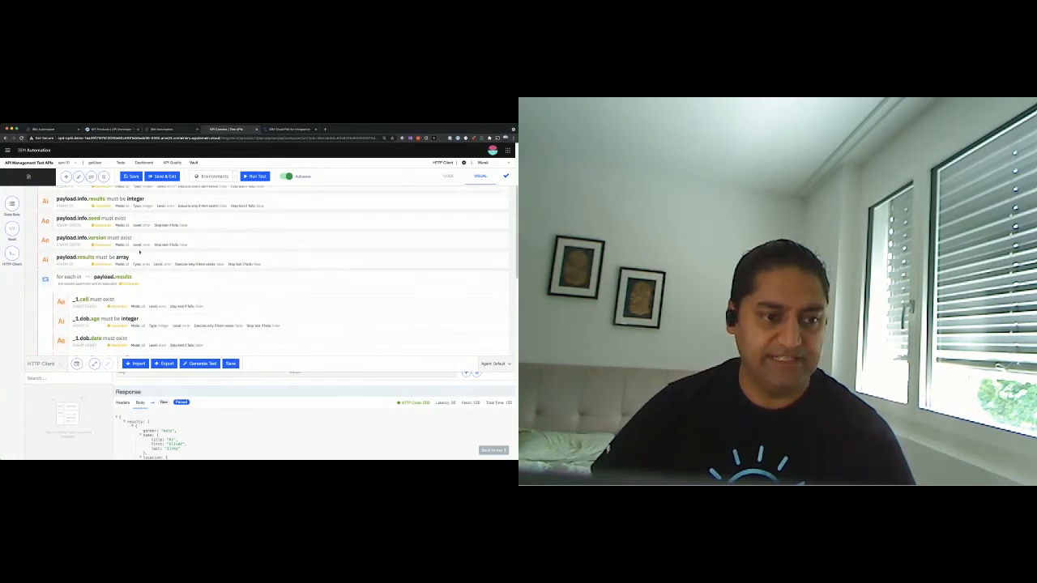
scroll("down", 3)
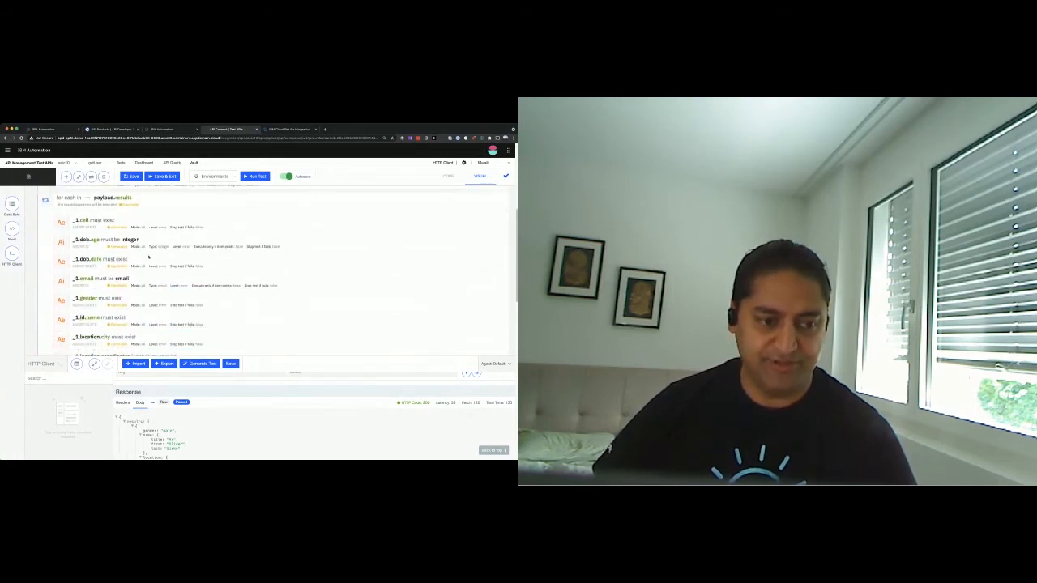
scroll("down", 3)
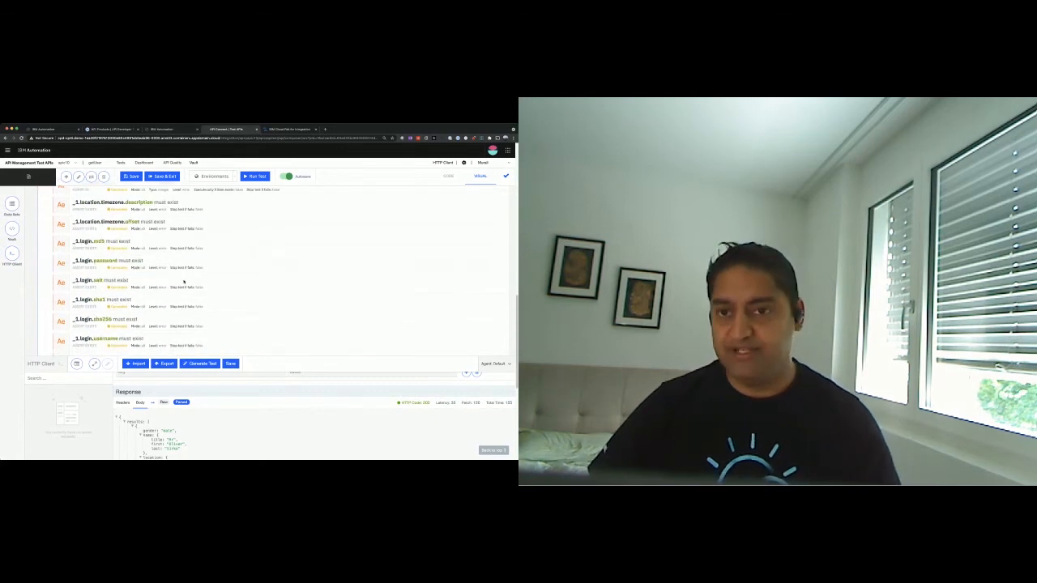
scroll("down", 3)
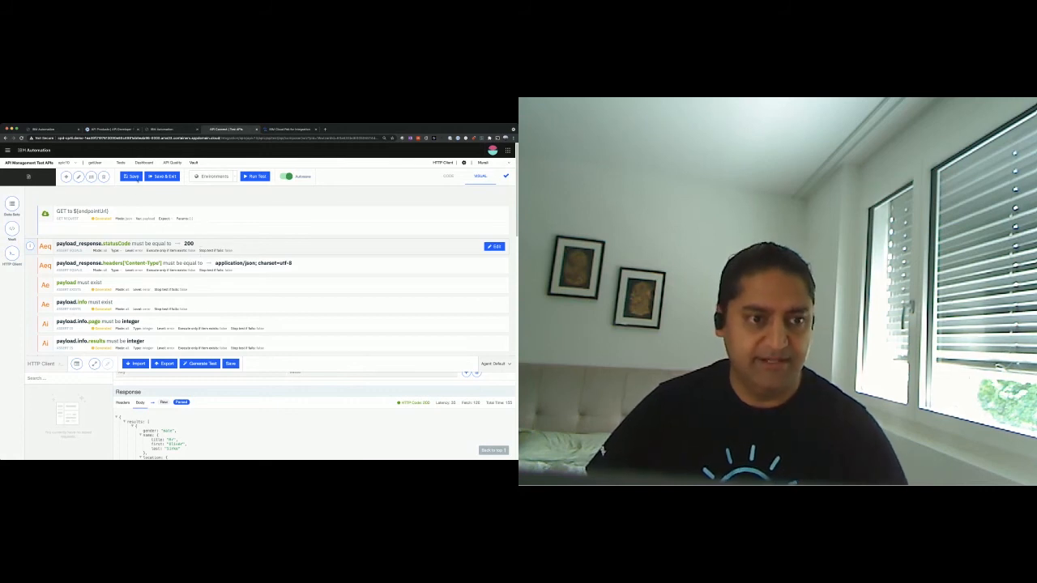
left_click(162, 177)
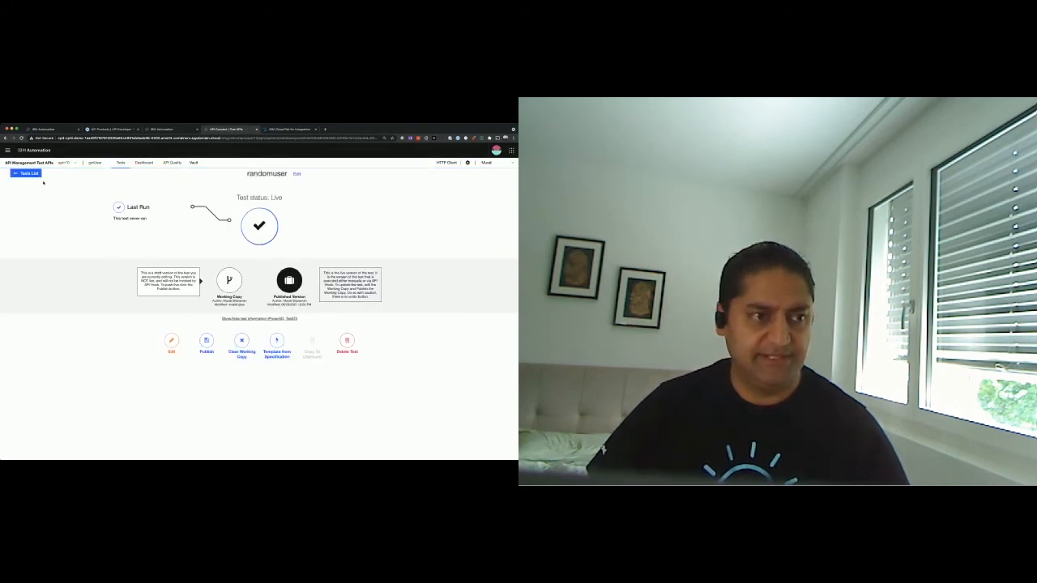
- Return to the getUser tests list and show the options for the Partial dashboard event
left_click(26, 173)
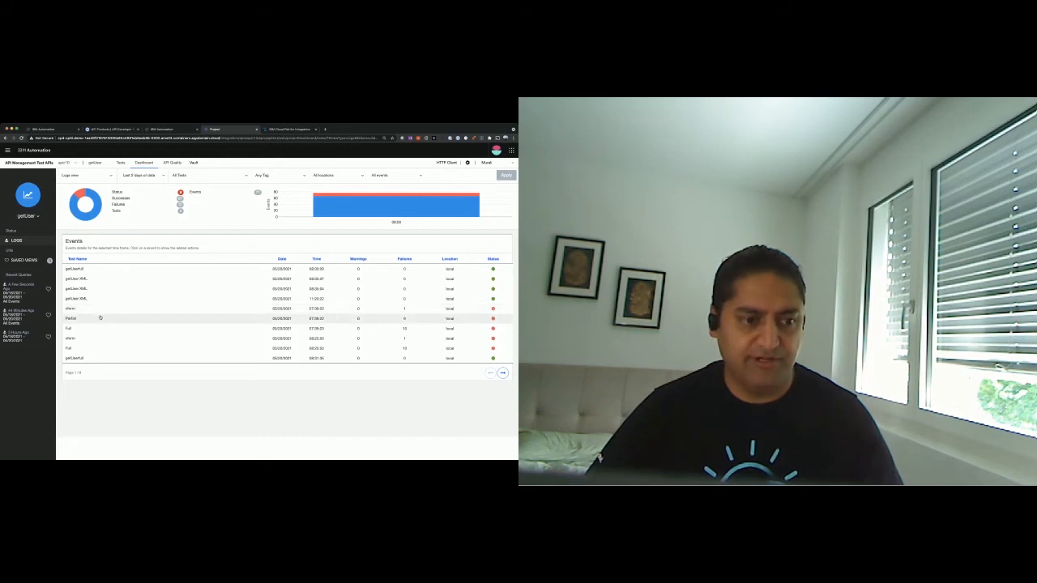
left_click(70, 319)
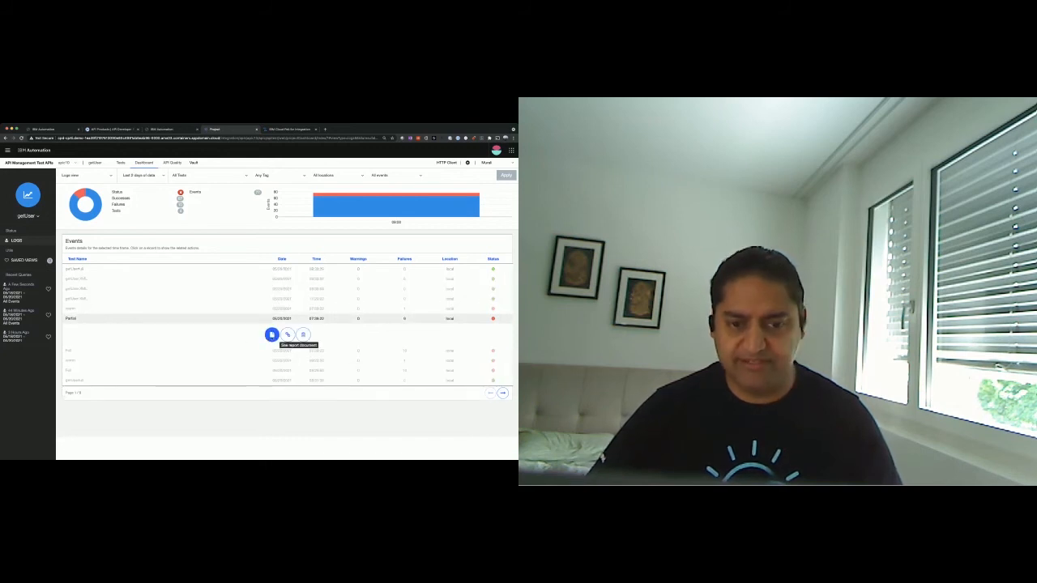
- Read the Partial run's report document, then view getUser's success ratios over time
left_click(271, 334)
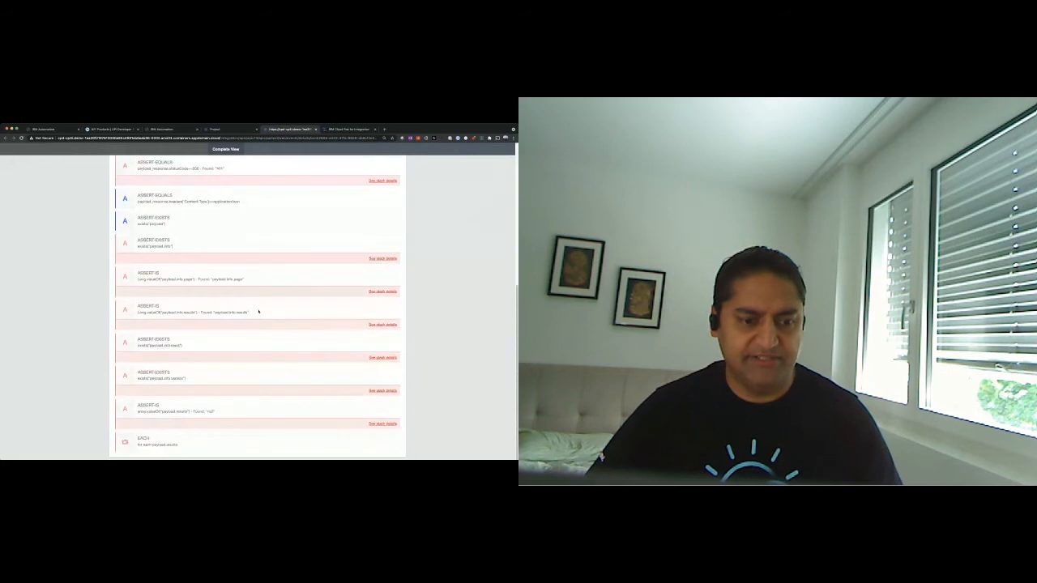
scroll("up", 3)
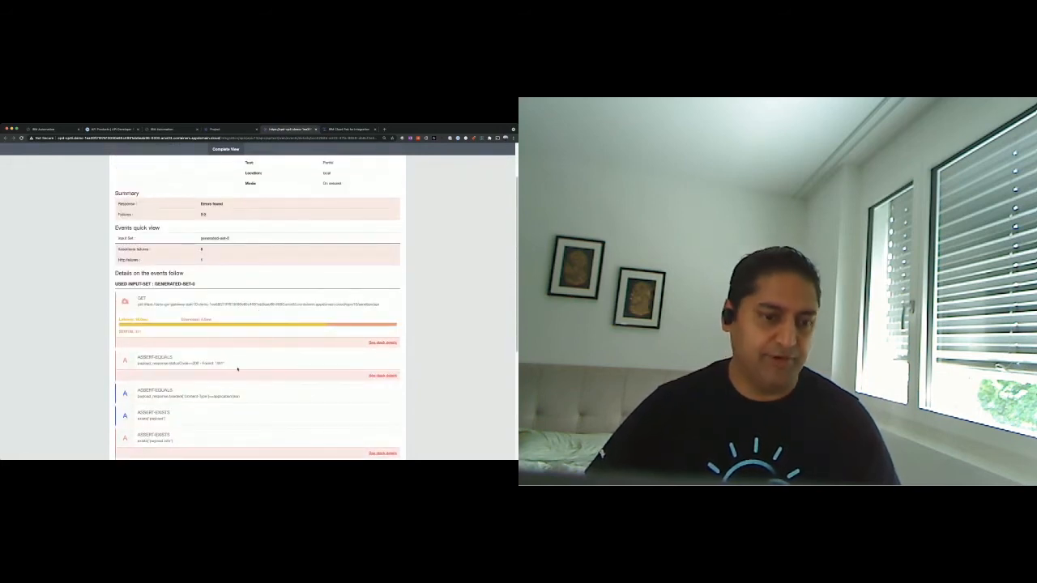
scroll("up", 3)
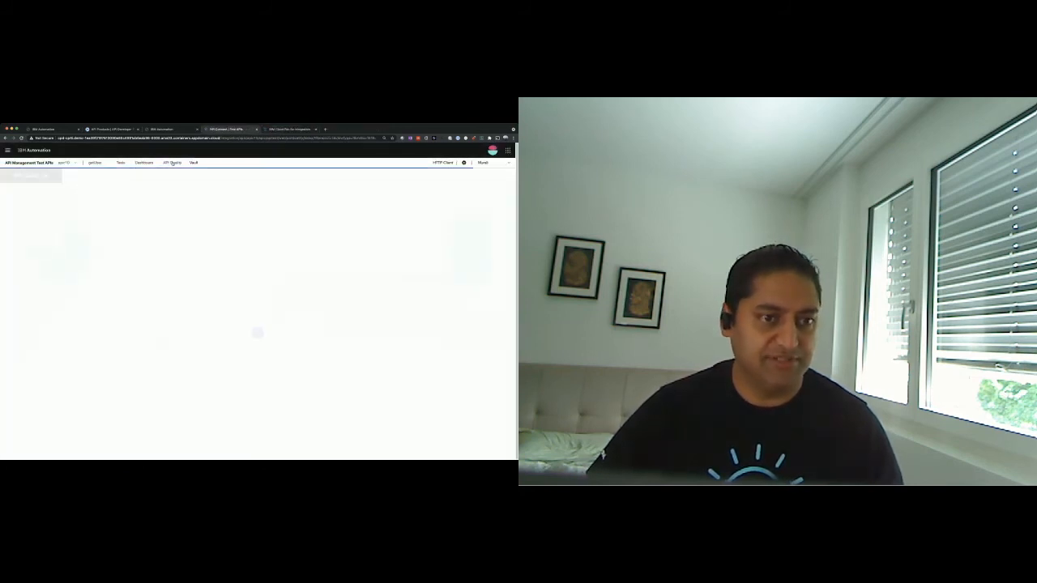
left_click(171, 163)
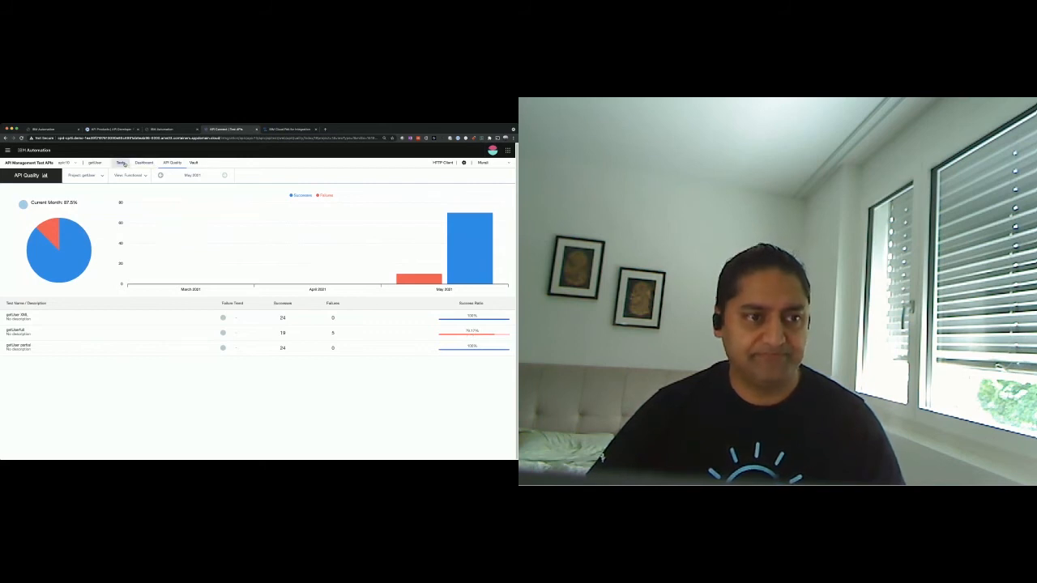
- Delete the randomuser test from getUser and run all remaining tests
left_click(121, 163)
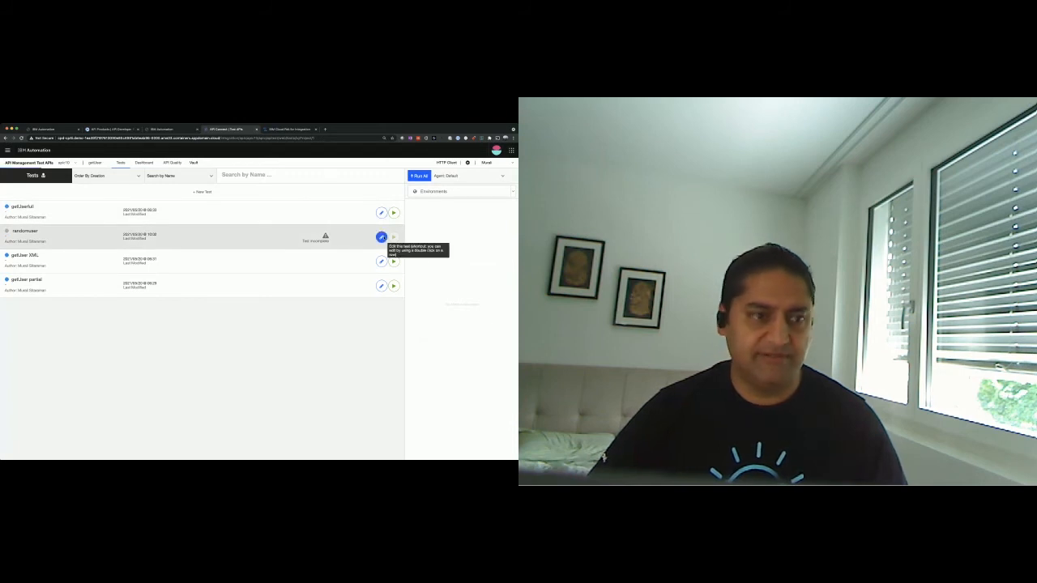
left_click(380, 236)
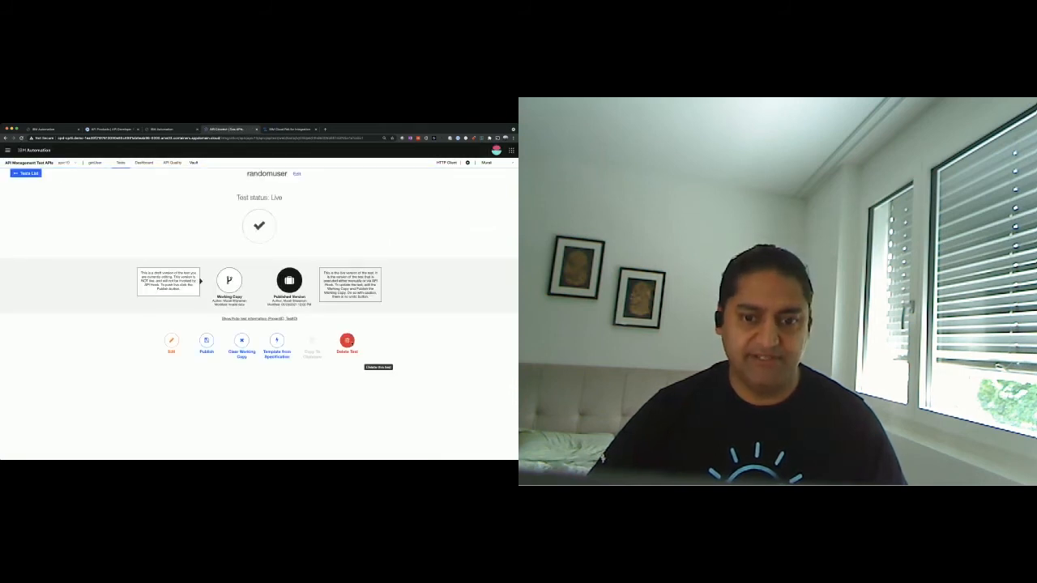
left_click(27, 174)
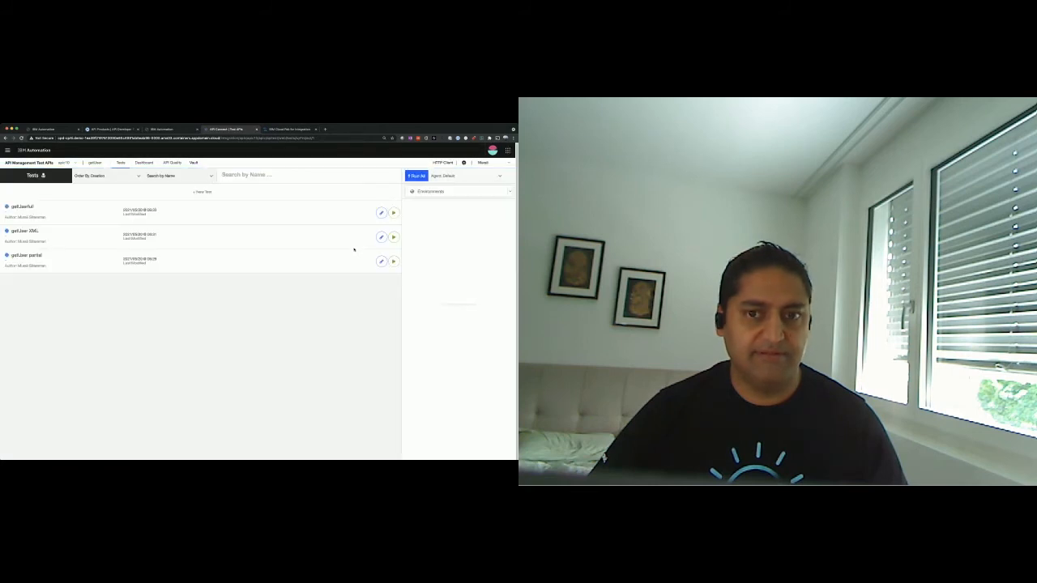
left_click(416, 176)
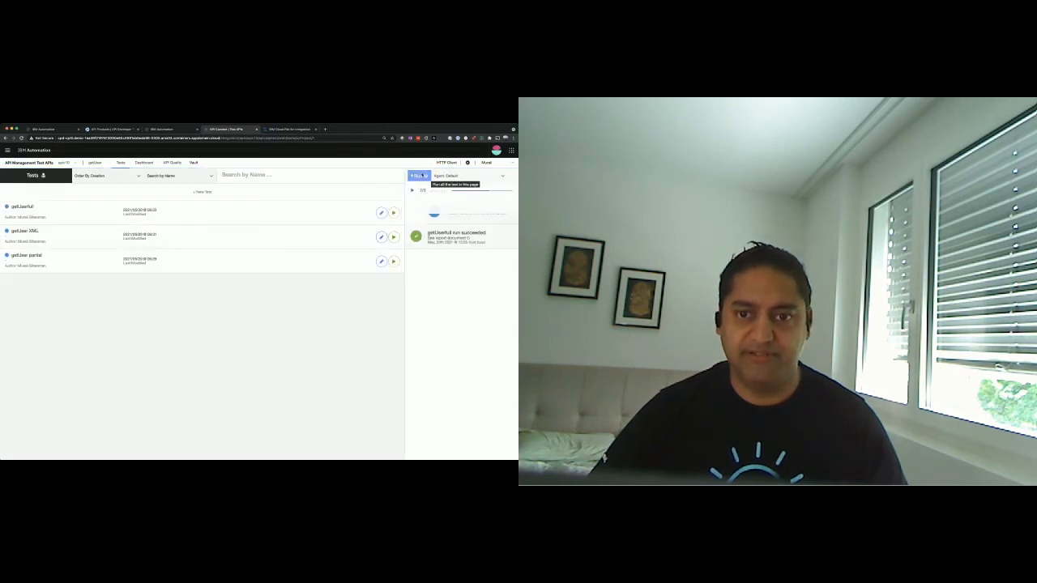
left_click(417, 176)
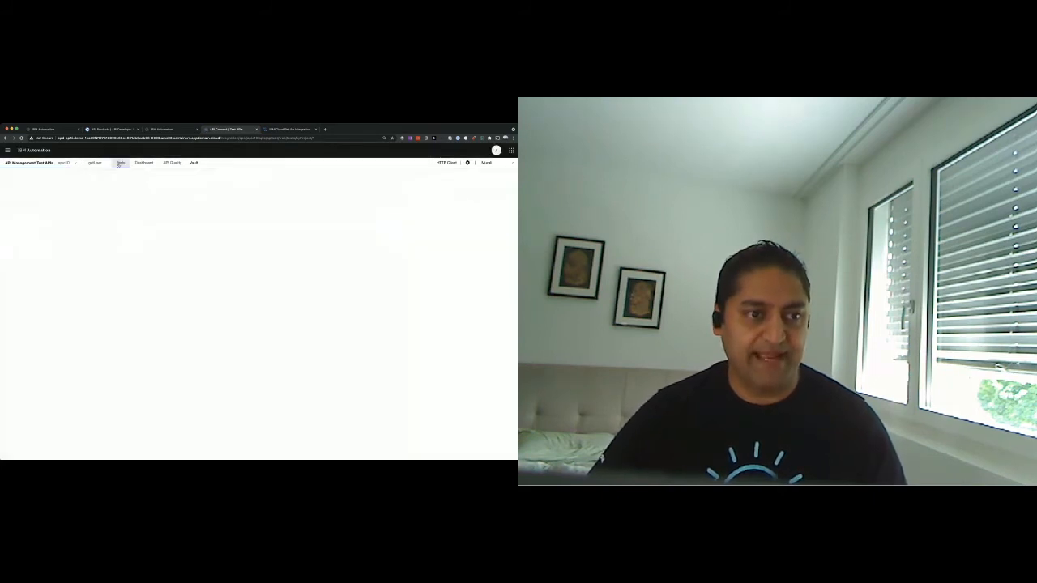
- Review the getUserfull run report with its failed postcode assertion, then return to serverping's endpoints
left_click(120, 162)
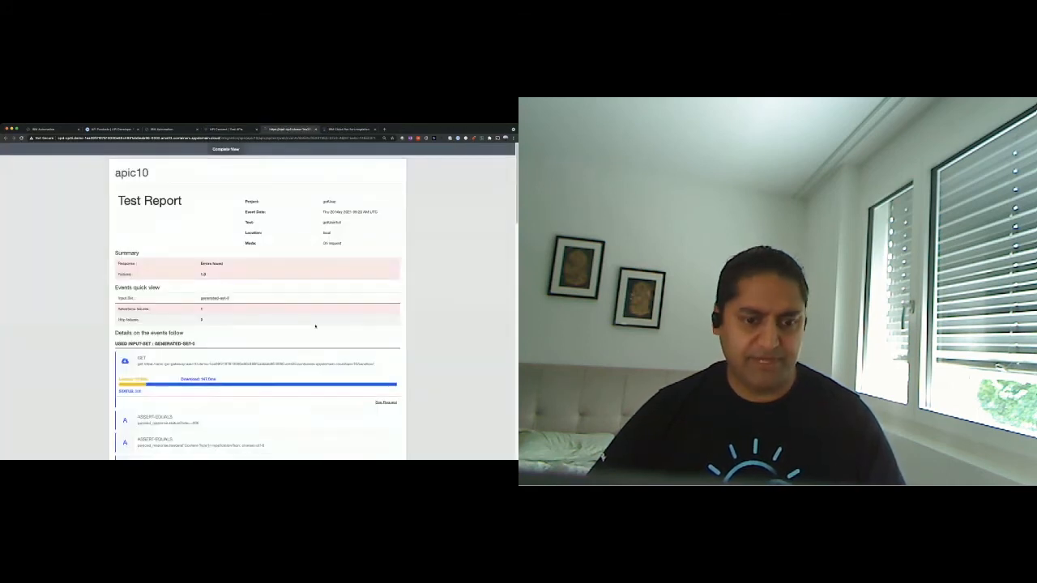
scroll("down", 3)
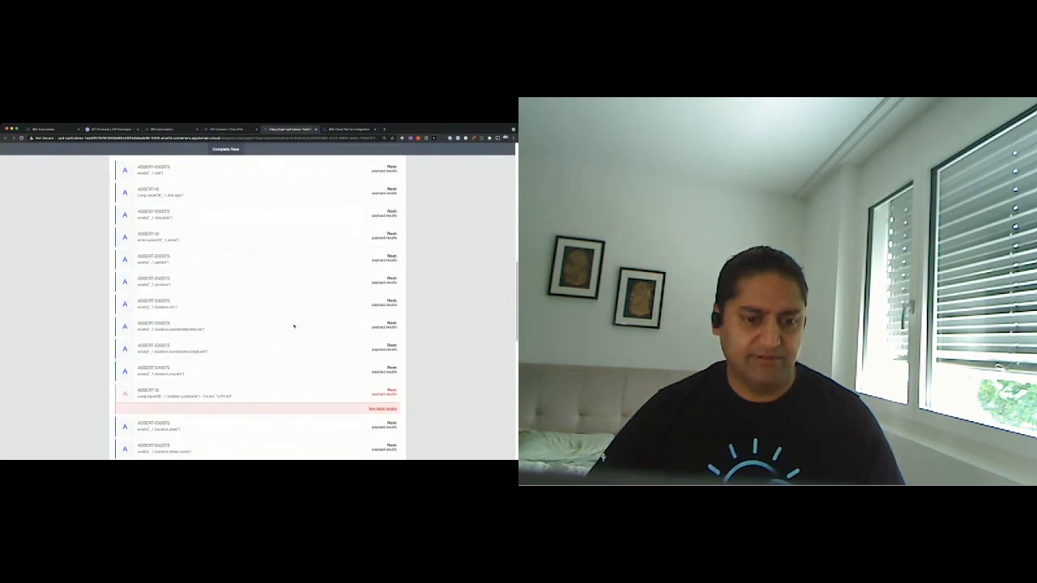
scroll("down", 3)
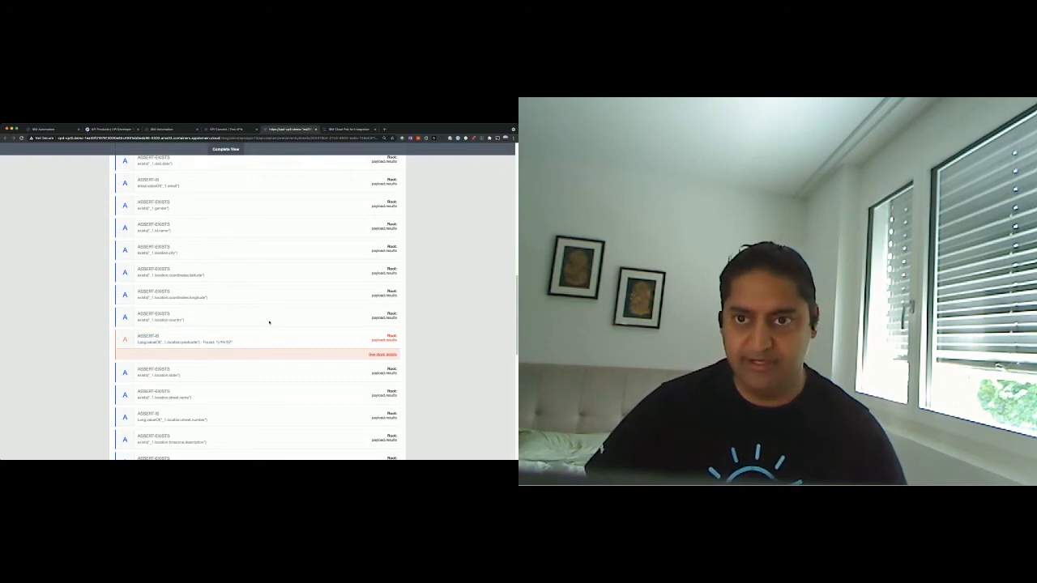
scroll("up", 3)
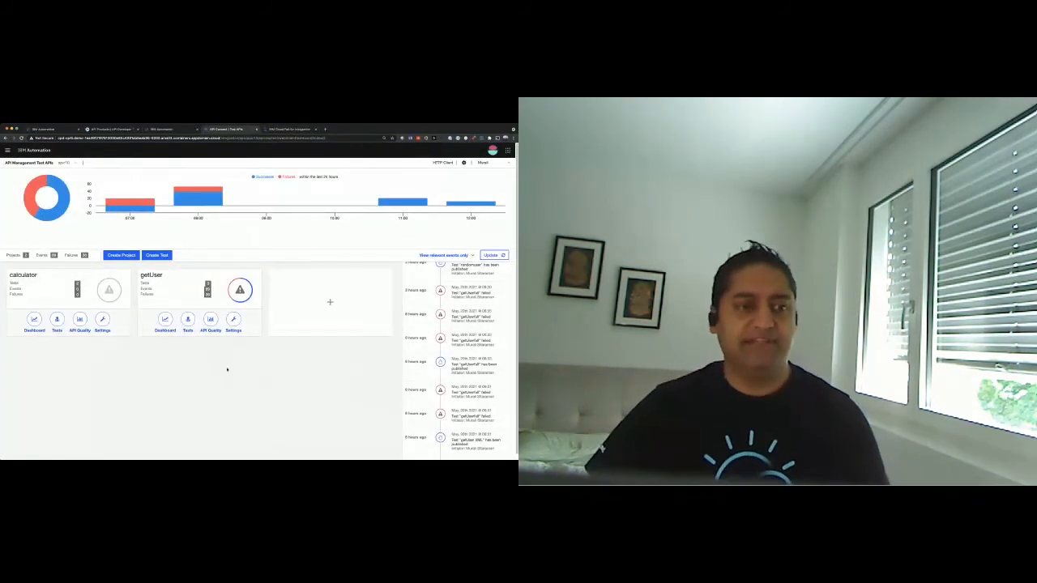
left_click(161, 129)
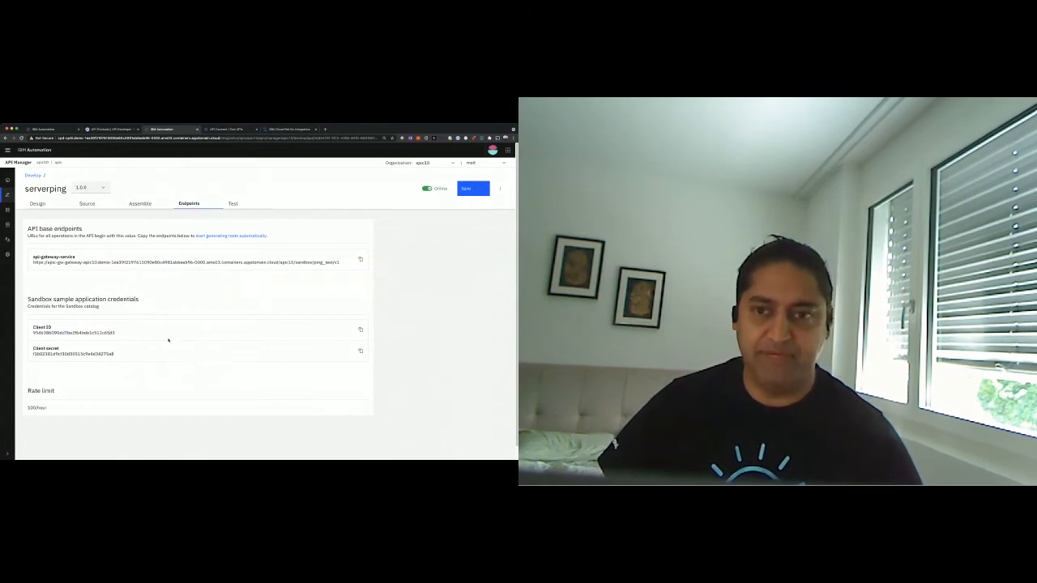
- Open serverping 2.0.0 from Develop and view its OAuth2 and clientID security definitions
left_click(33, 175)
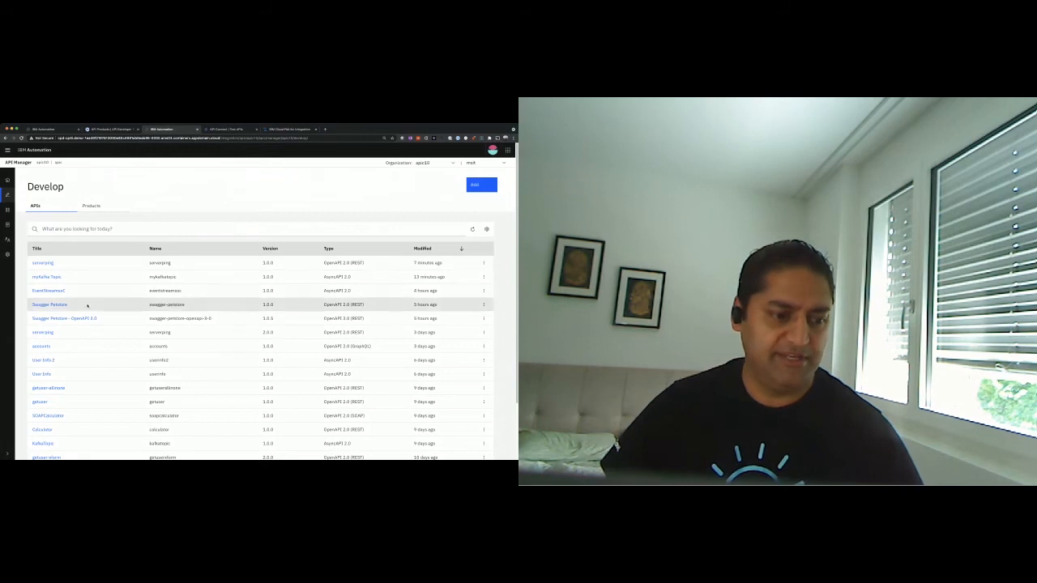
left_click(42, 332)
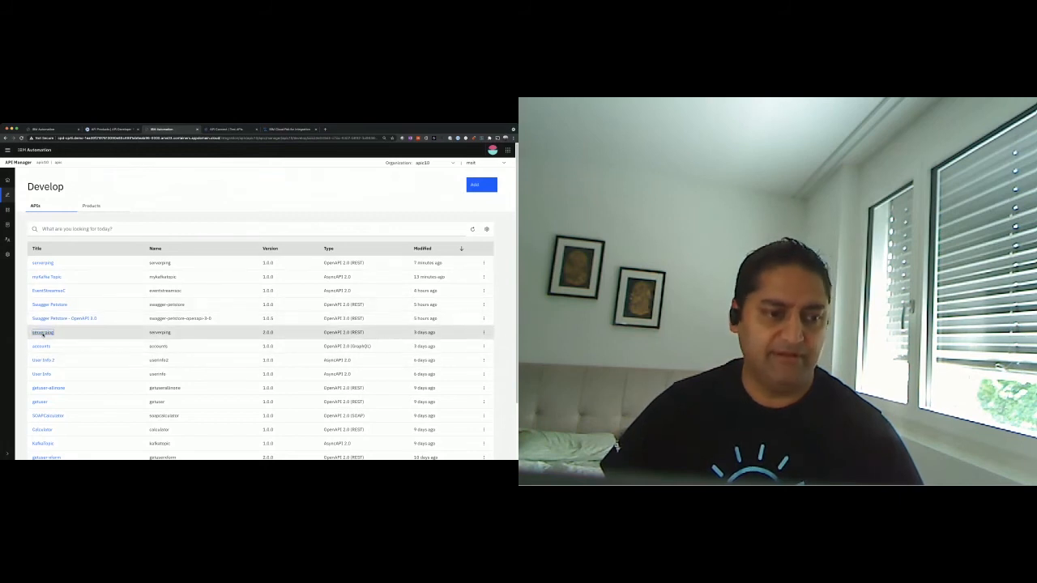
left_click(42, 332)
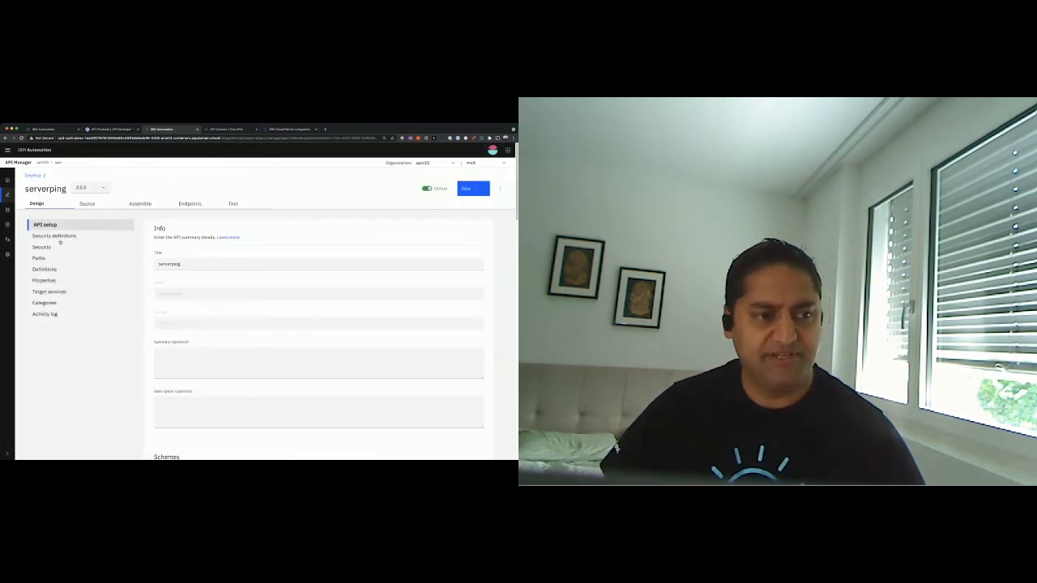
left_click(54, 236)
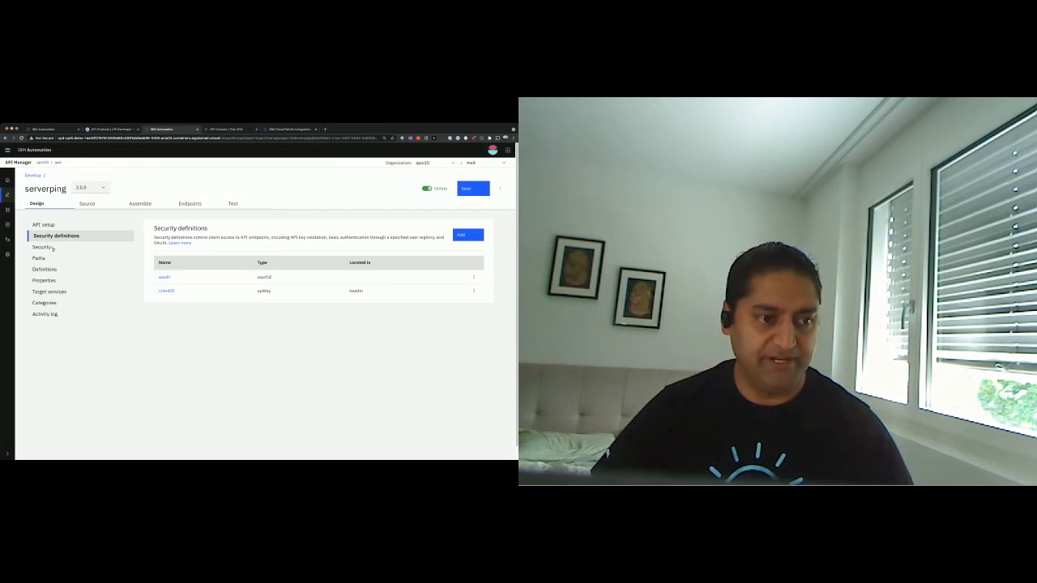
- View serverping 2.0.0's security requirements in the Design sidebar
left_click(42, 247)
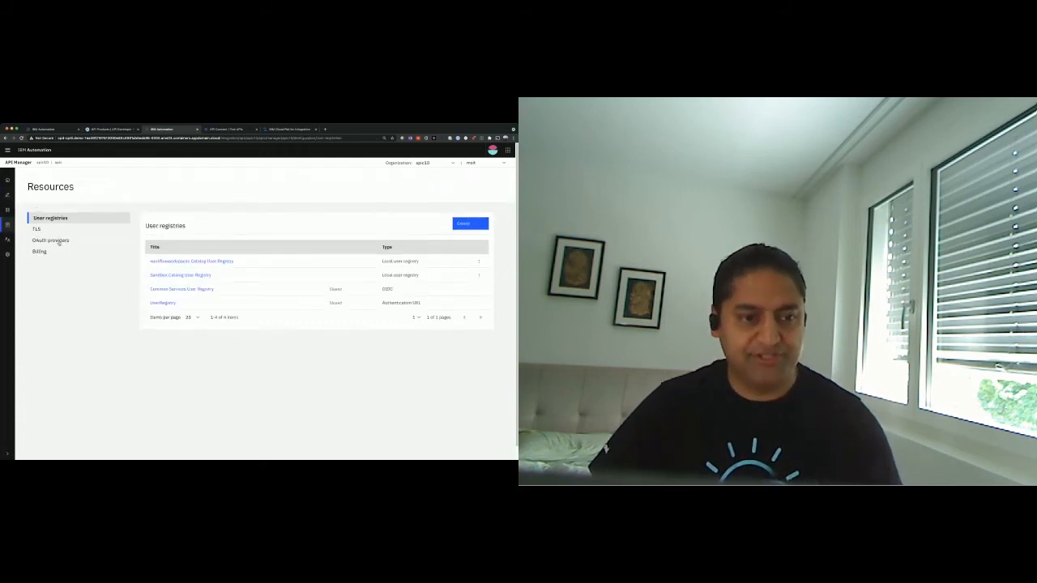
- Start a new native OAuth provider titled myown under Resources > OAuth providers
left_click(50, 241)
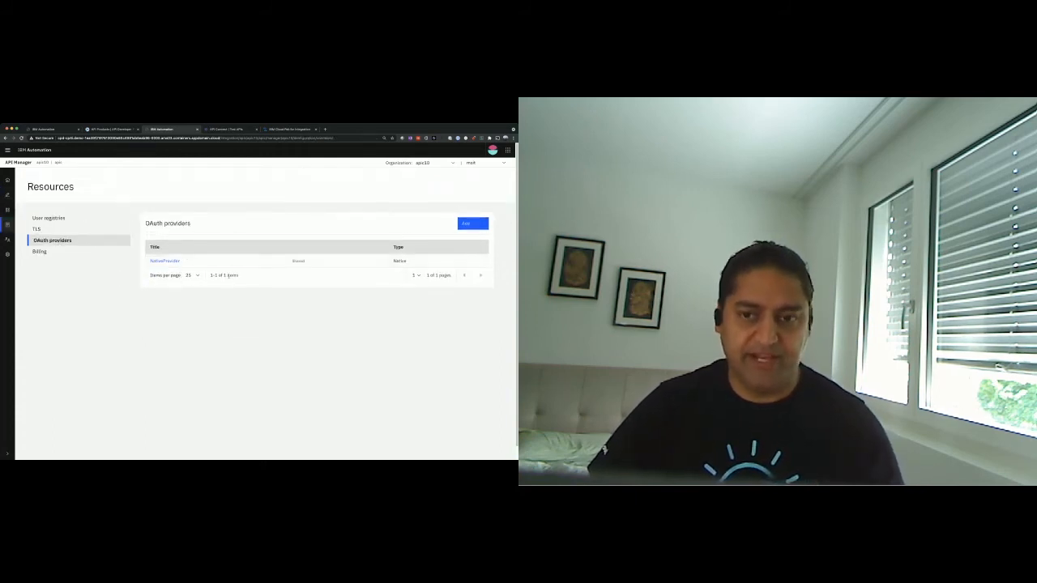
left_click(472, 224)
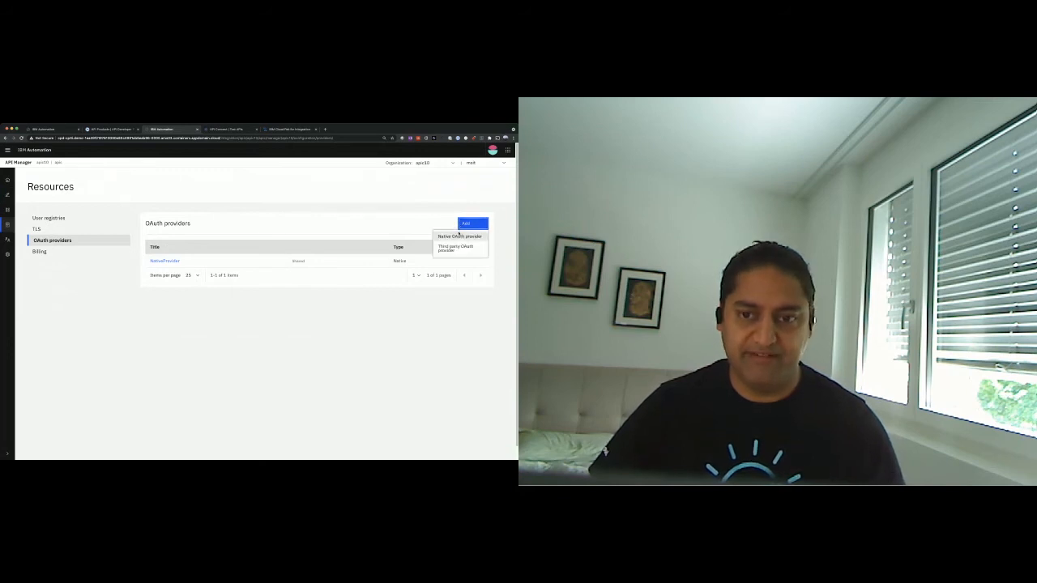
left_click(460, 236)
type("mynen")
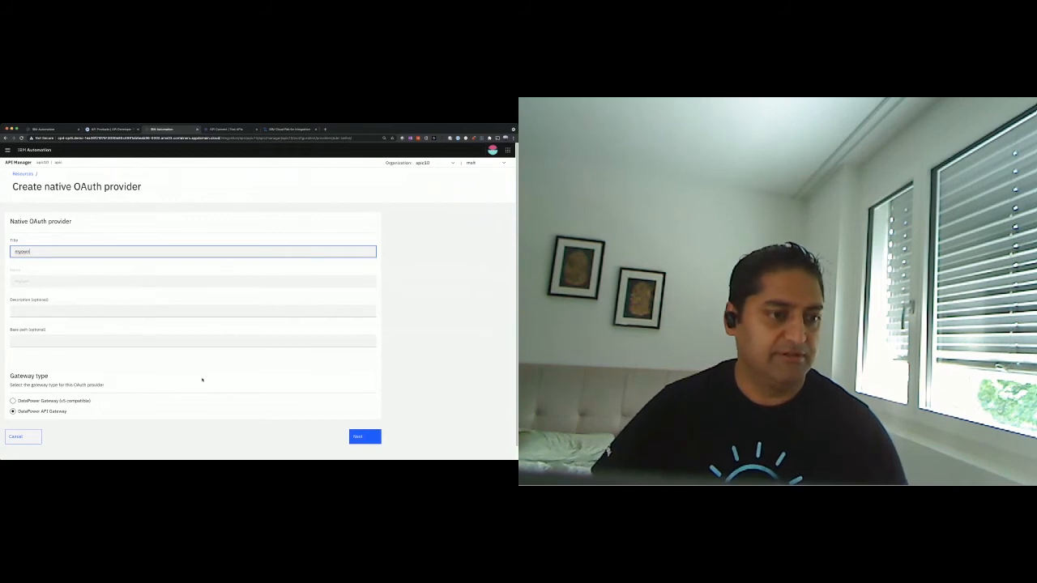
left_click(363, 437)
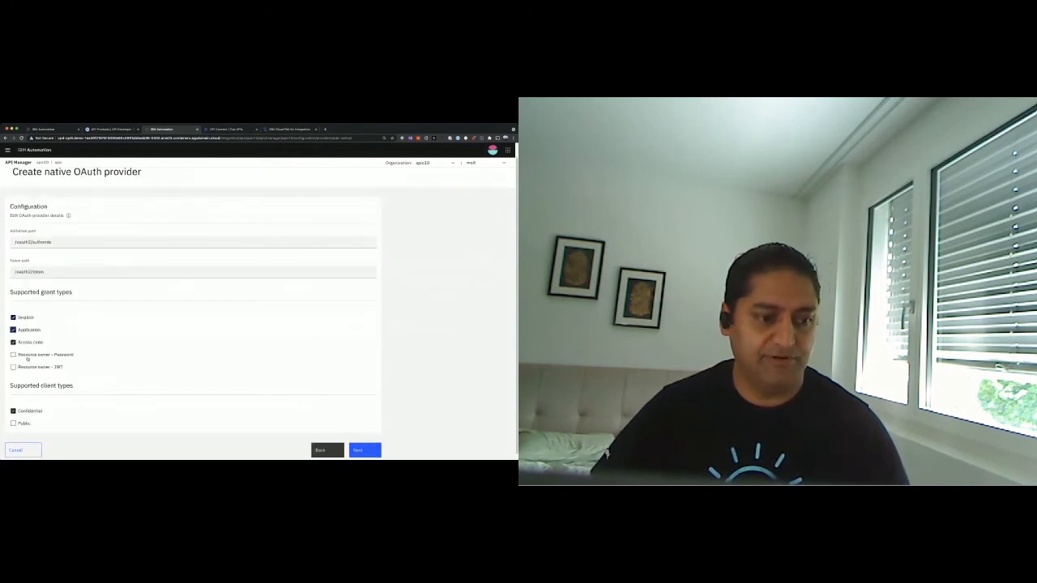
- Enable the Resource owner – Password grant and Public clients, then finish the wizard
left_click(13, 348)
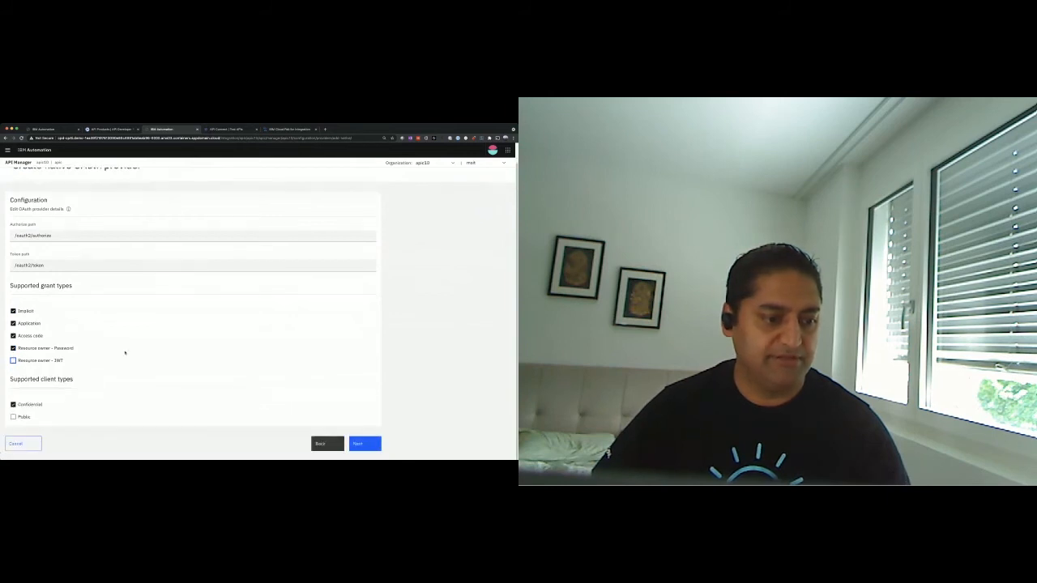
left_click(13, 416)
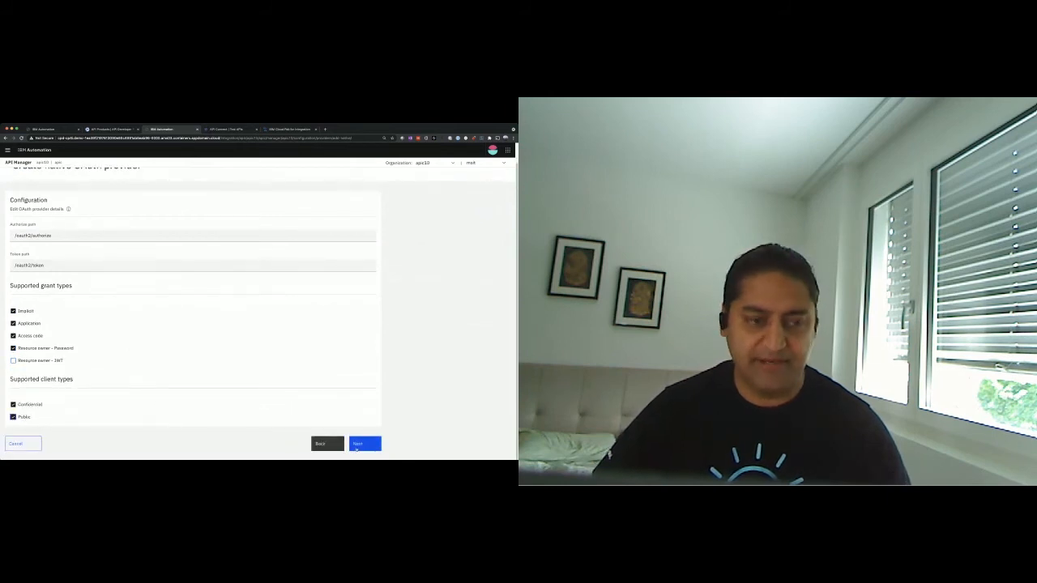
left_click(364, 444)
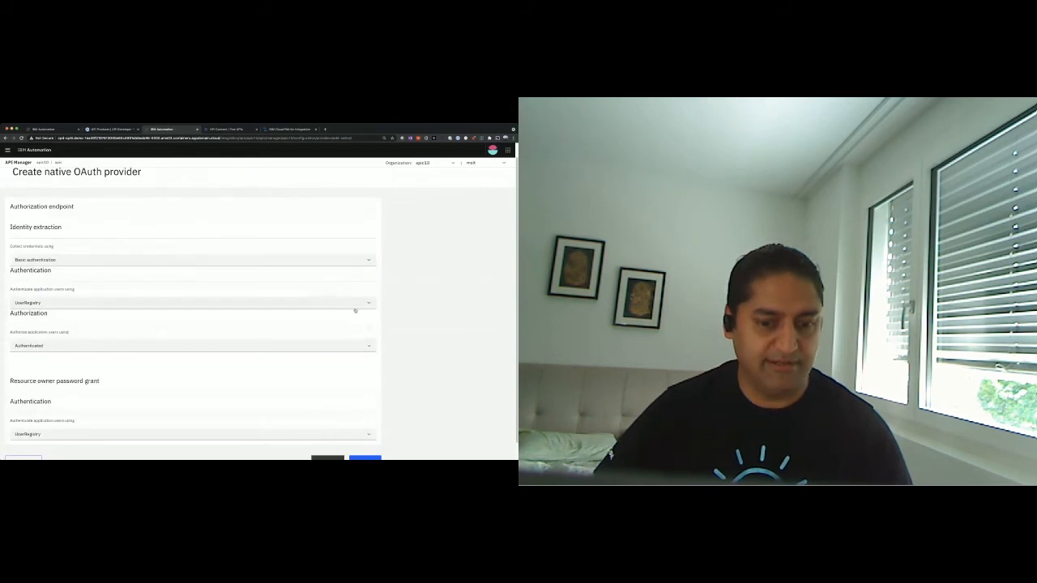
left_click(364, 460)
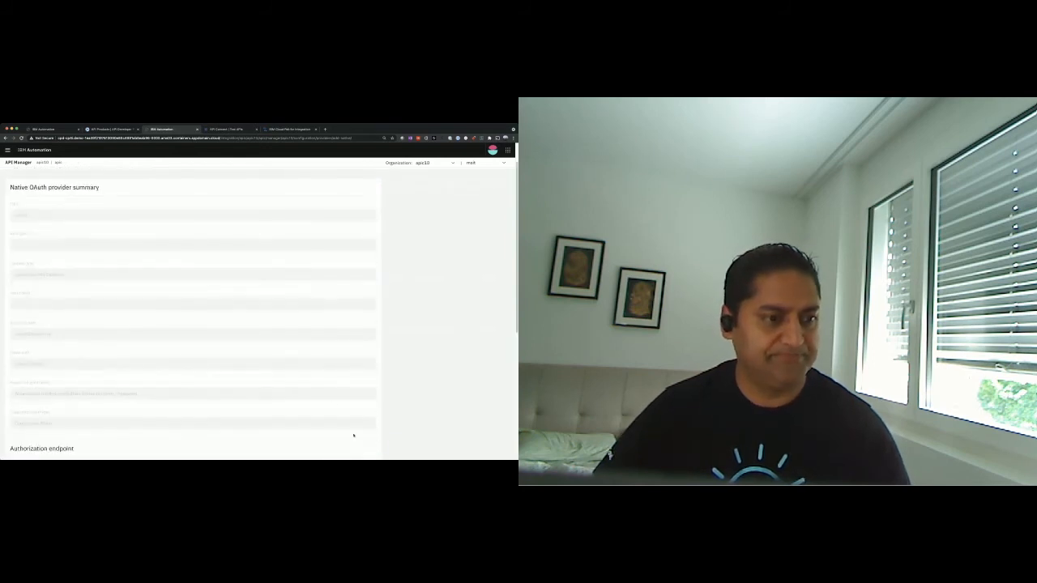
scroll("down", 3)
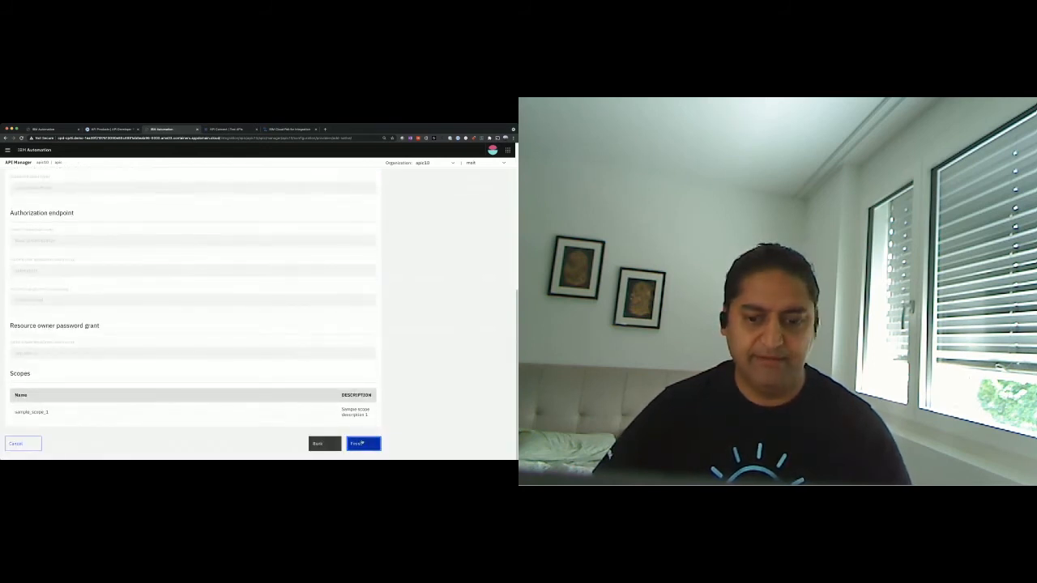
left_click(362, 443)
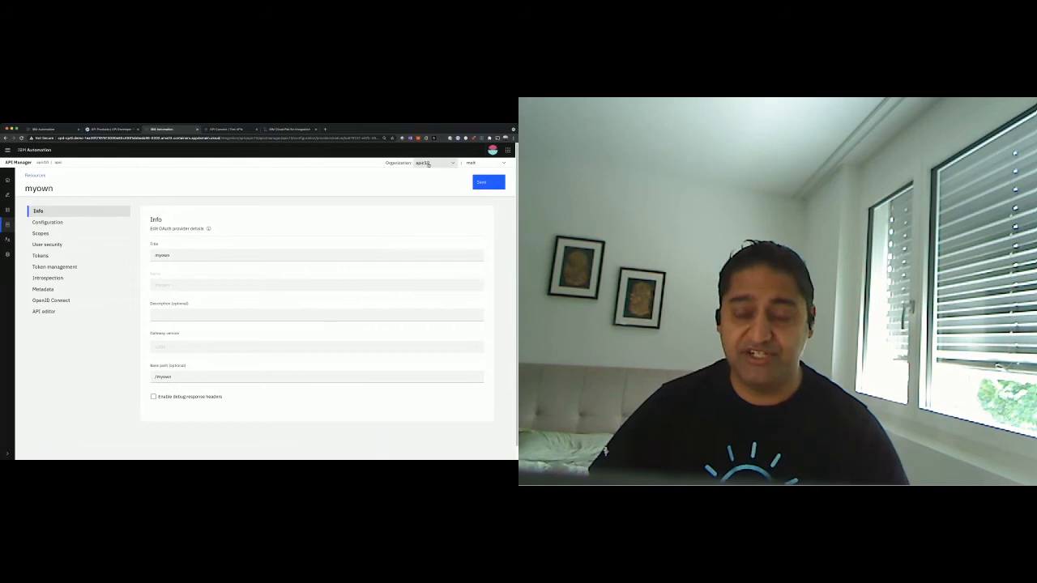
- Stay in the apic10 organisation, return to Develop, and review serverping 2.0.0's security definitions
left_click(434, 163)
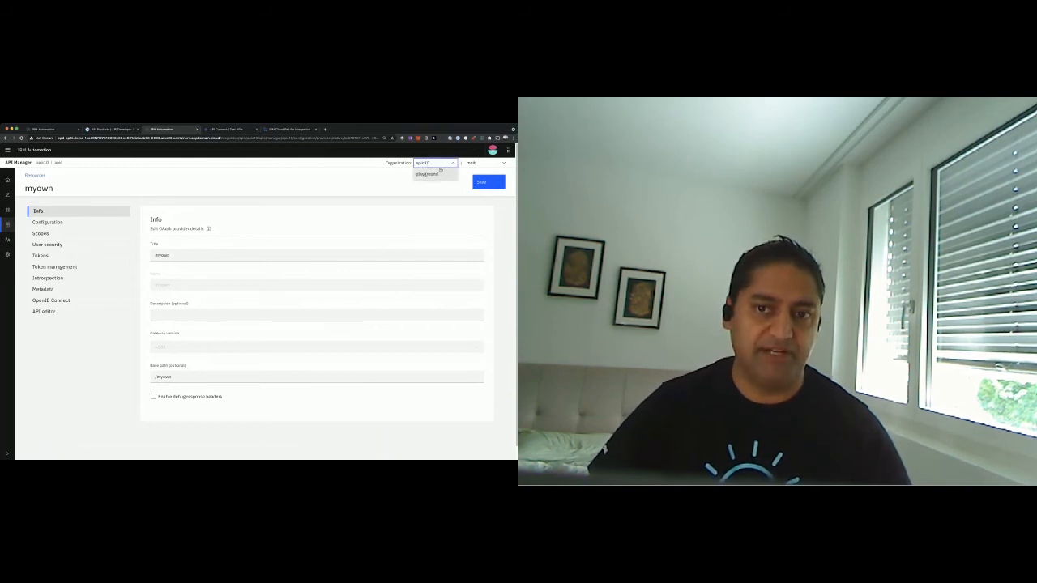
left_click(436, 163)
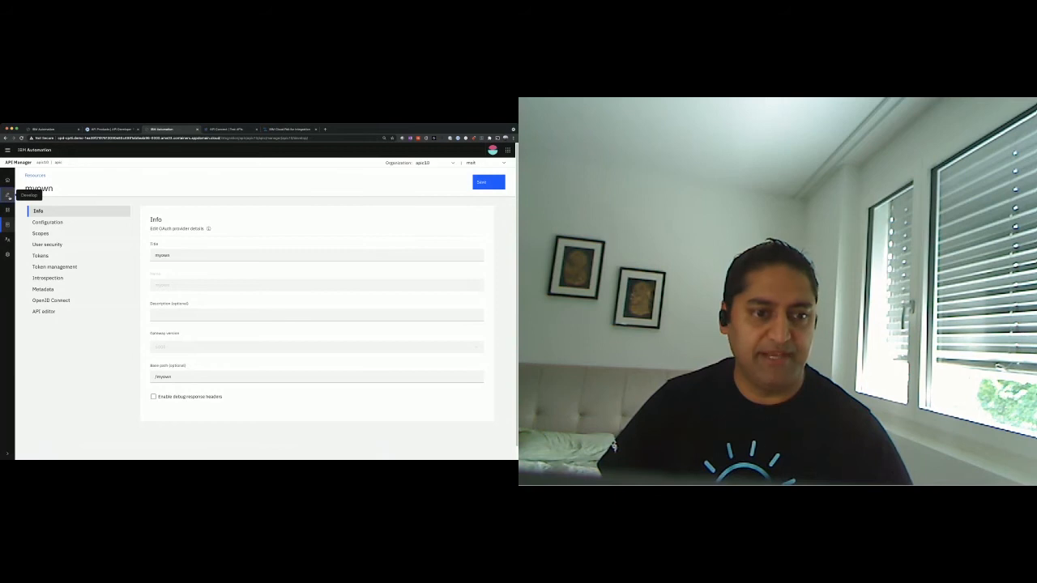
left_click(6, 194)
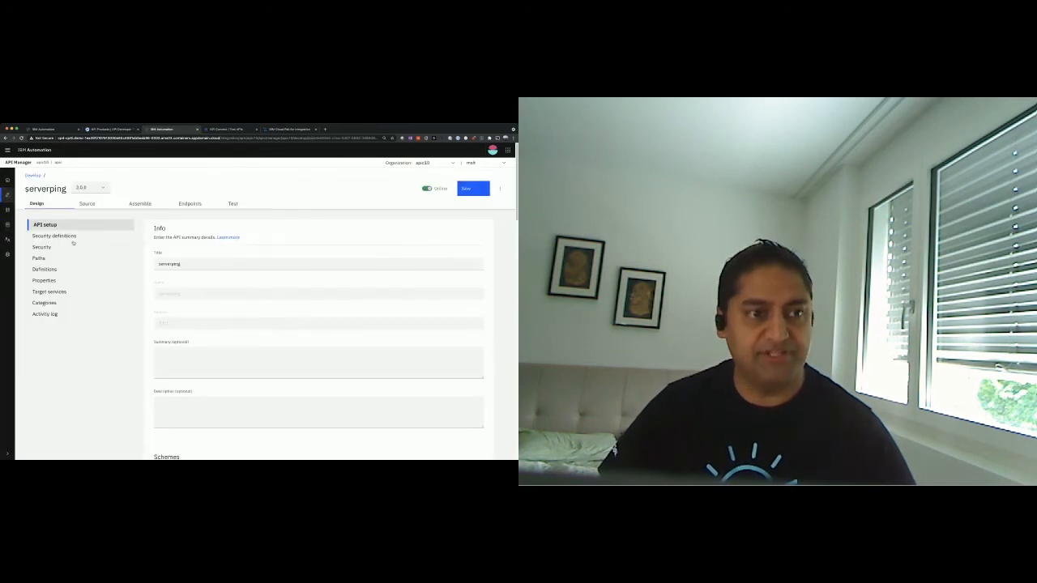
left_click(111, 129)
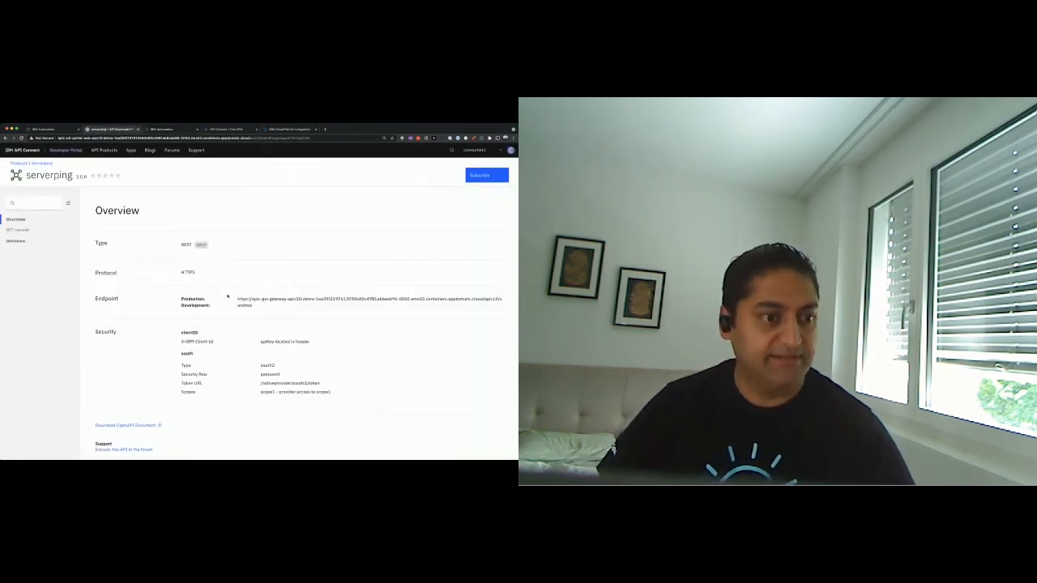
- Open getServer's Try it form, enter the client secret and tick scope1
left_click(17, 229)
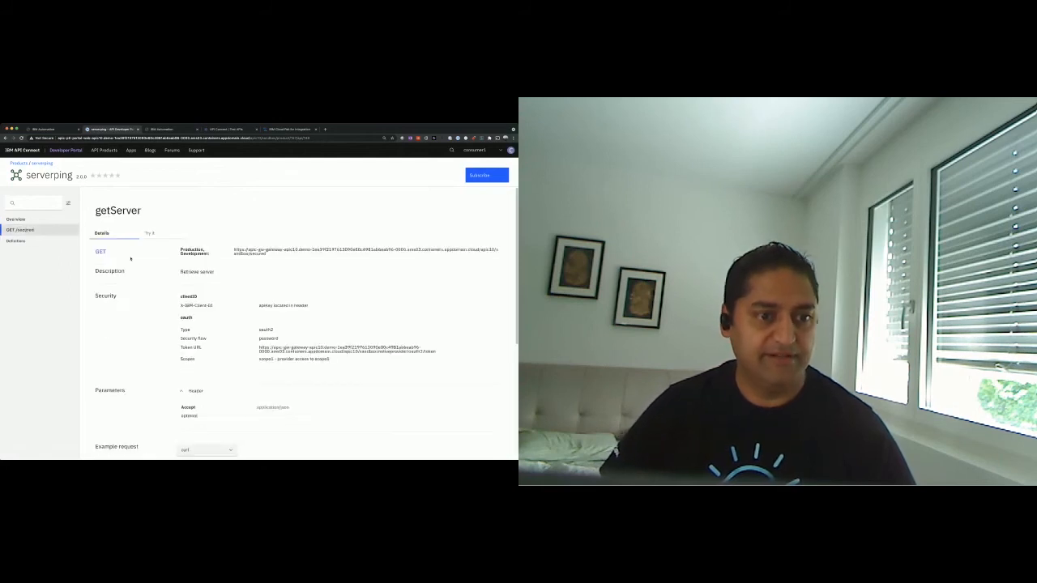
left_click(149, 234)
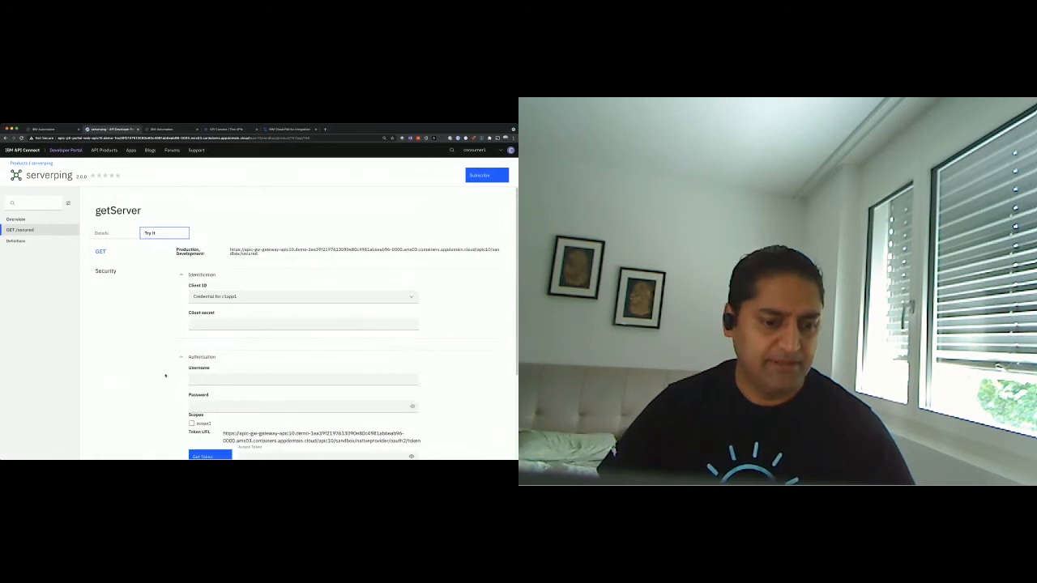
left_click(150, 232)
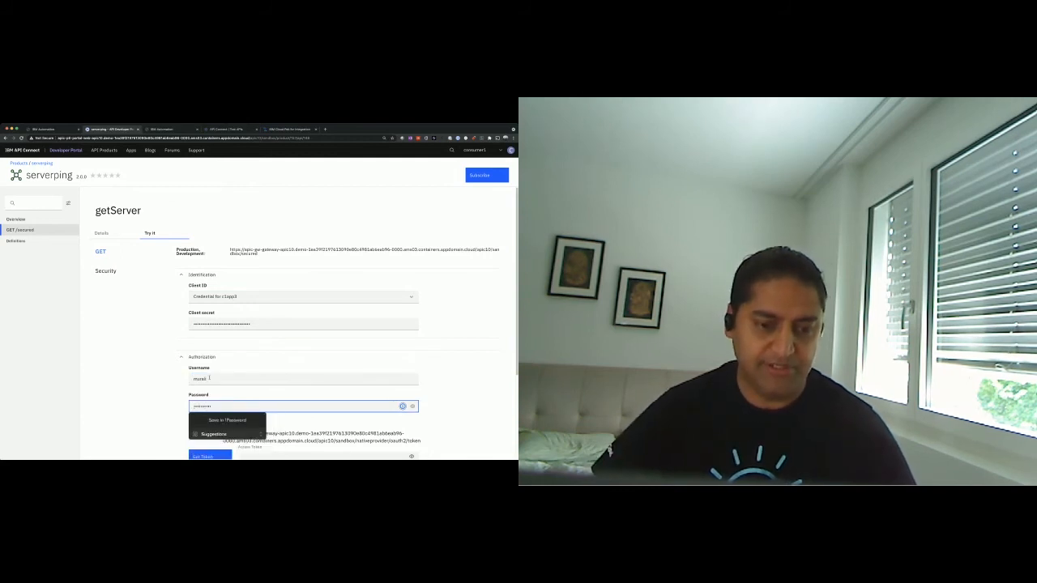
scroll("down", 3)
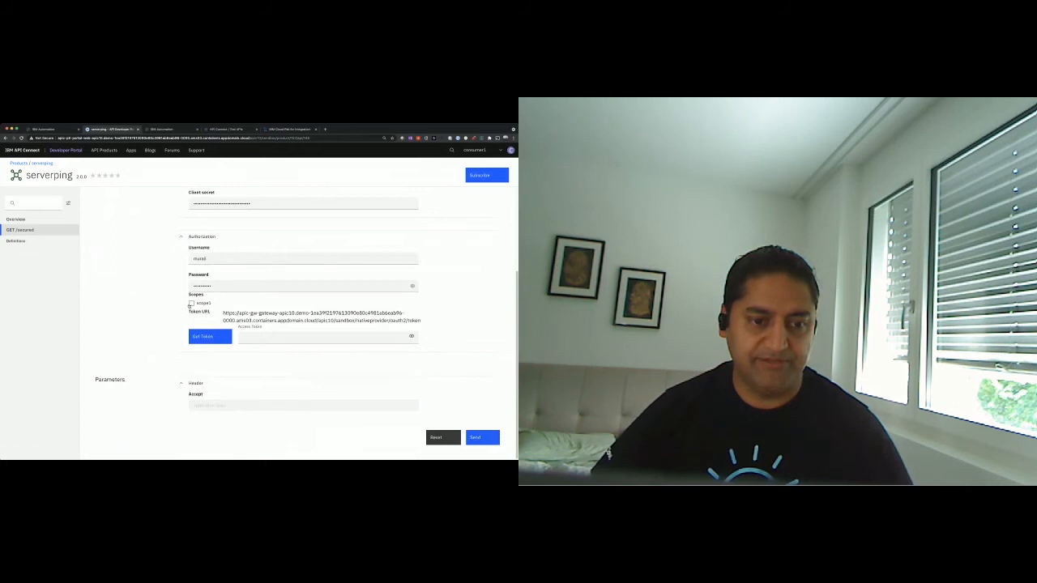
left_click(192, 302)
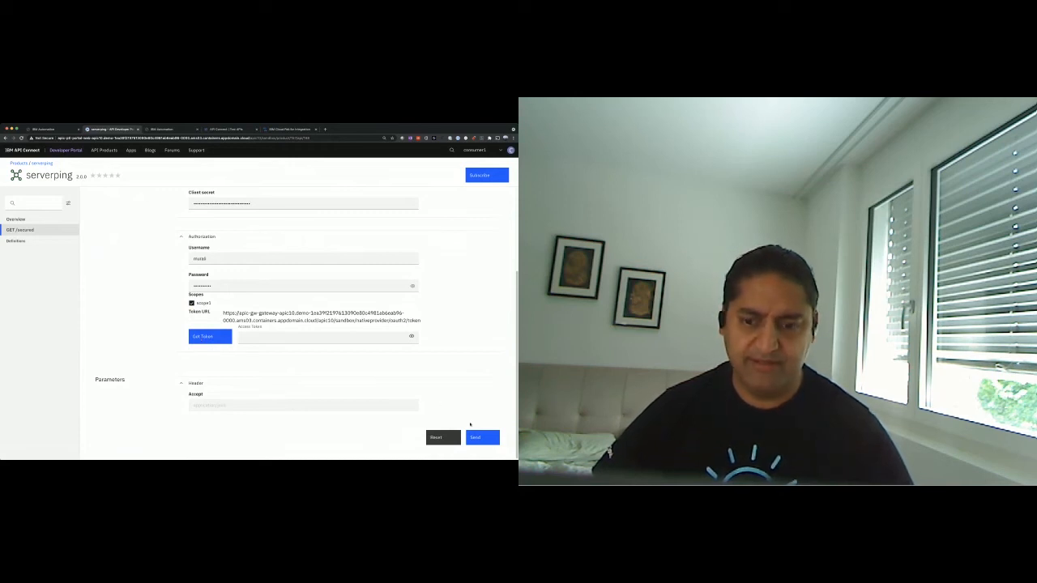
- Send the getServer test request, scroll through the response, then return to Develop
left_click(482, 438)
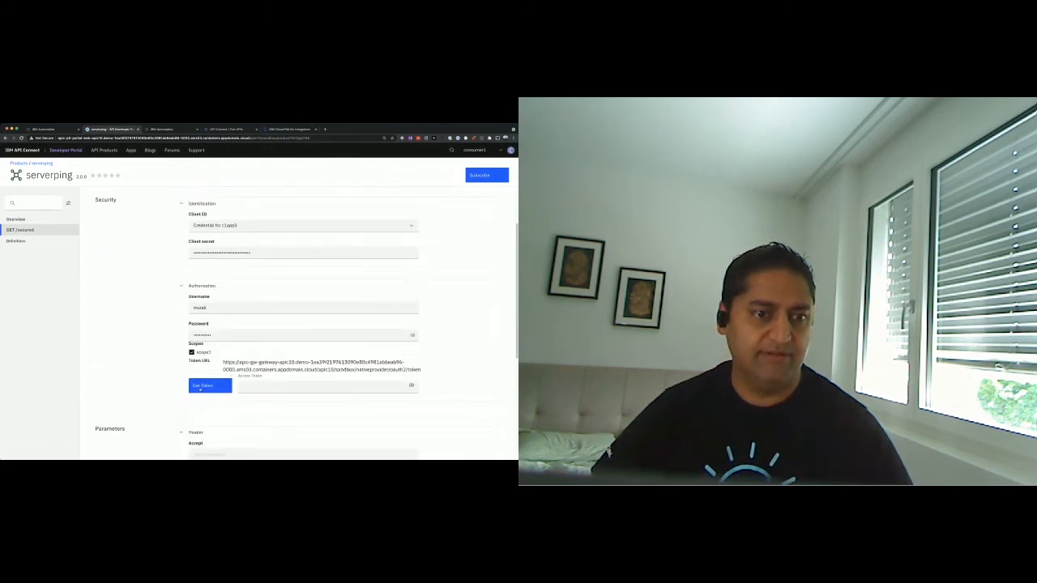
scroll("up", 3)
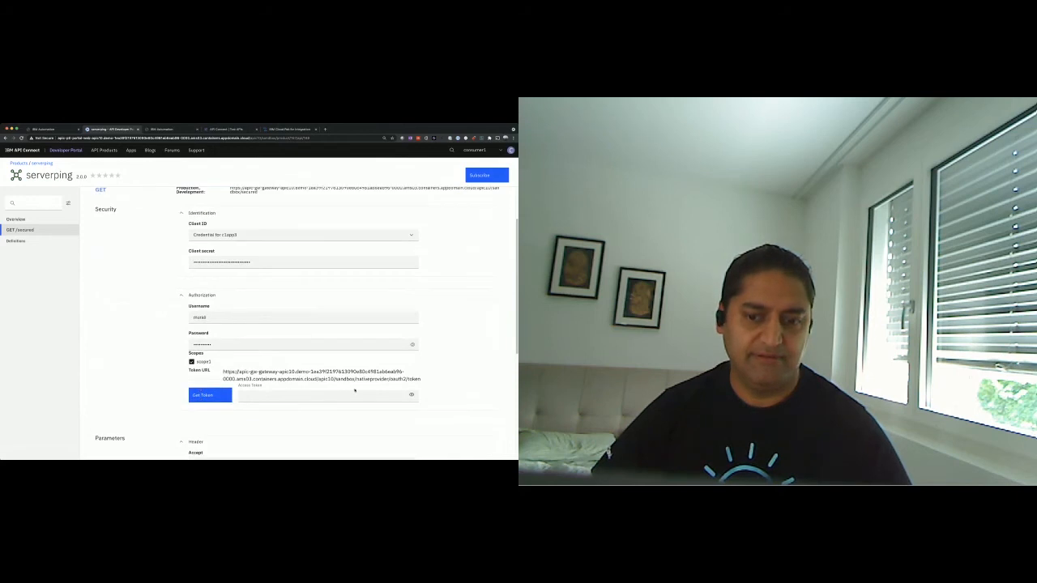
mouse_move(411, 395)
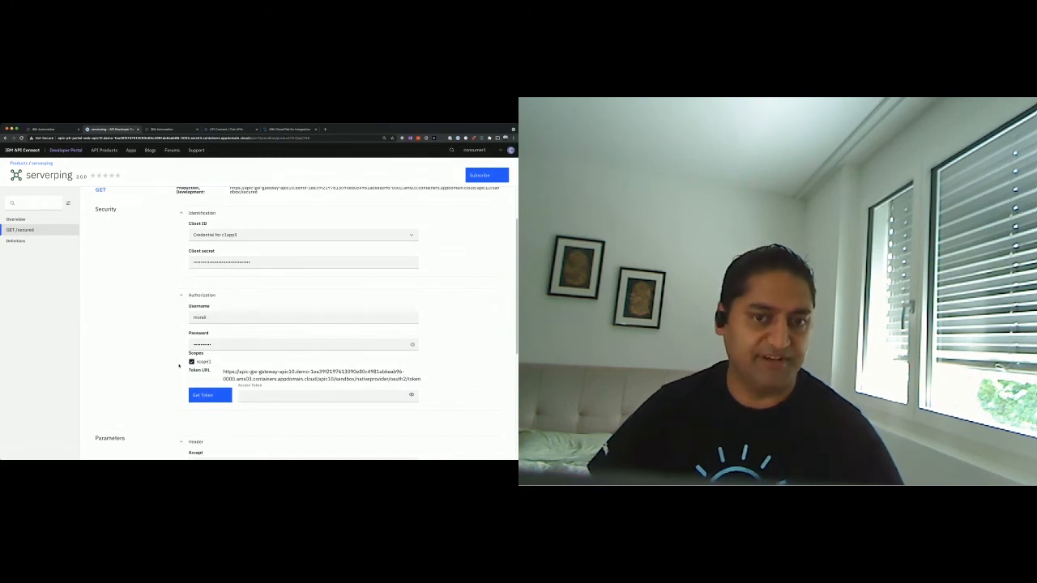
scroll("up", 3)
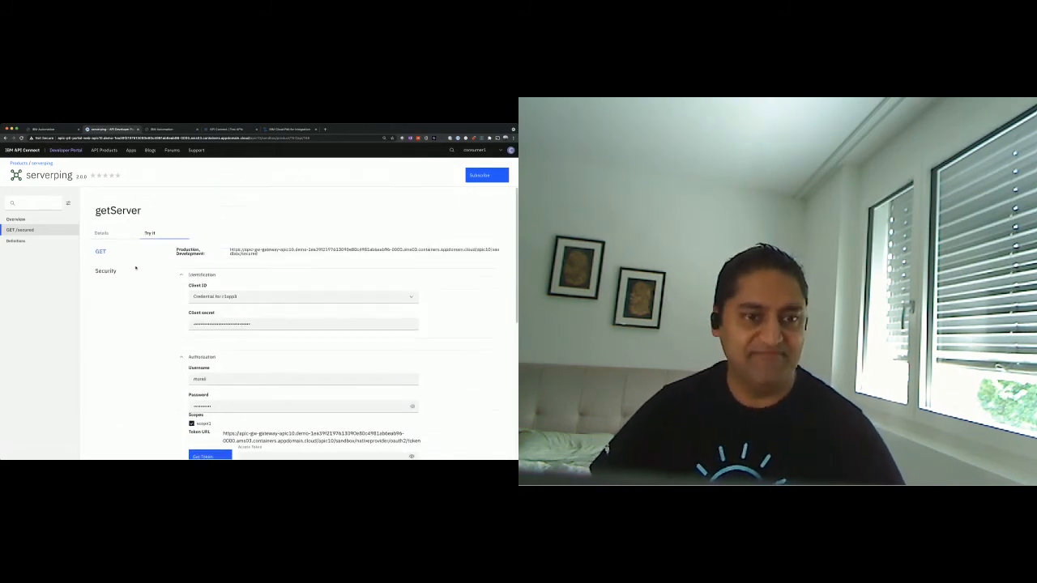
scroll("down", 3)
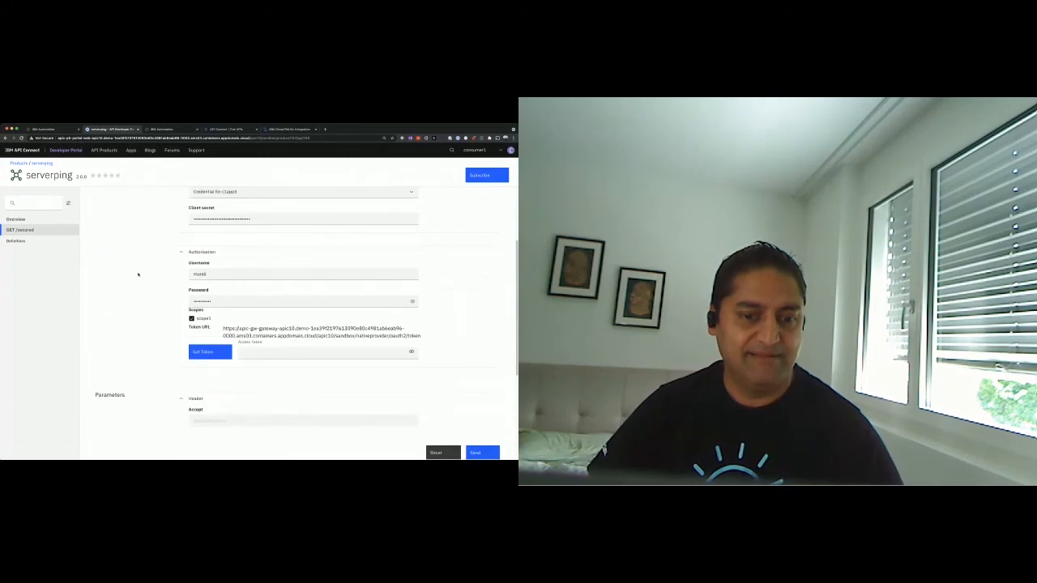
scroll("up", 3)
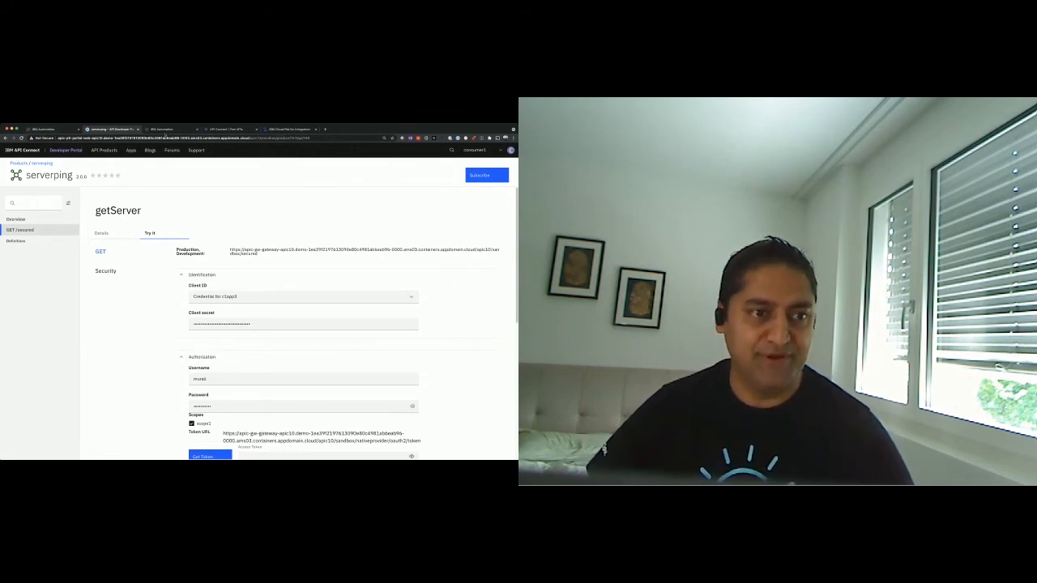
left_click(162, 129)
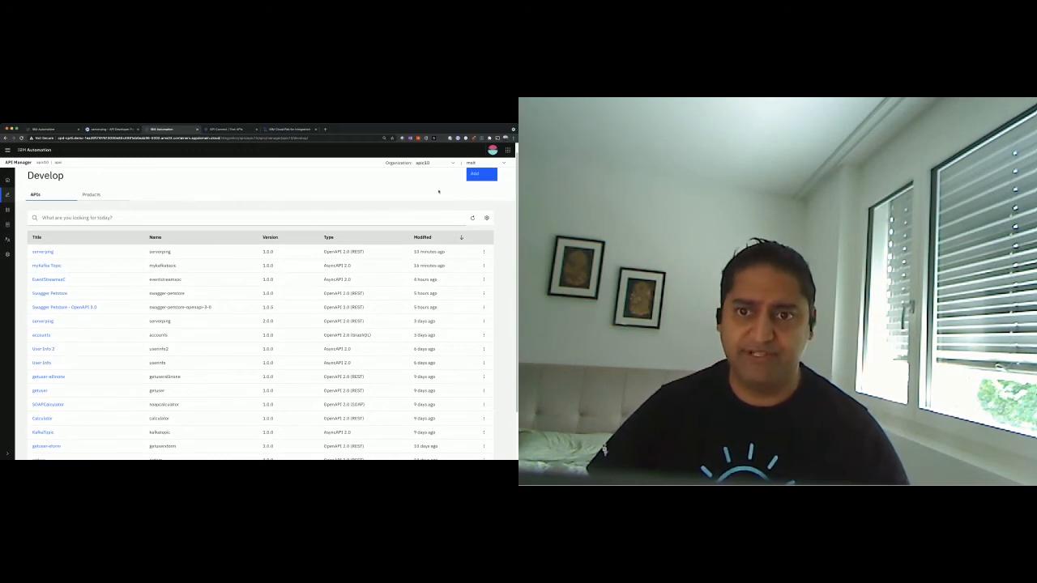
- Create a Calculator REST proxy API from the existing WSDL service, keeping default info and security
left_click(480, 174)
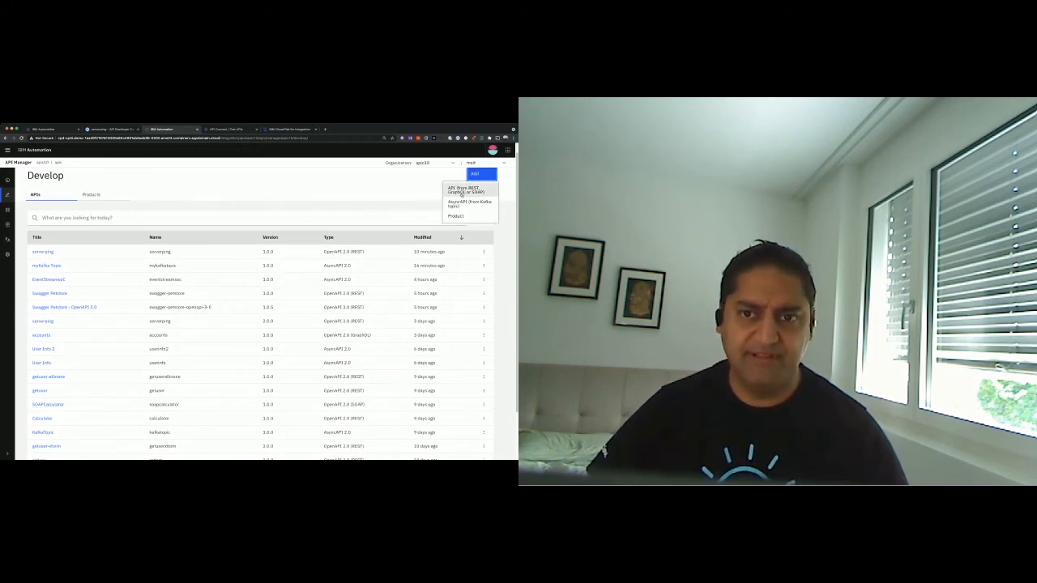
left_click(465, 190)
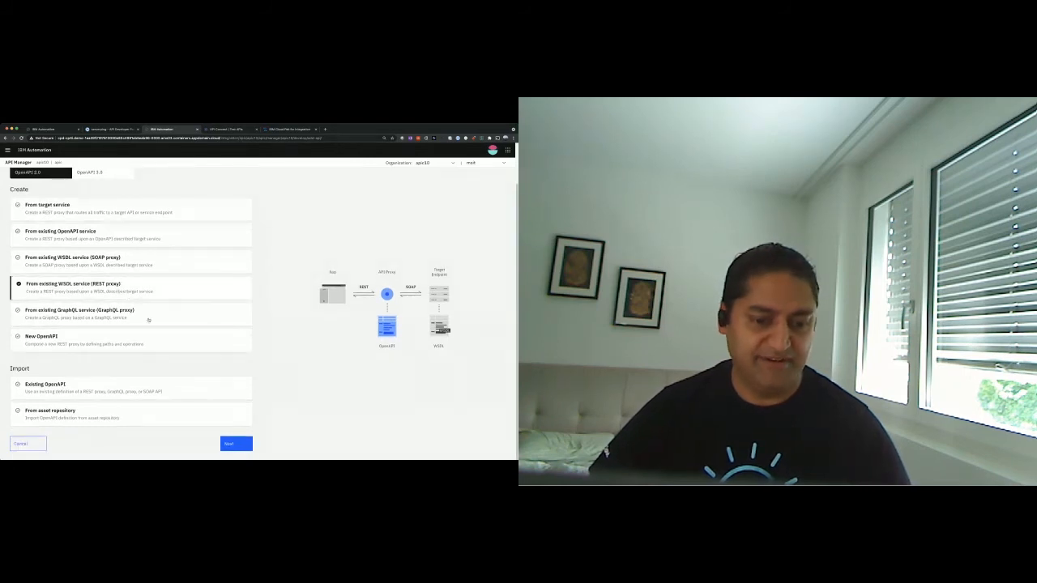
left_click(235, 444)
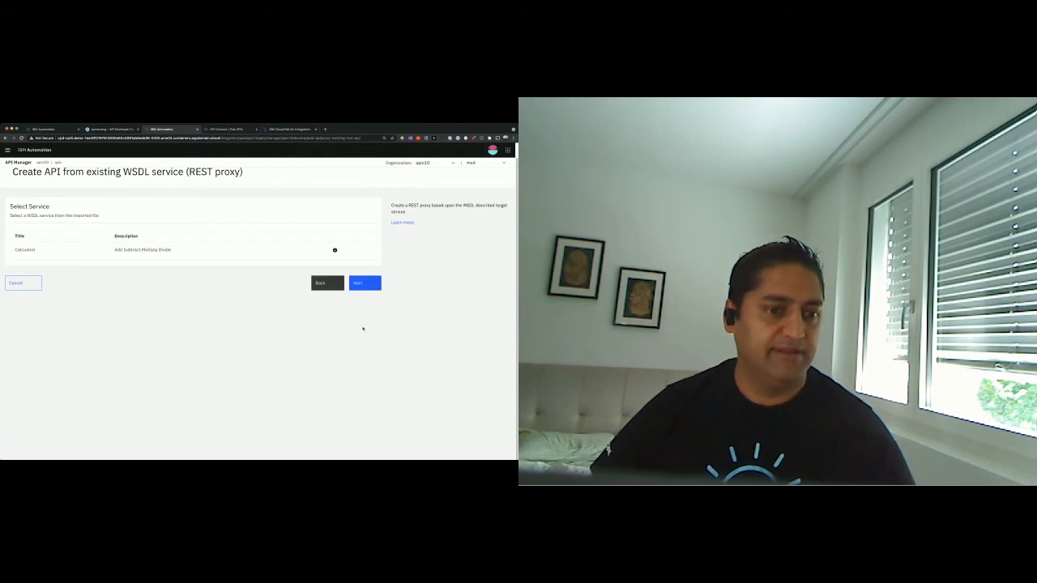
left_click(364, 283)
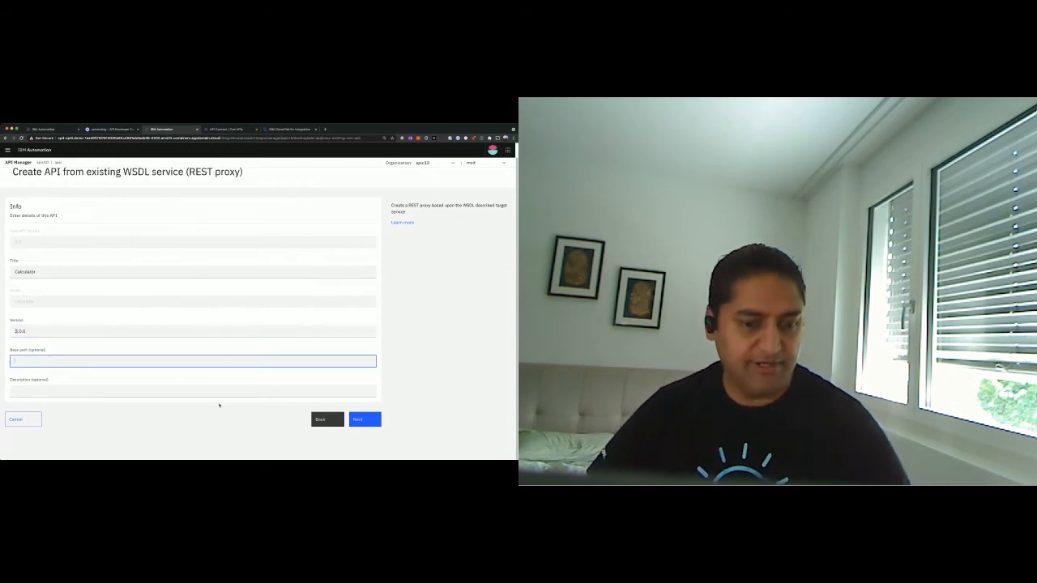
left_click(364, 418)
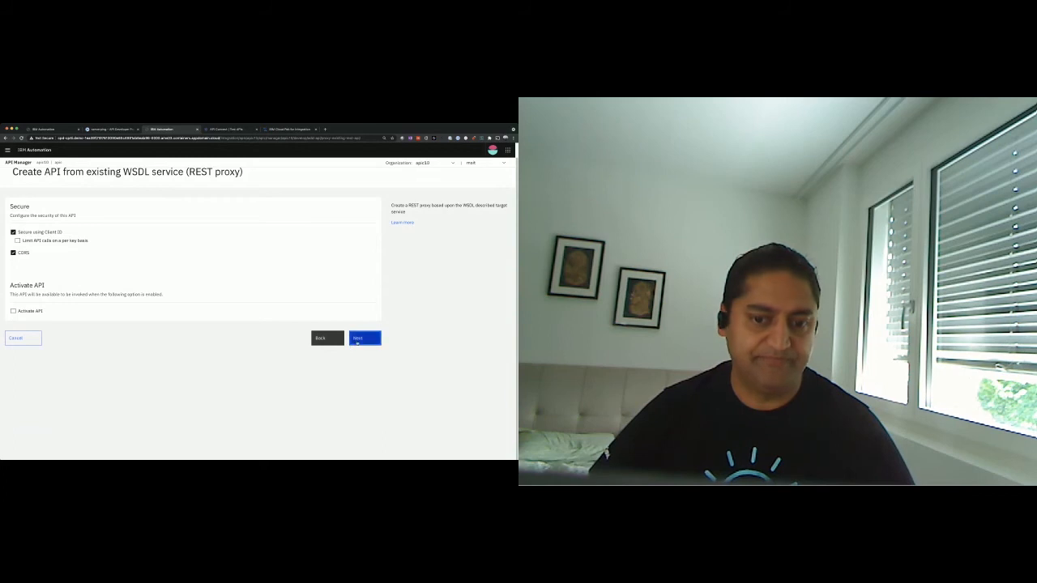
left_click(363, 338)
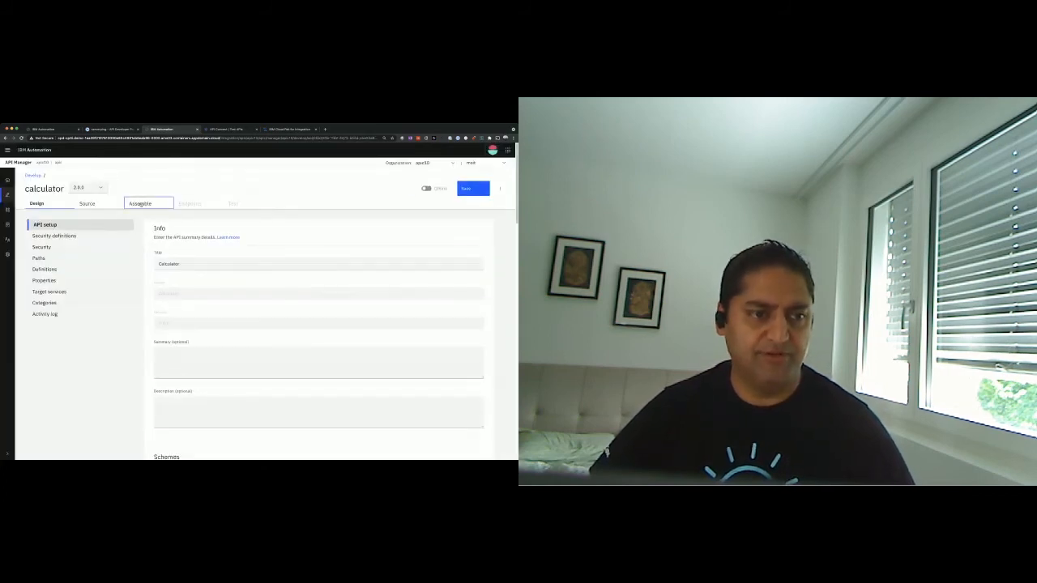
- Inspect the Calculator assembly's Add input map, Add invoke target URL and parse step, then open testing
left_click(139, 203)
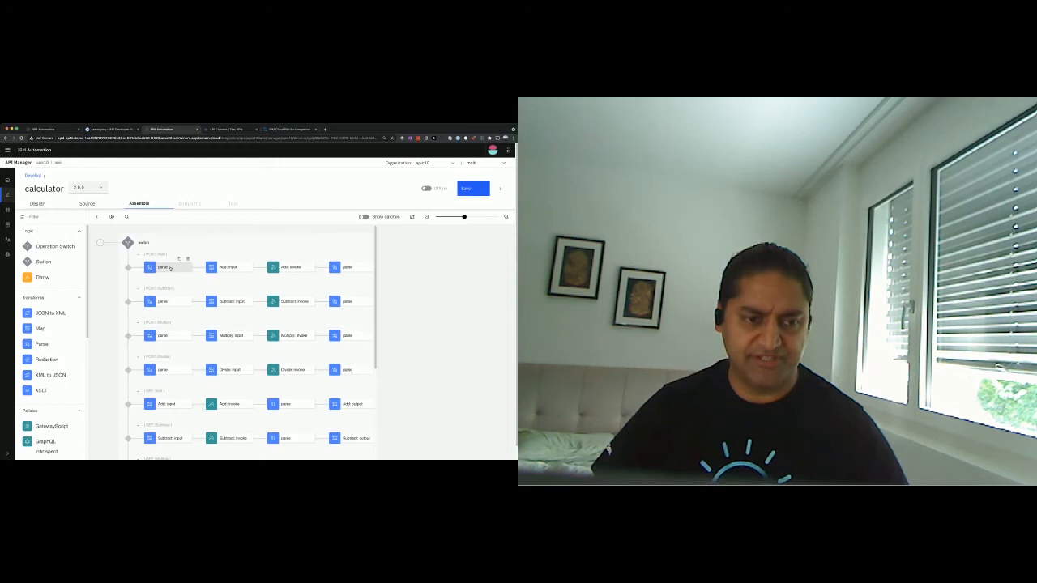
left_click(231, 267)
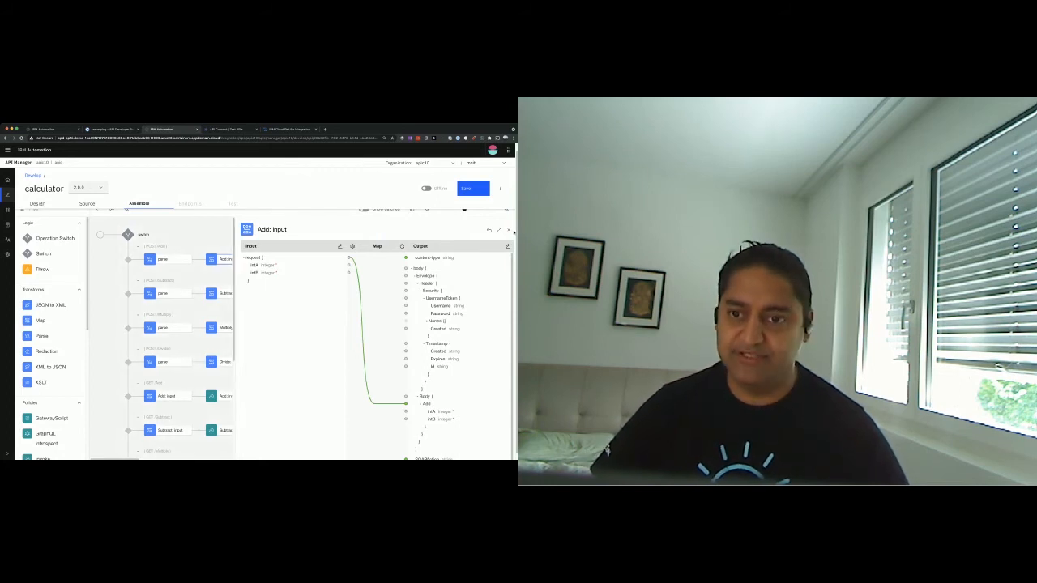
left_click(291, 260)
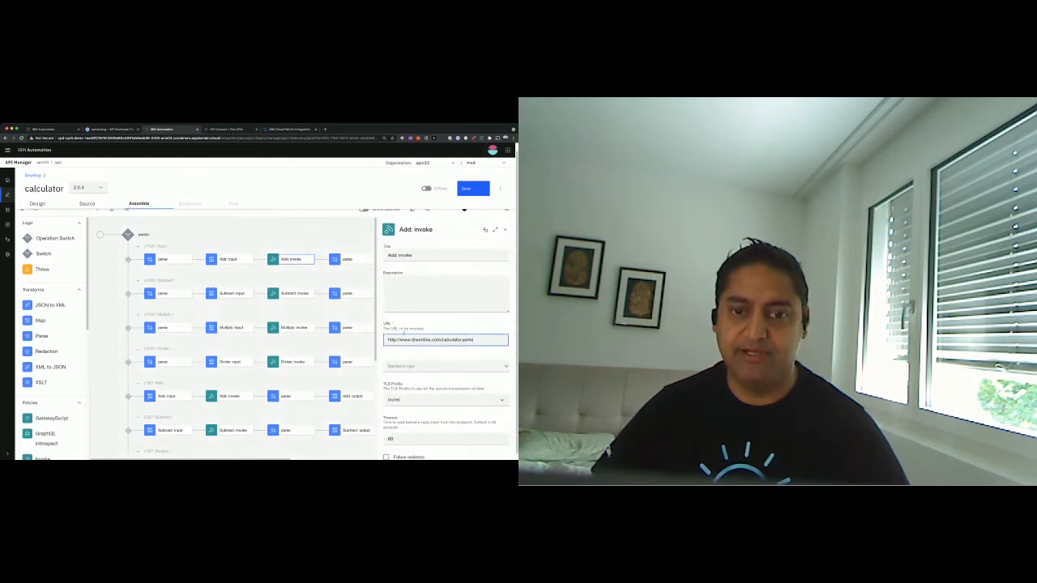
left_click(347, 259)
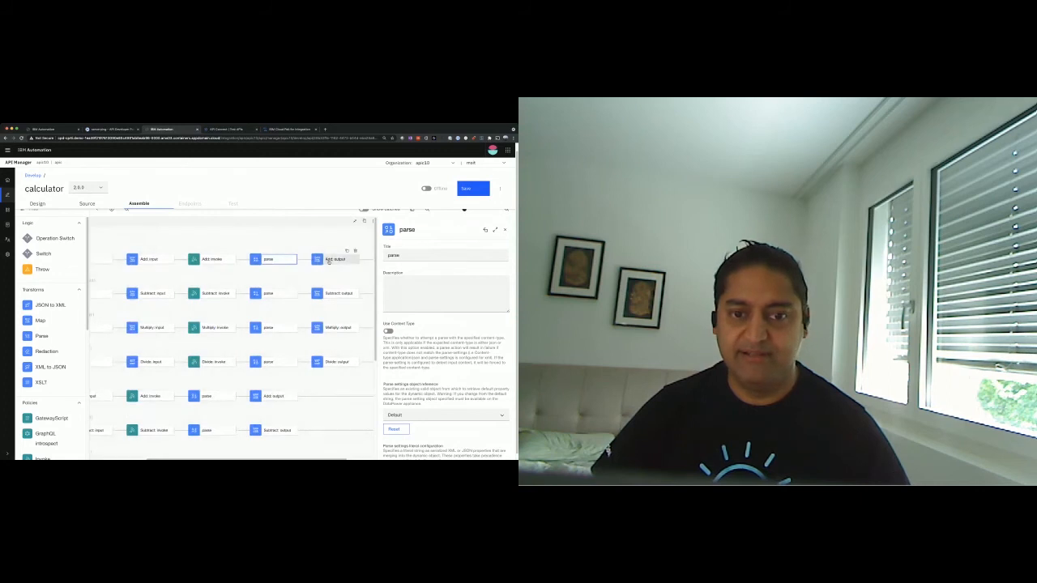
left_click(335, 259)
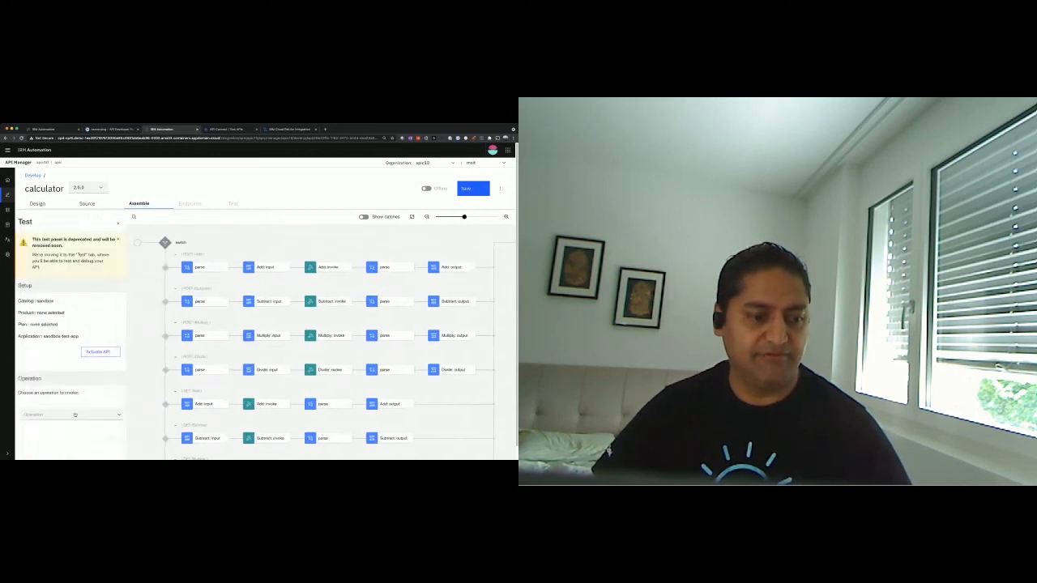
- Select post /Add for testing, save the calculator API and bring it online
left_click(73, 414)
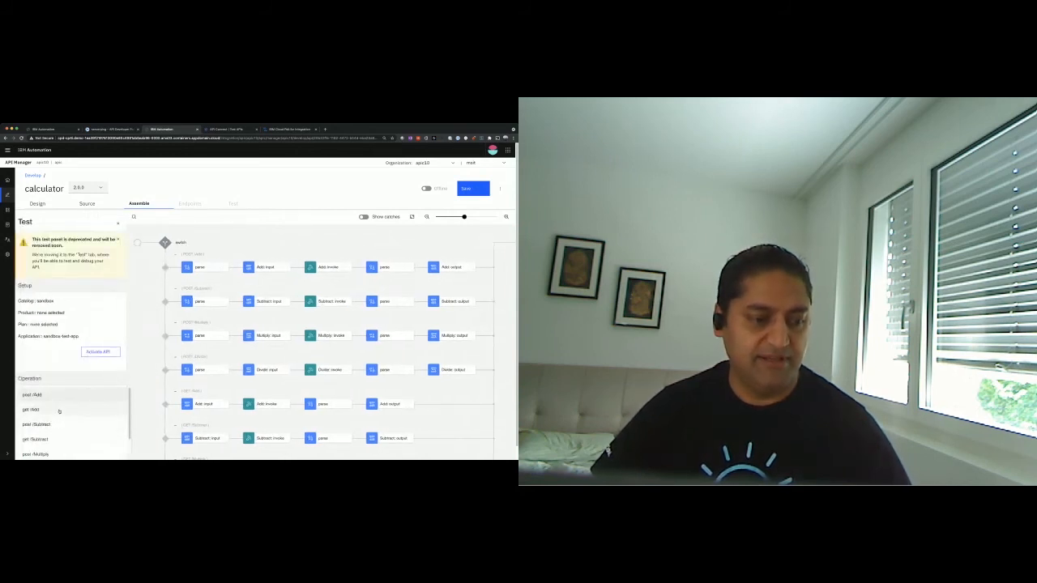
left_click(33, 409)
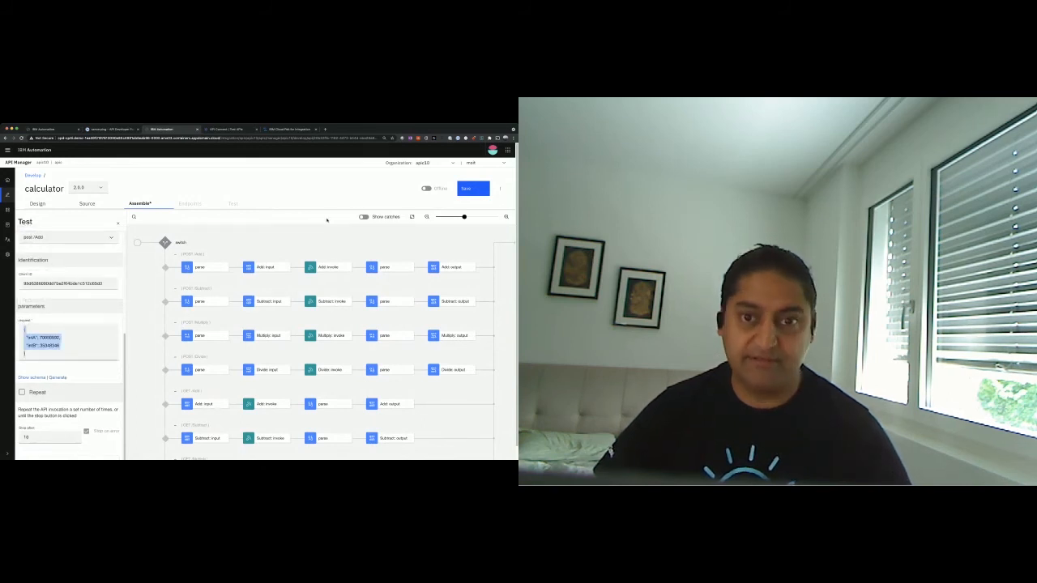
left_click(466, 188)
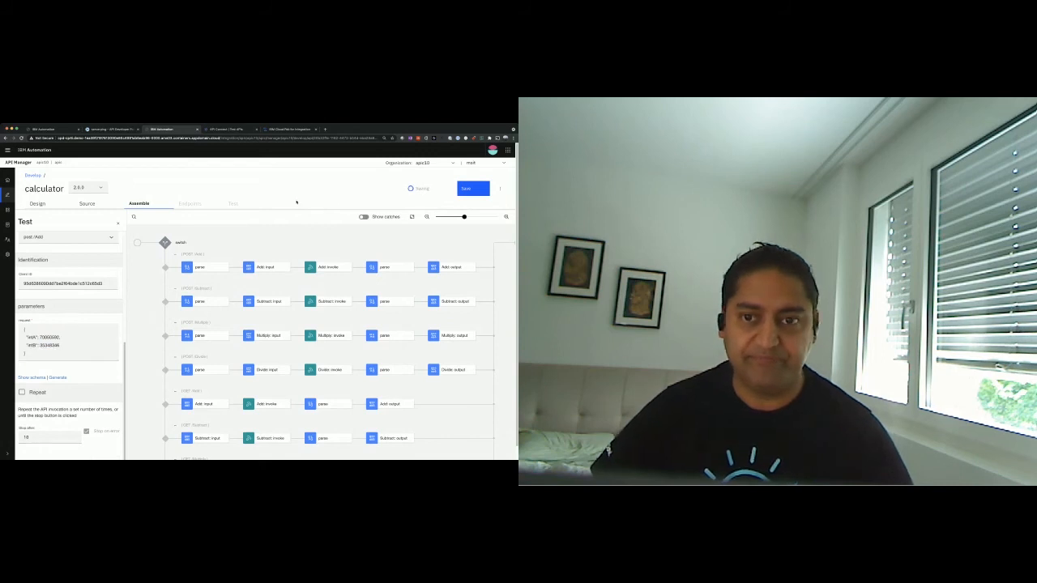
left_click(473, 188)
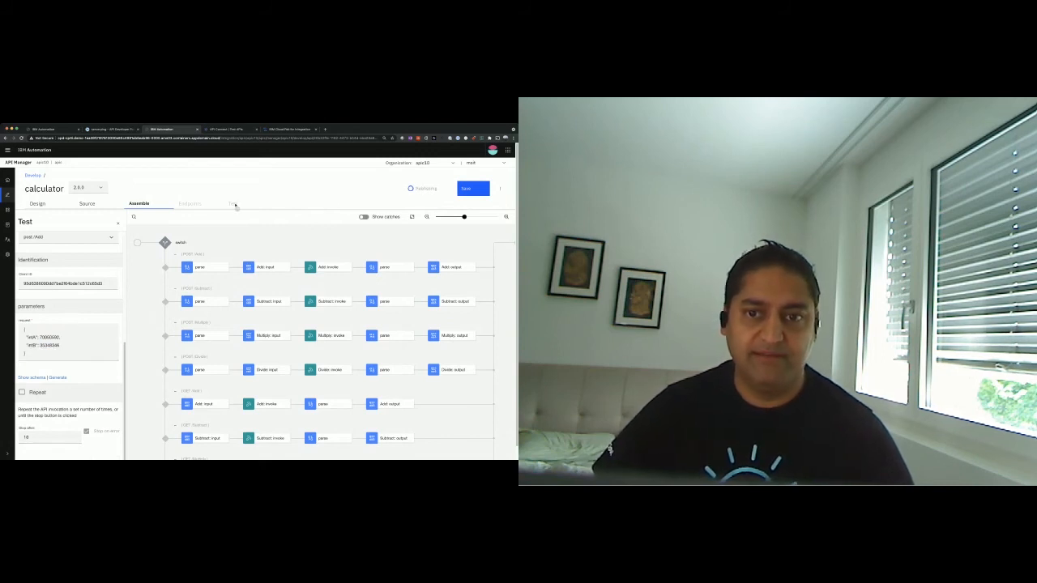
left_click(232, 204)
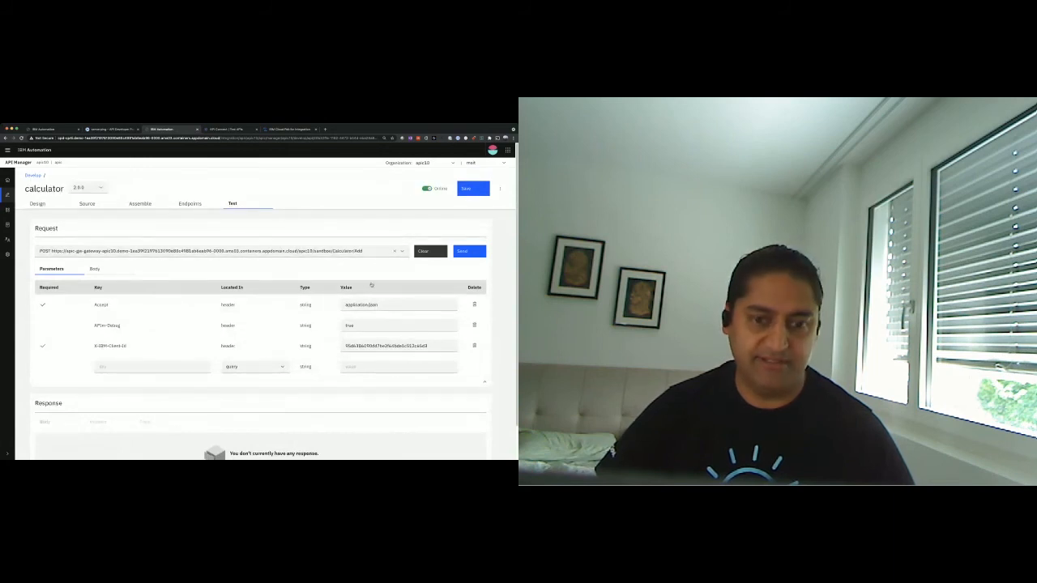
- Send the Add request twice, getting 200 OK after a 401, then return to Develop APIs
left_click(94, 268)
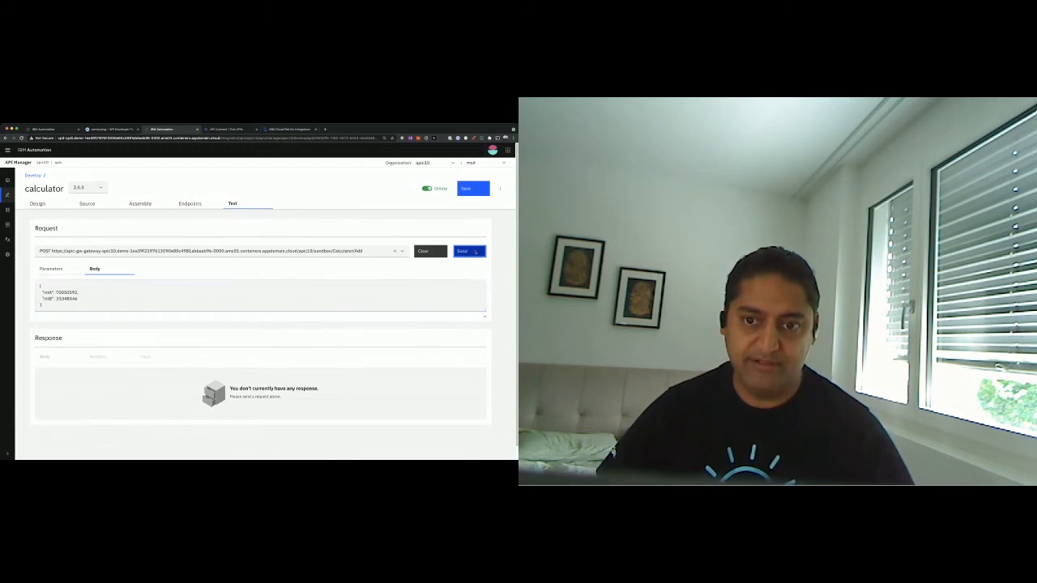
left_click(462, 251)
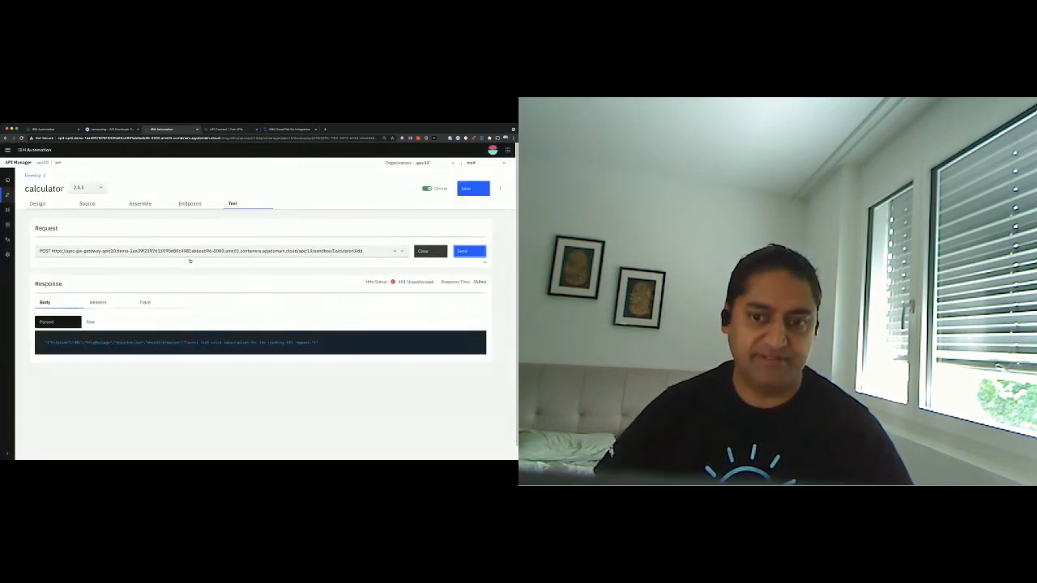
left_click(469, 251)
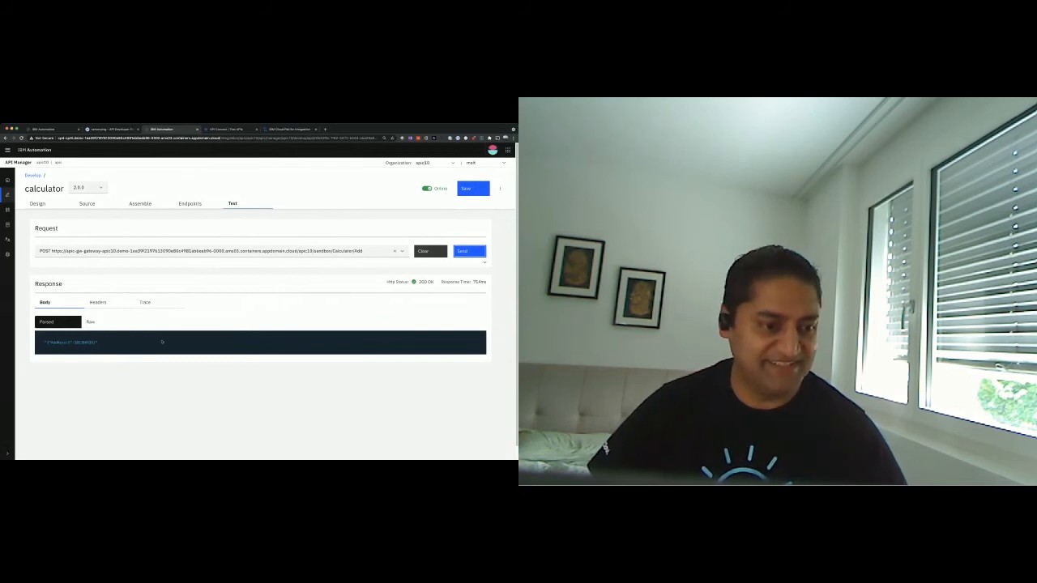
mouse_move(241, 335)
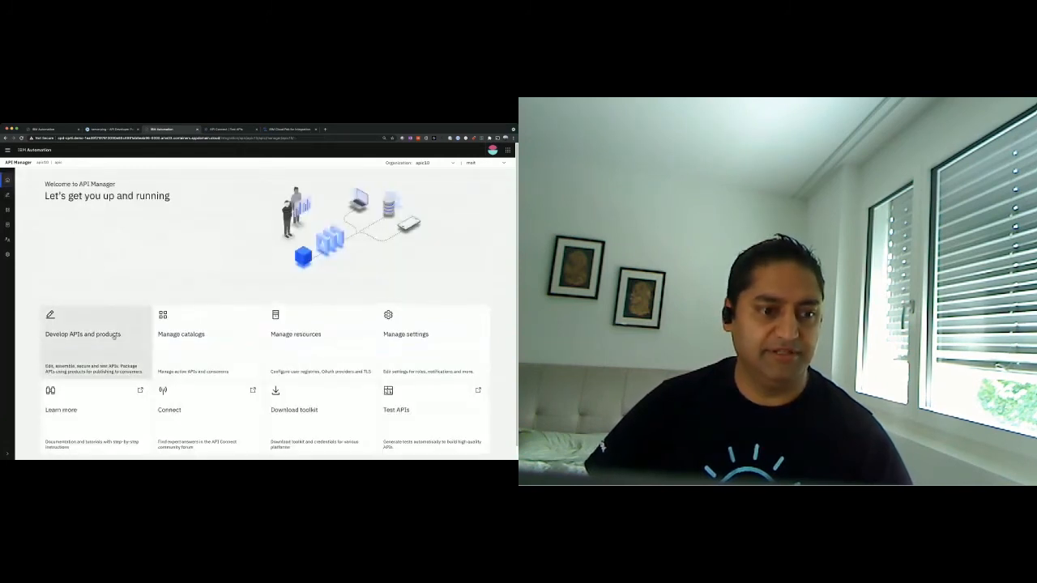
left_click(83, 333)
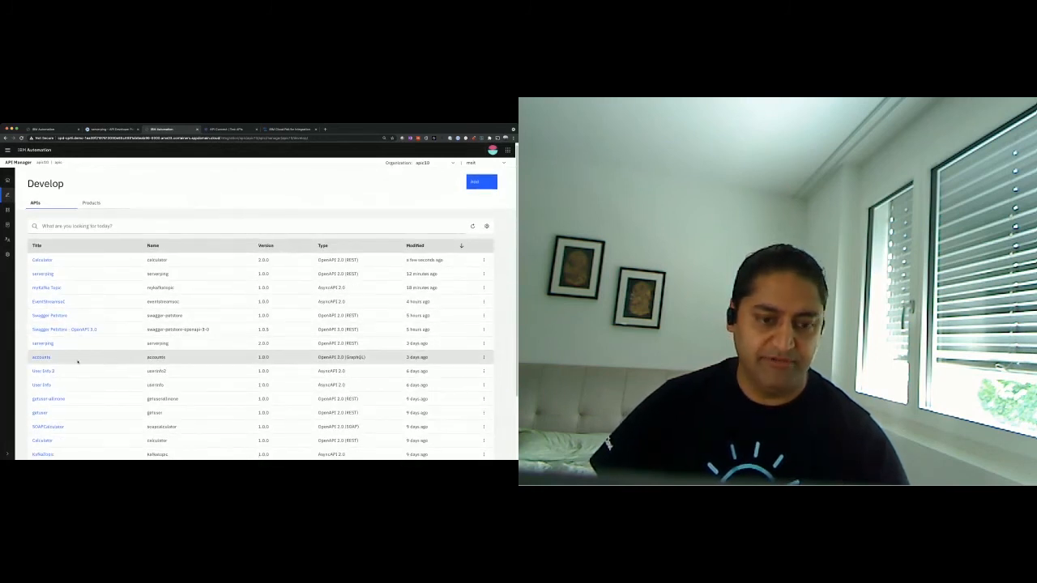
- Open the accounts API from the Develop list and view its Assemble flow
left_click(41, 357)
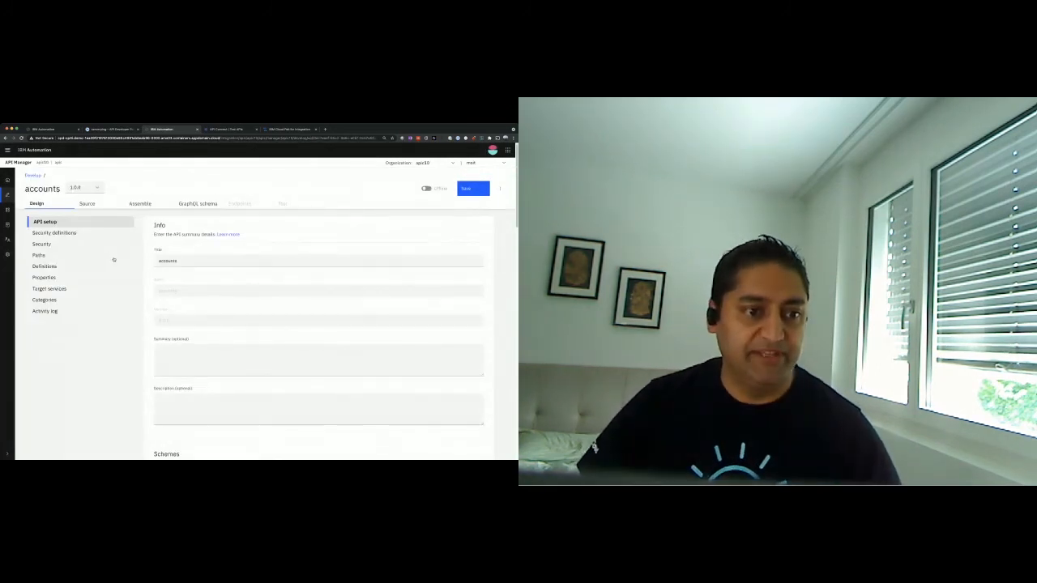
left_click(139, 204)
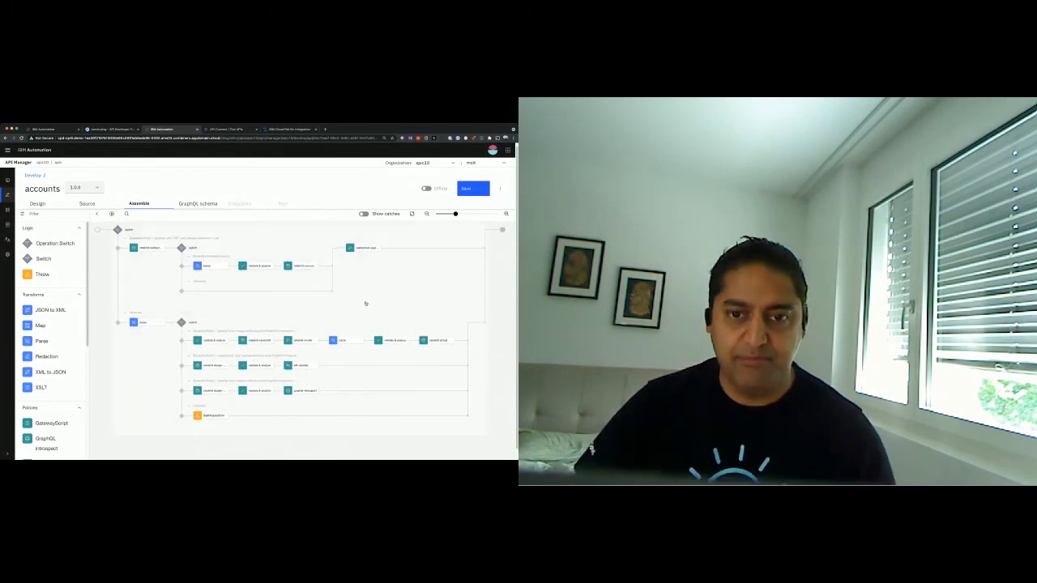
- Apply all recommended fixes from the accounts GraphQL schema warnings panel, then close it
left_click(198, 203)
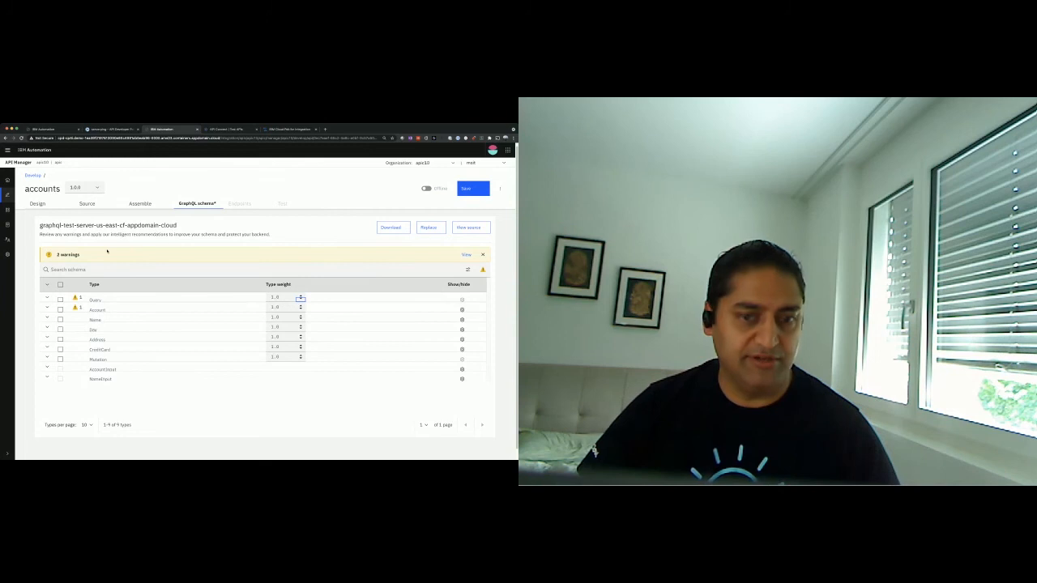
left_click(465, 255)
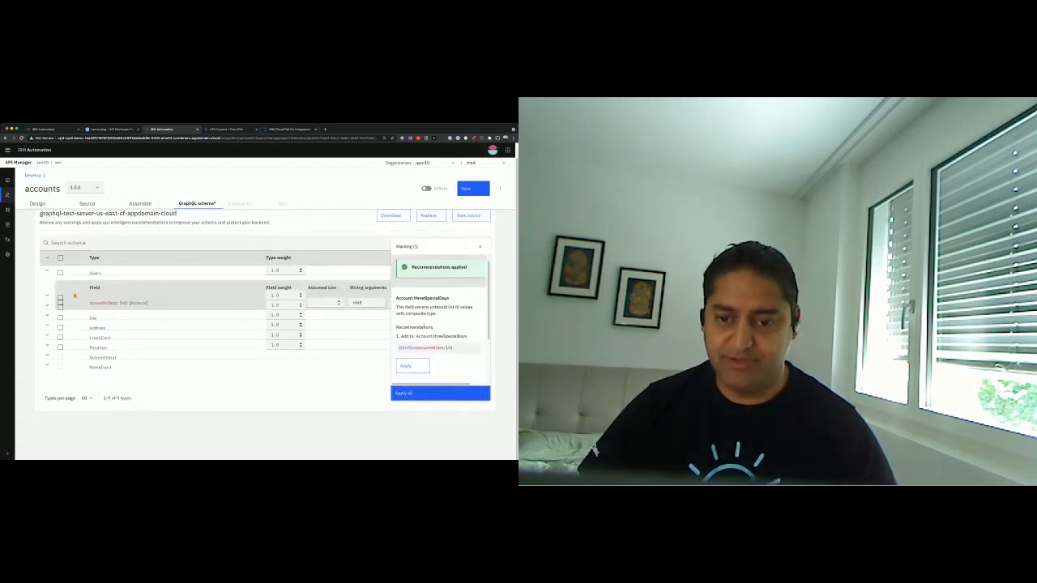
left_click(440, 393)
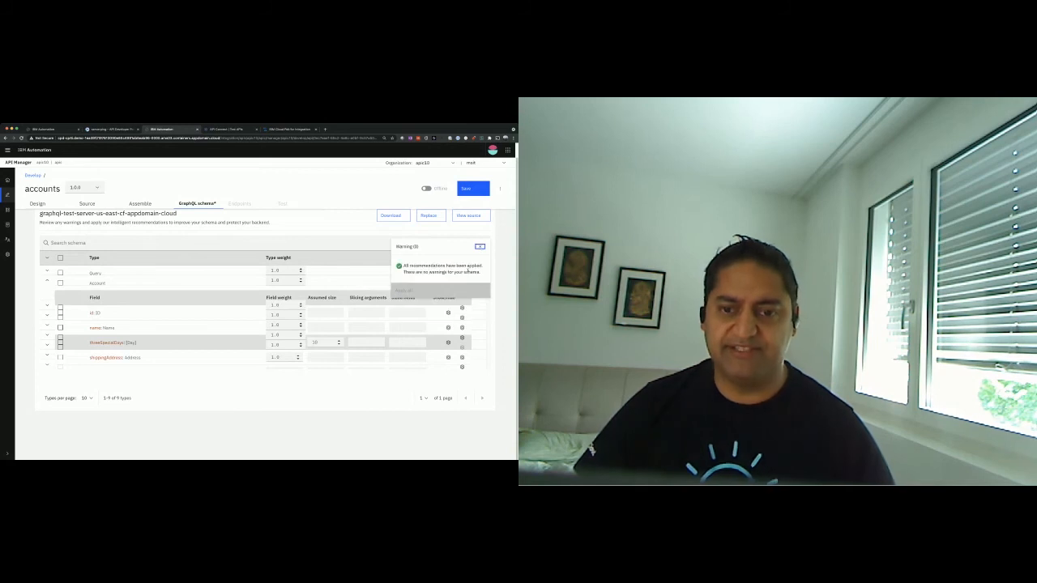
left_click(479, 247)
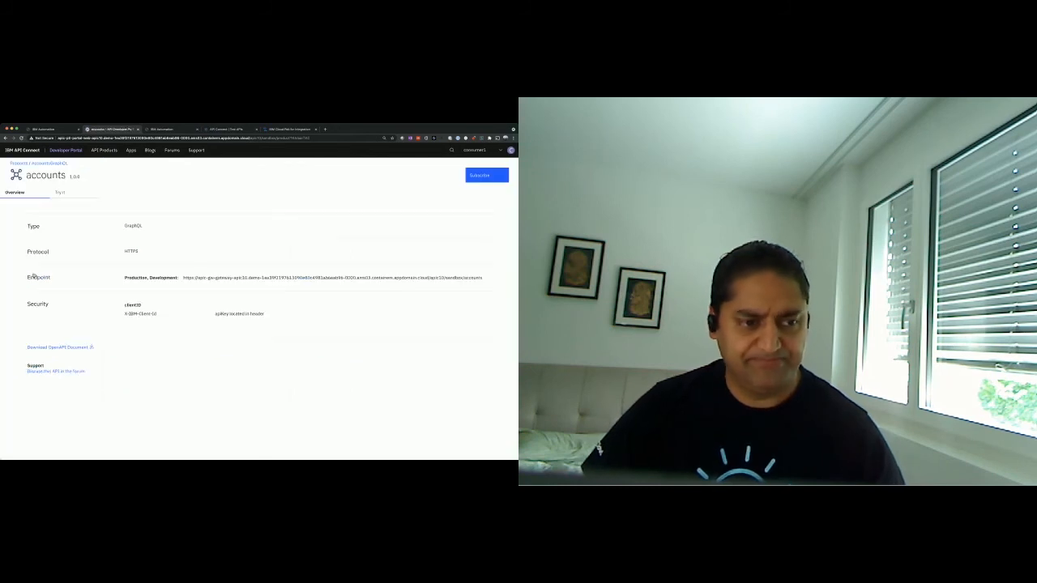
- Run the simplified accounts query in the portal's Try it console using a client credential
left_click(60, 193)
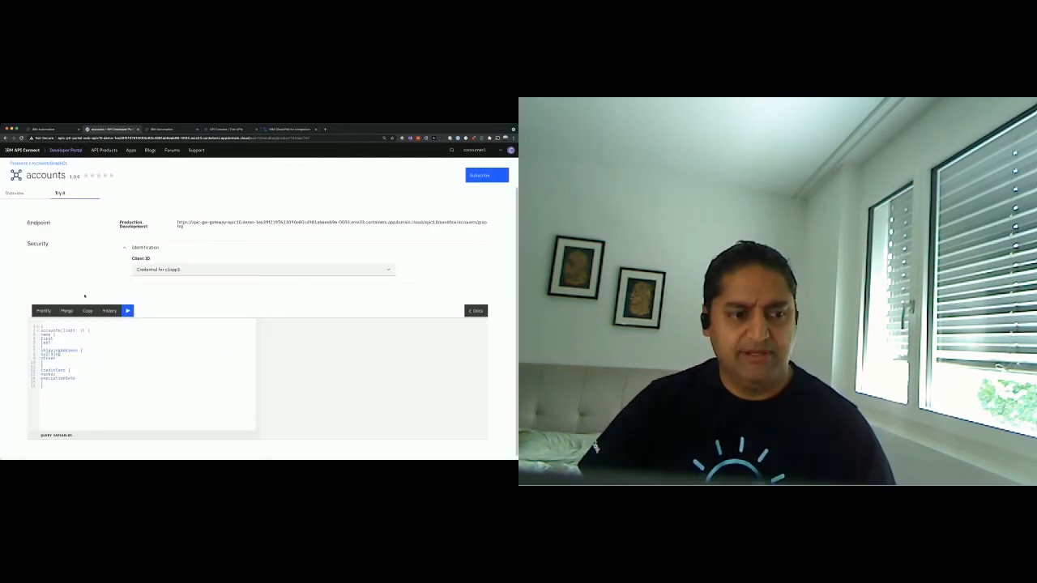
left_click(127, 310)
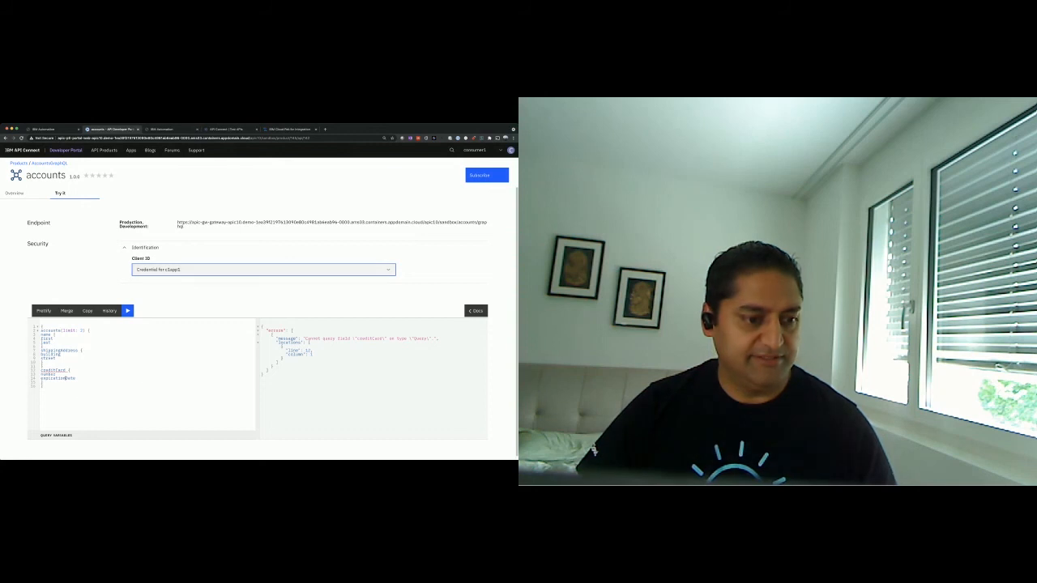
left_click(109, 310)
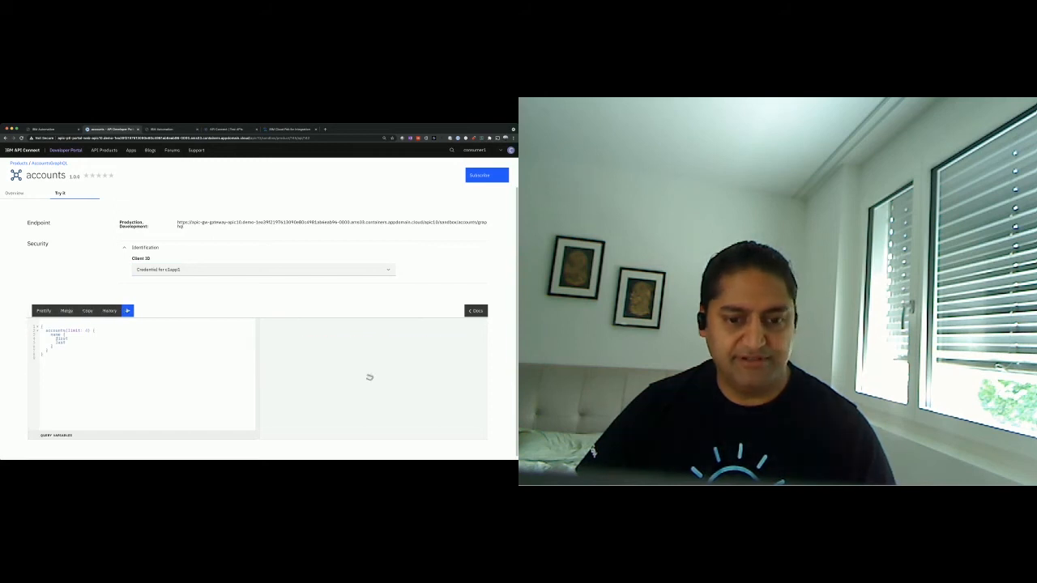
left_click(127, 310)
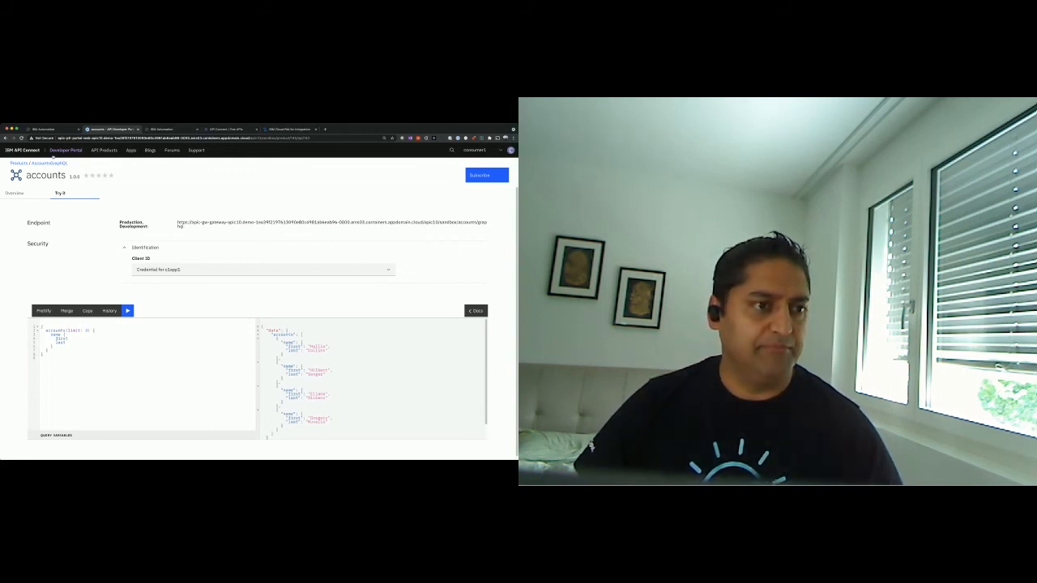
left_click(150, 150)
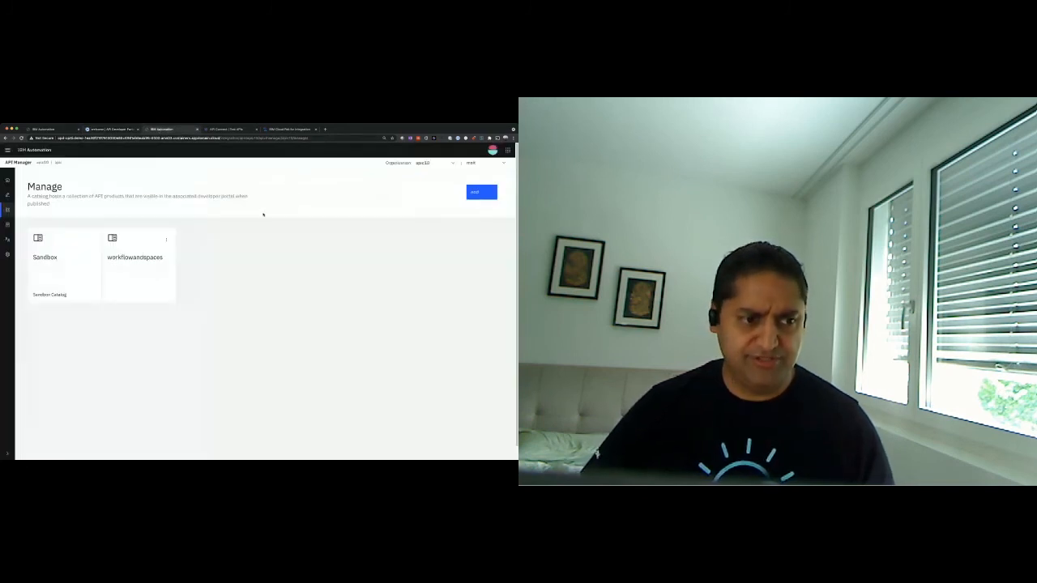
- View the Sandbox Catalog default dashboard's top products and APIs, then reload the dashboards list
left_click(65, 263)
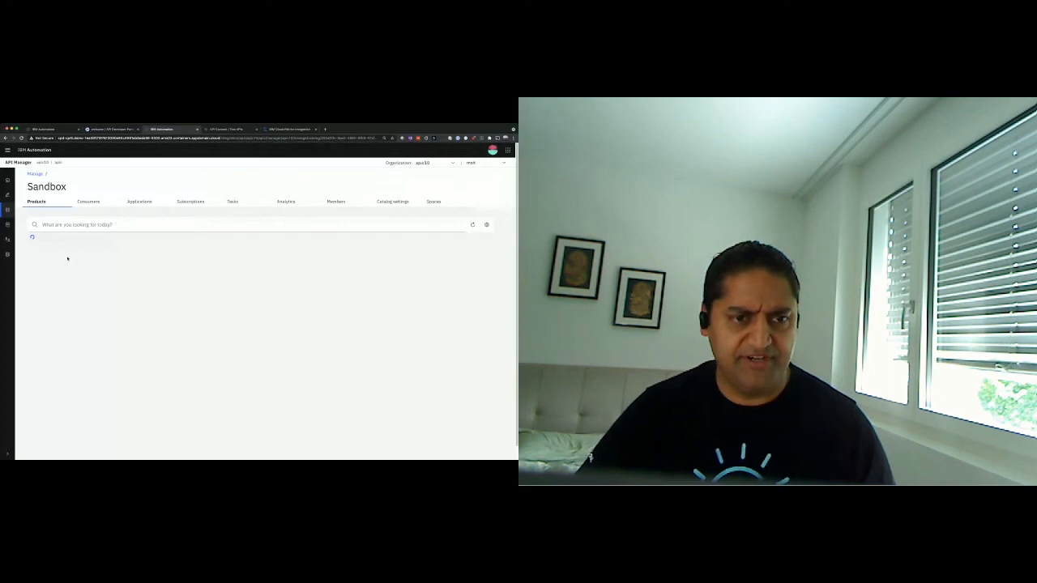
left_click(286, 201)
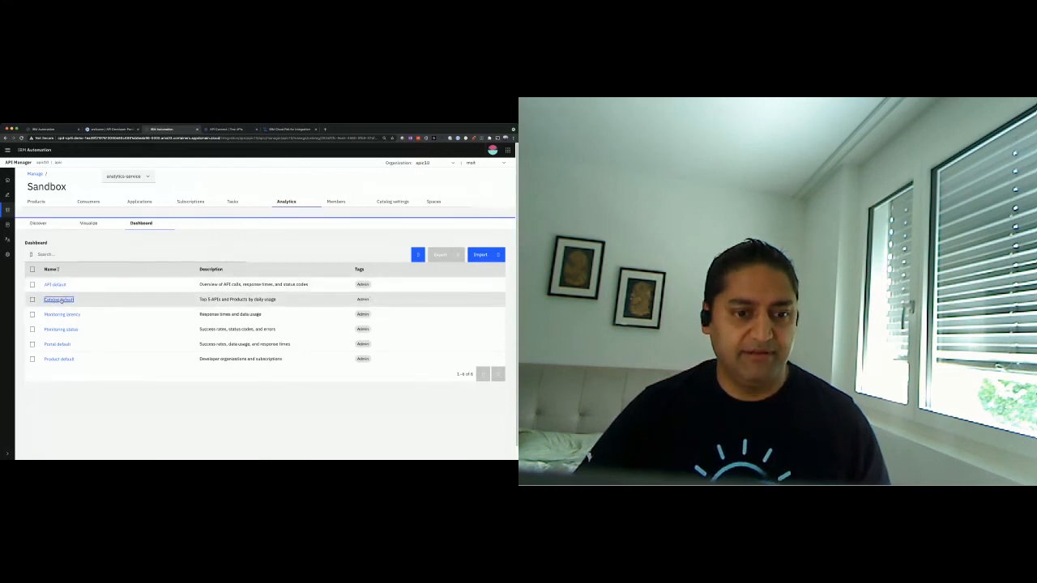
left_click(58, 299)
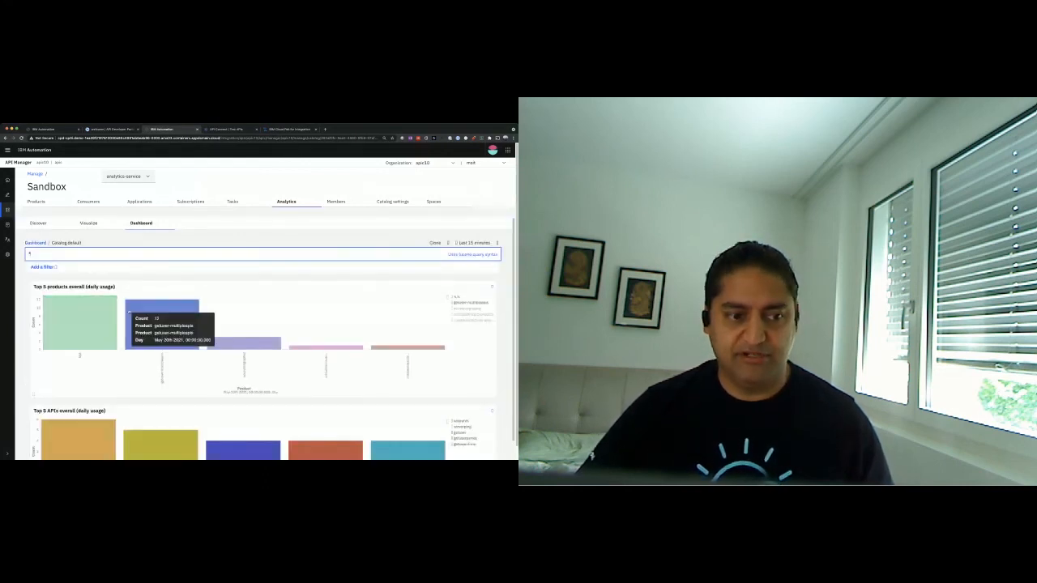
scroll("down", 3)
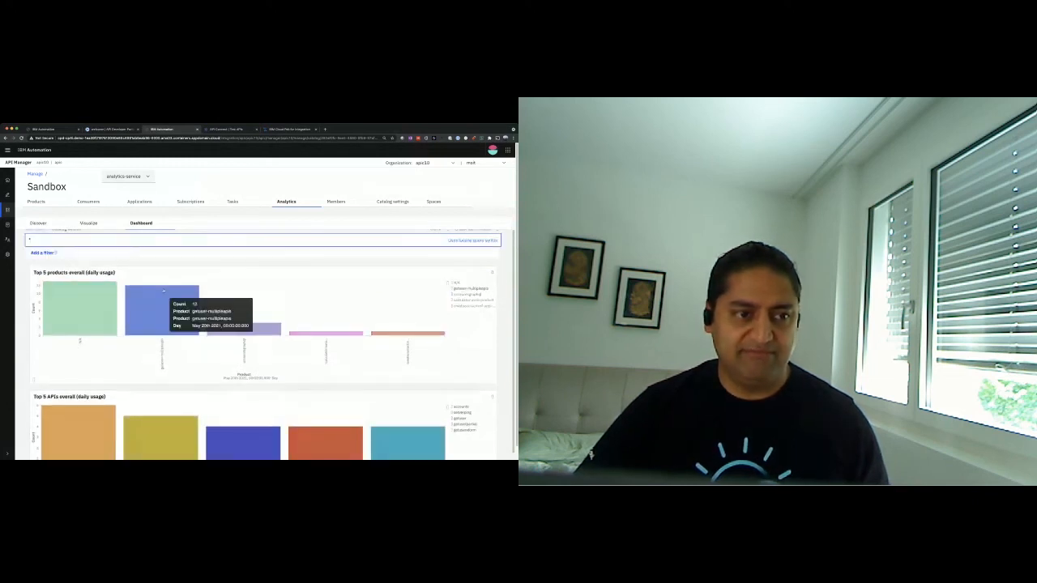
left_click(141, 223)
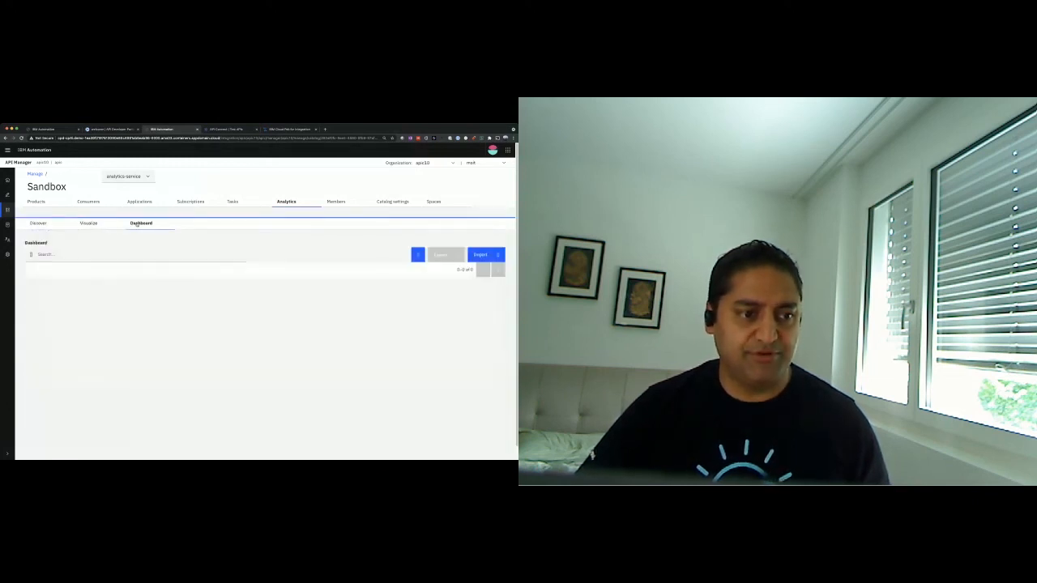
left_click(441, 254)
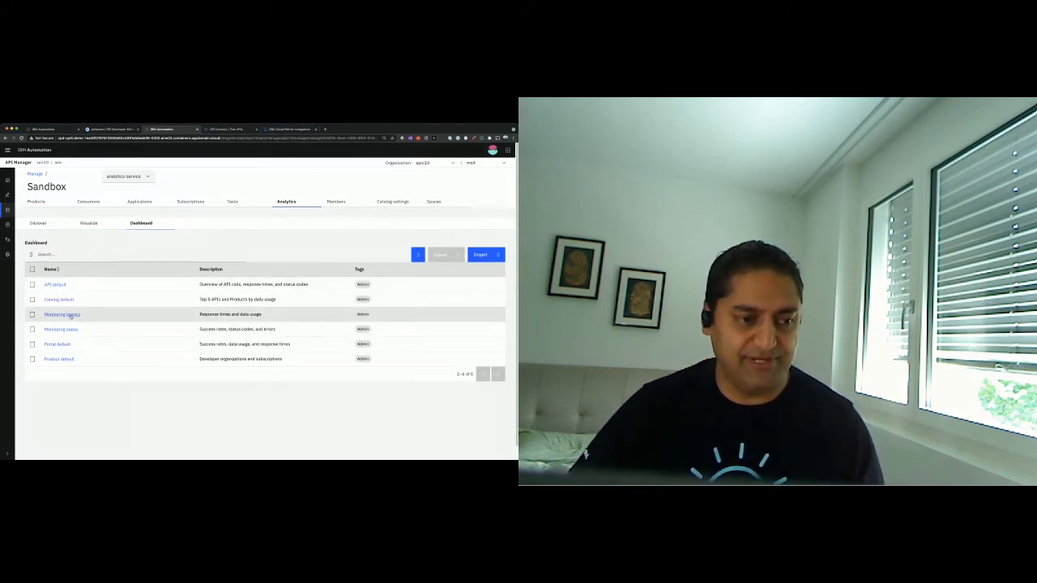
- Open the response times and errors dashboard and scroll through status, response time and API call panels
left_click(55, 284)
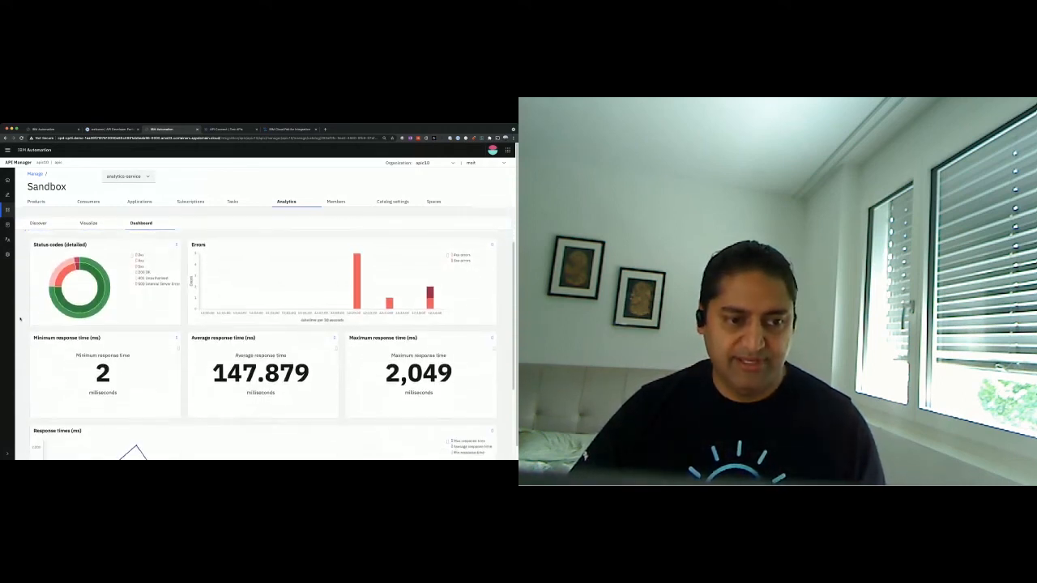
scroll("down", 3)
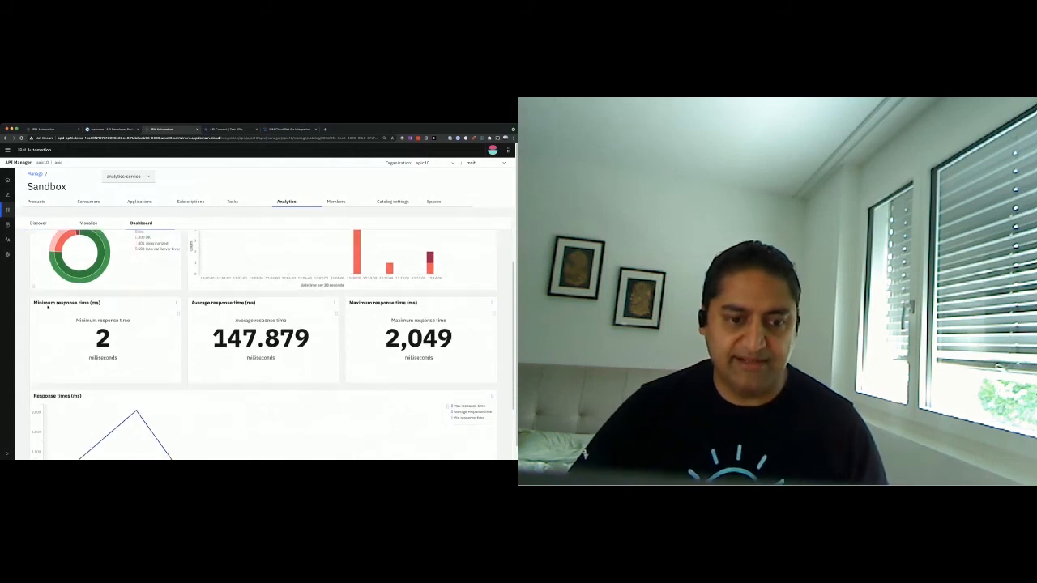
scroll("down", 3)
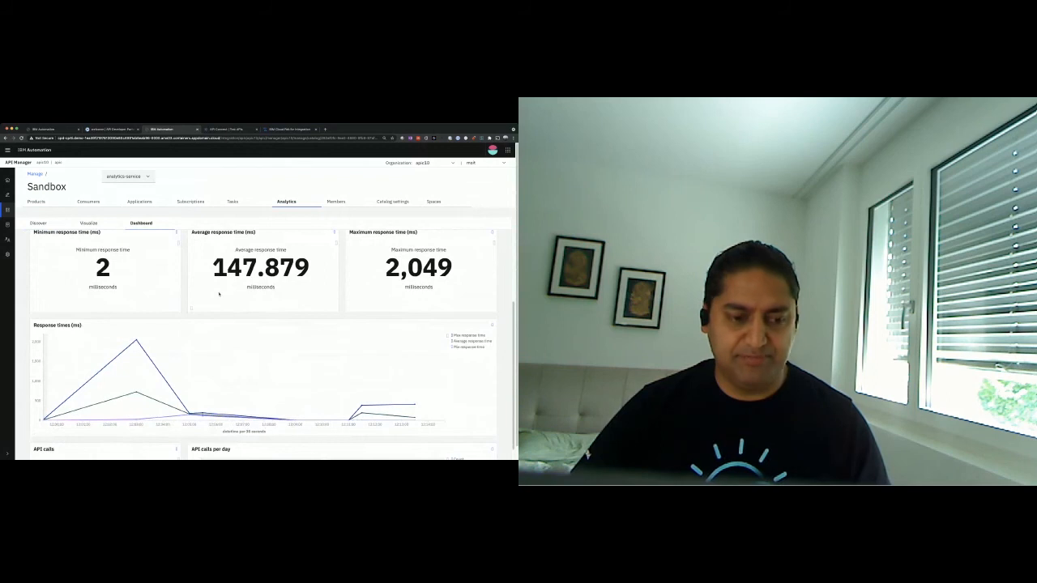
scroll("down", 3)
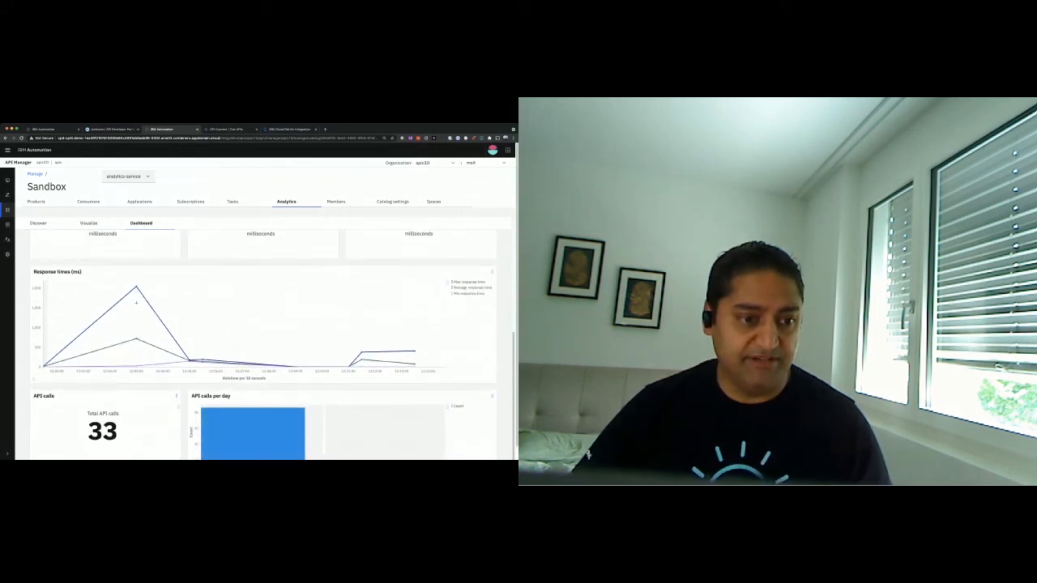
mouse_move(136, 286)
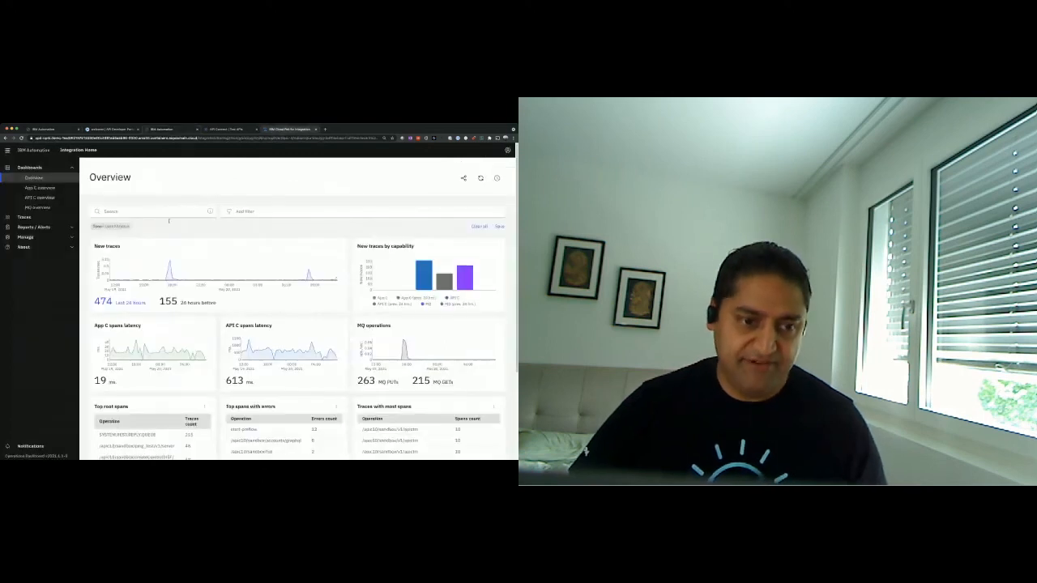
mouse_move(225, 273)
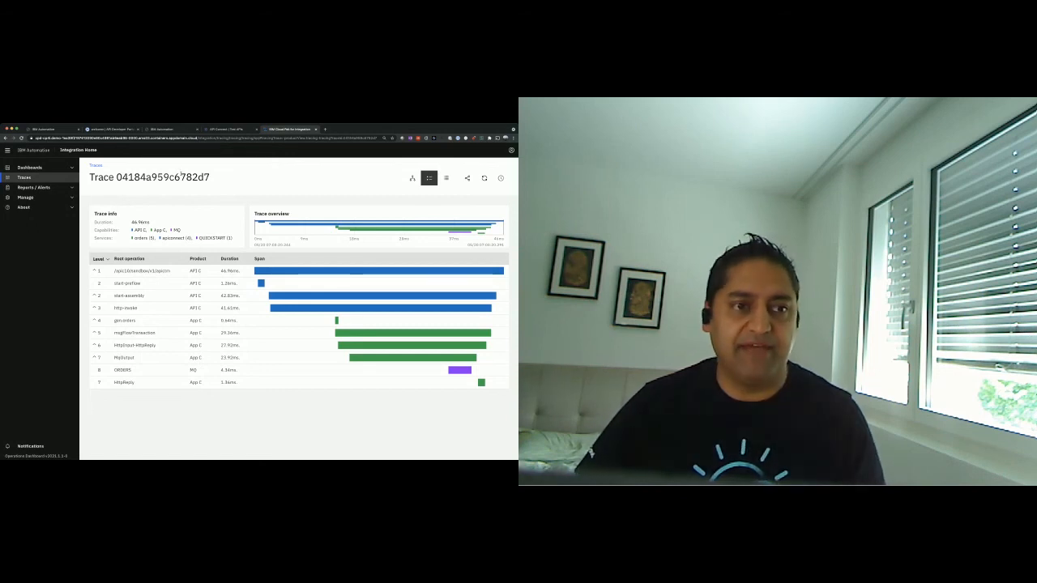
- Return to the API Manager Sandbox analytics dashboard after reviewing the trace
left_click(113, 128)
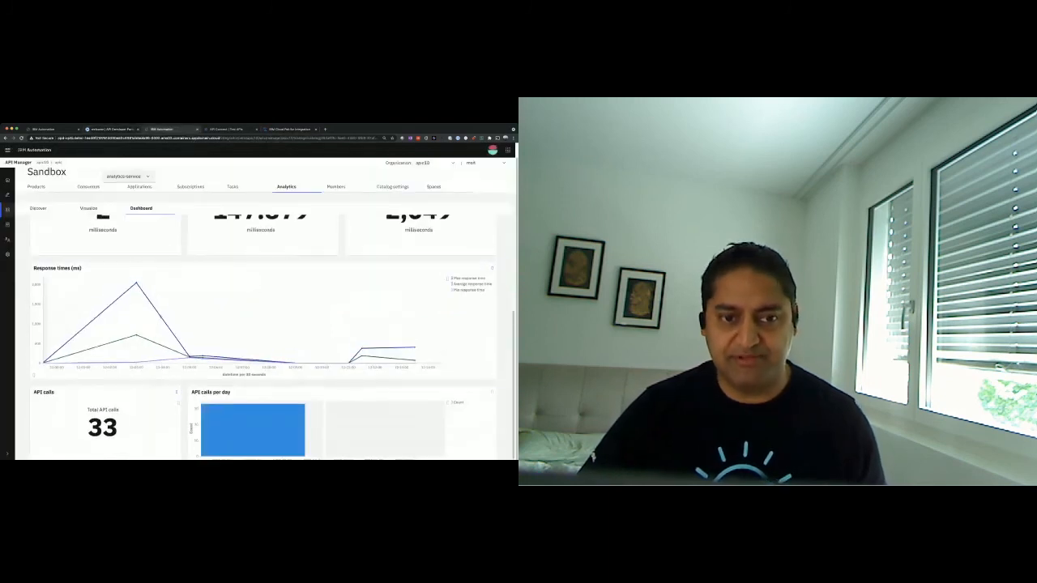
- Scroll to the top of the analytics dashboard and show the Sandbox catalog's published products list
scroll("up", 3)
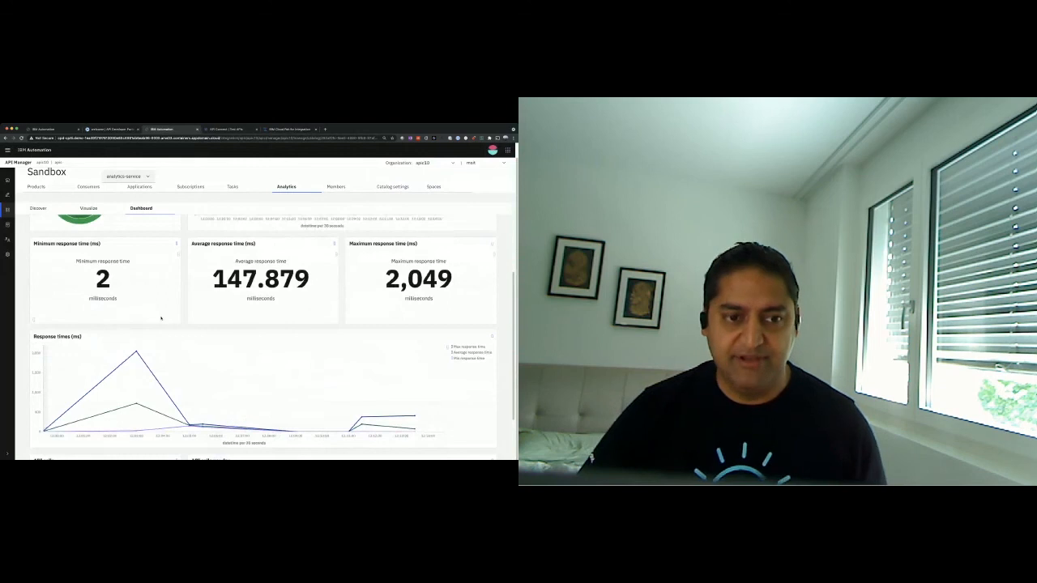
scroll("up", 3)
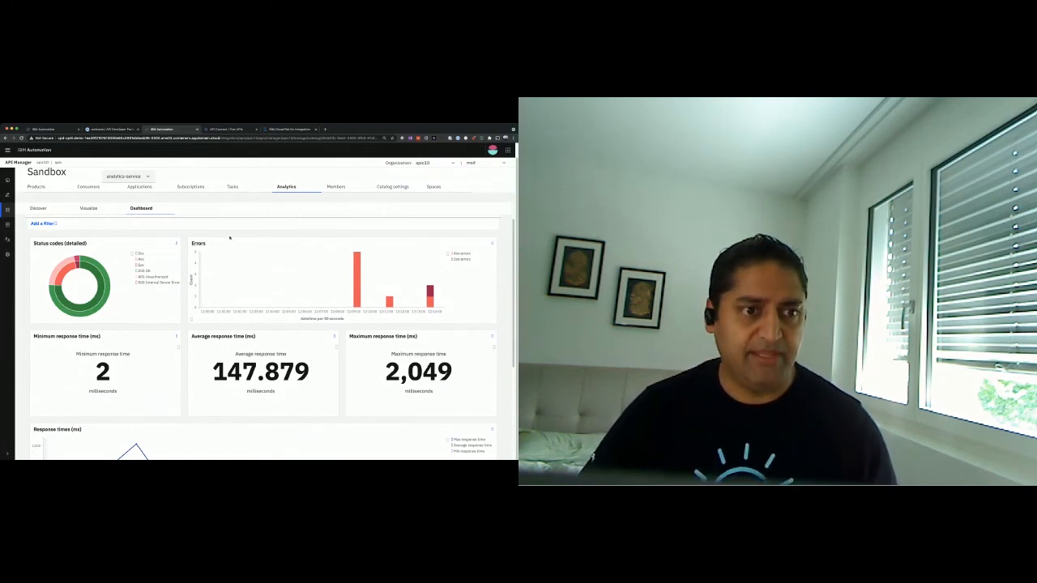
left_click(35, 186)
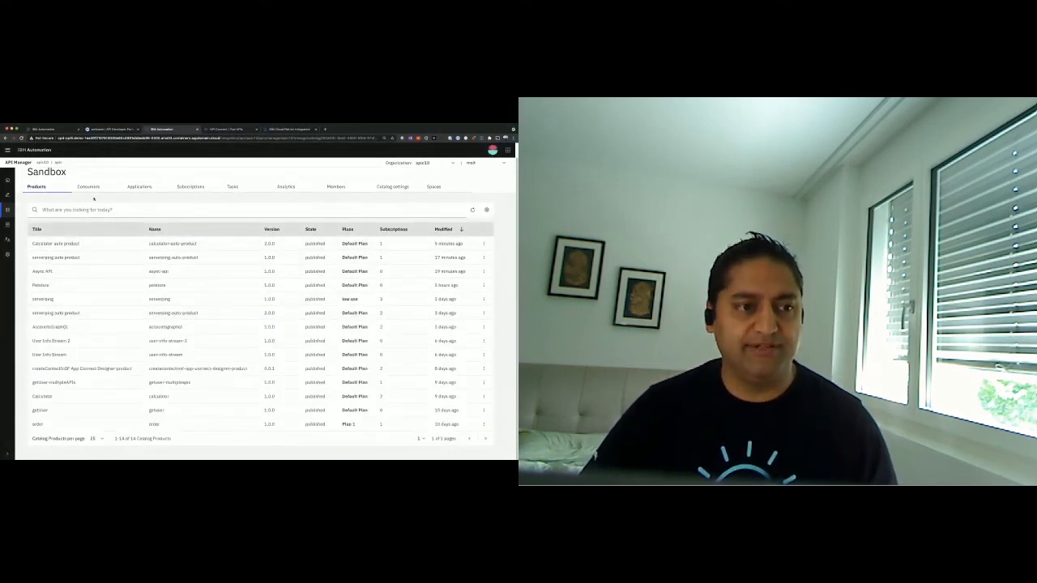
- Browse the Sandbox Consumers and Applications lists, ending on its 15 subscriptions
left_click(88, 186)
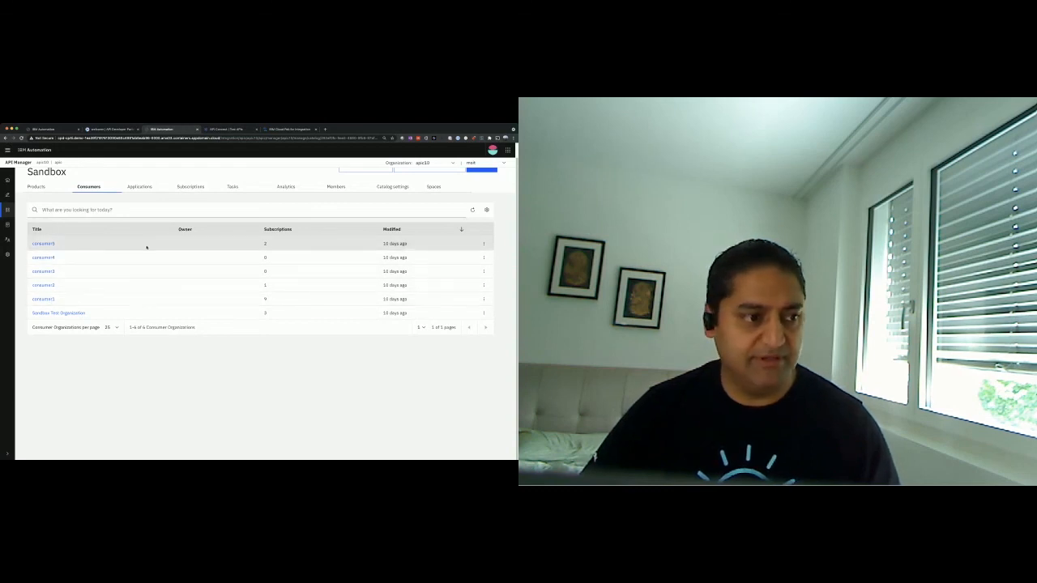
left_click(139, 186)
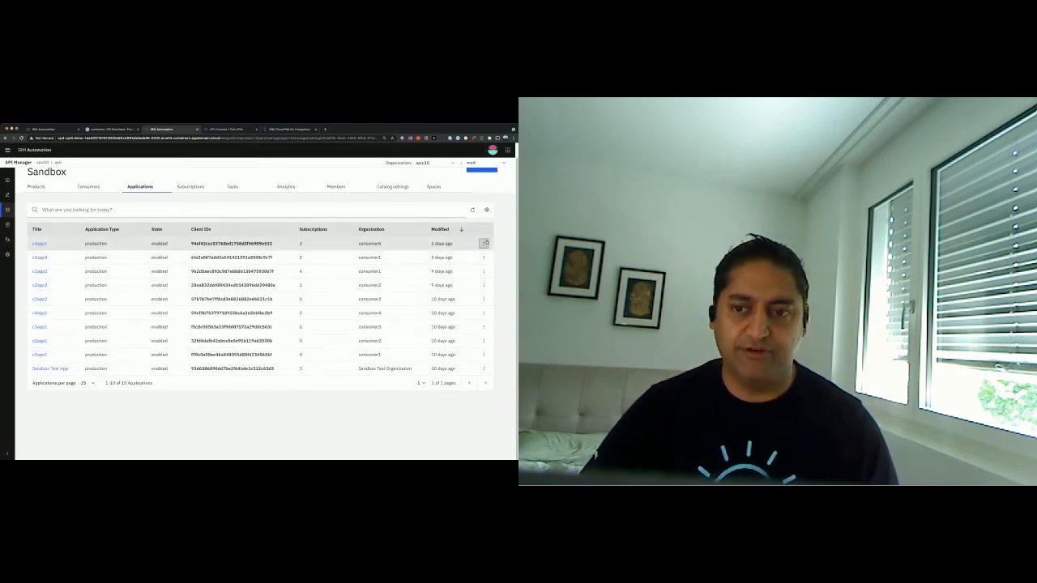
left_click(484, 243)
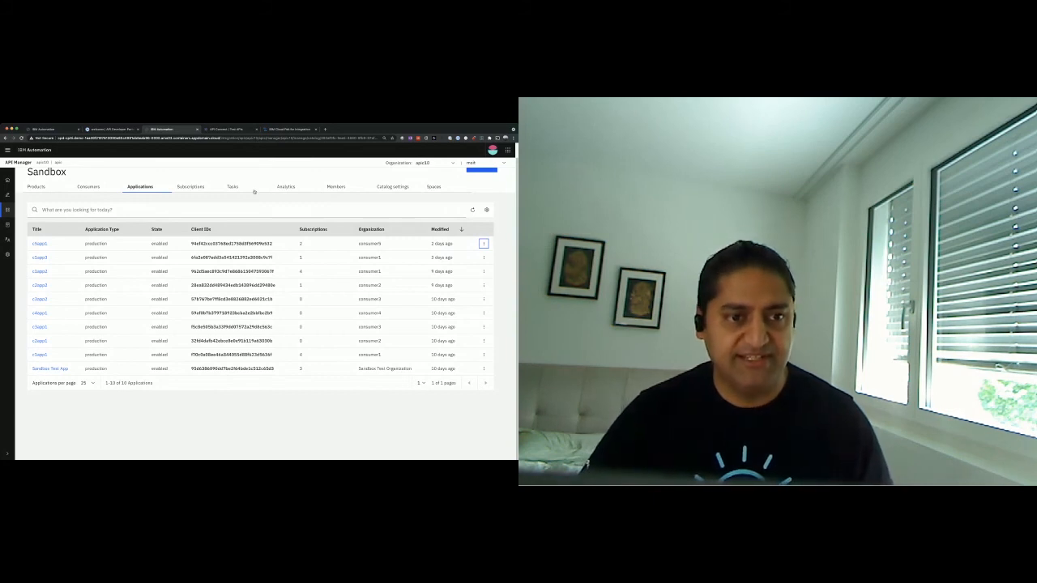
left_click(190, 186)
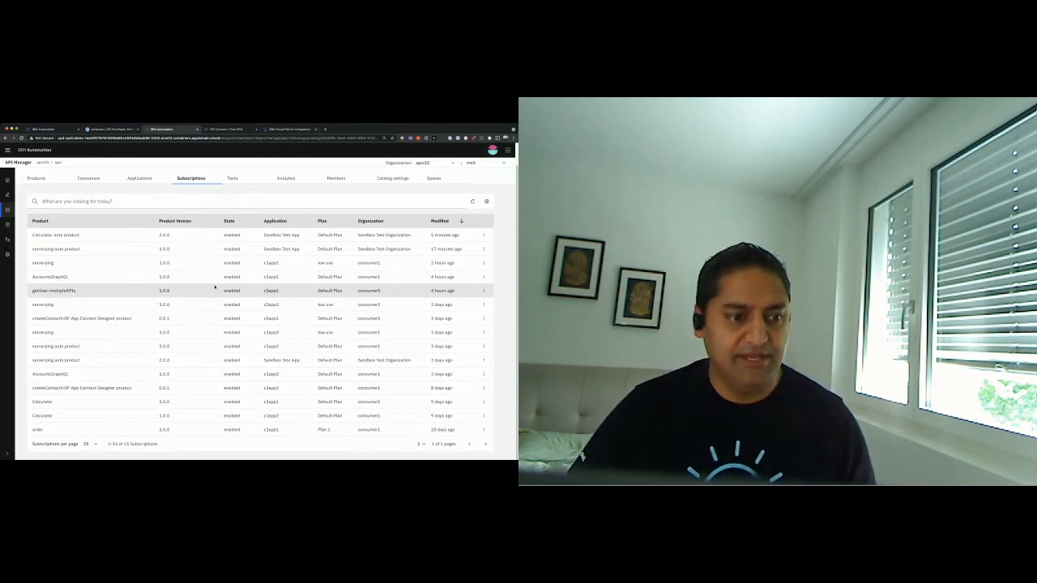
- Check Sandbox approval tasks and subscriptions, then view the first application's available actions
left_click(233, 186)
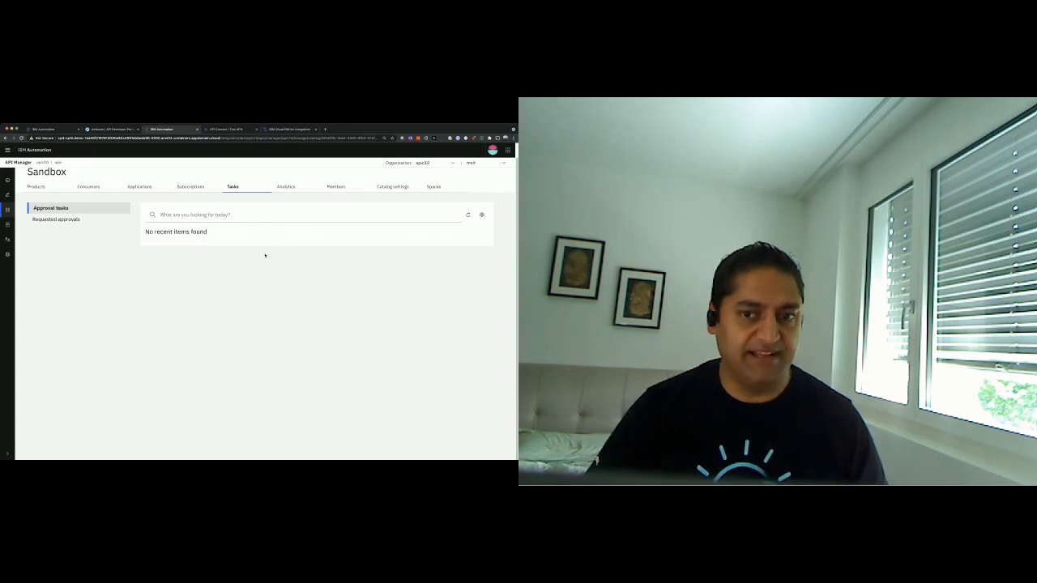
mouse_move(287, 245)
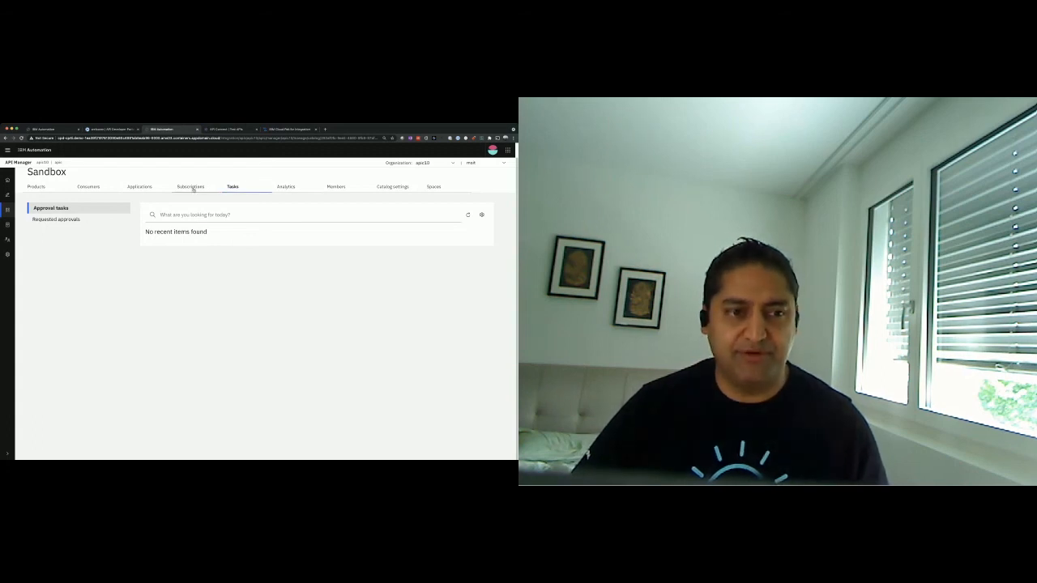
left_click(190, 186)
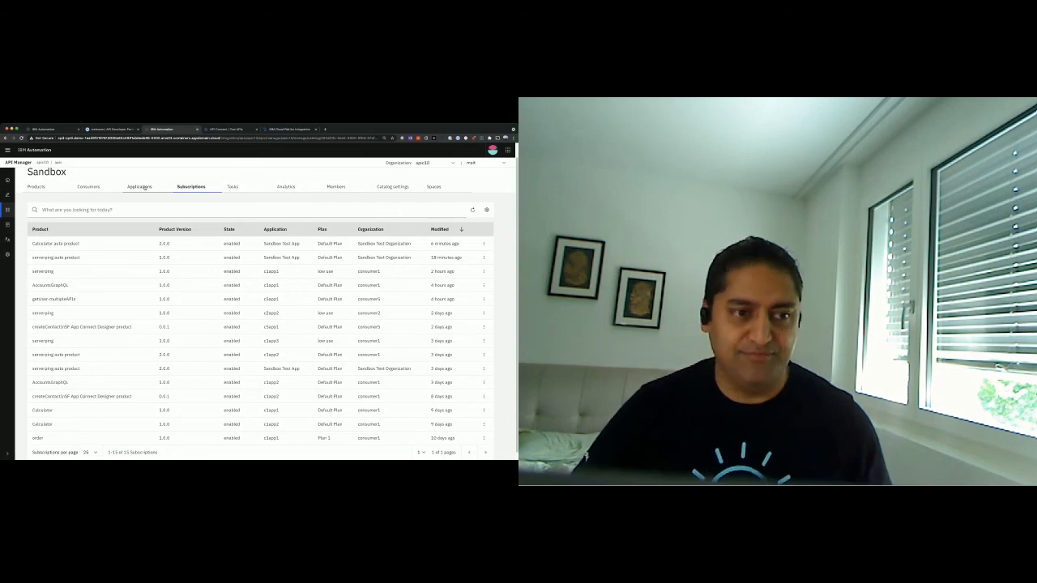
left_click(140, 187)
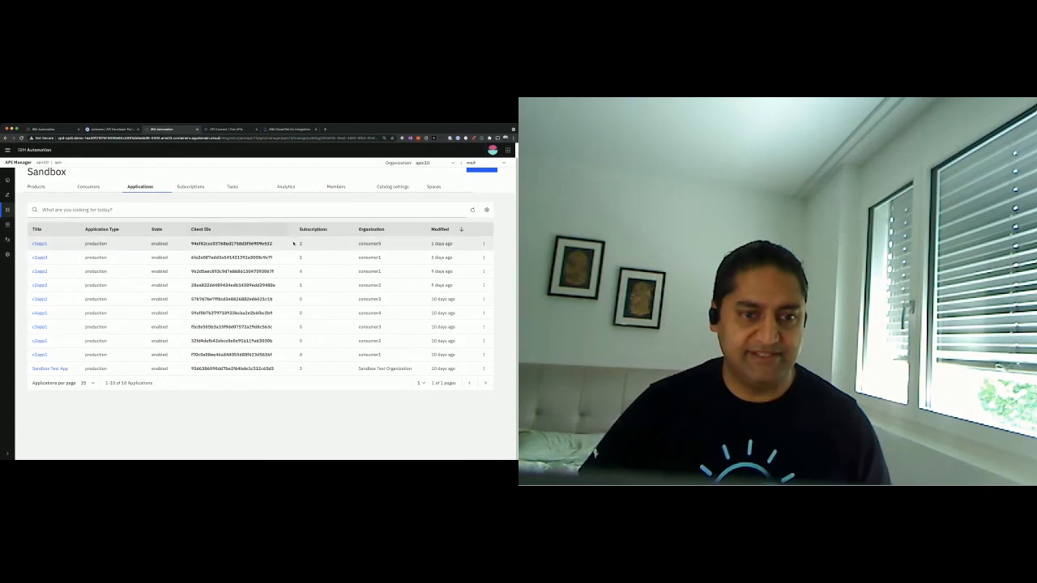
left_click(483, 243)
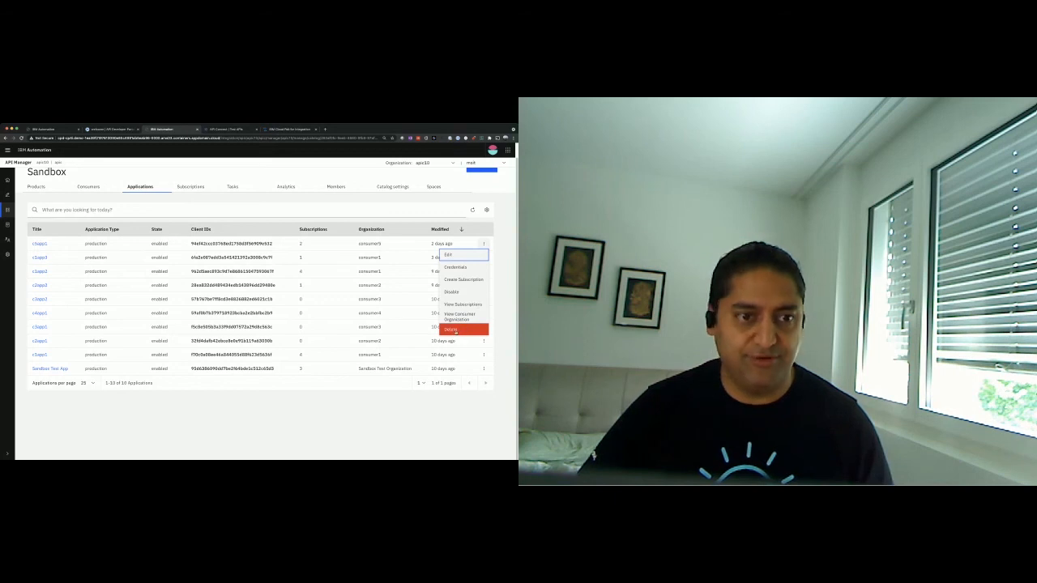
- View the first subscription's available actions, then return to the API Manager welcome page
left_click(190, 186)
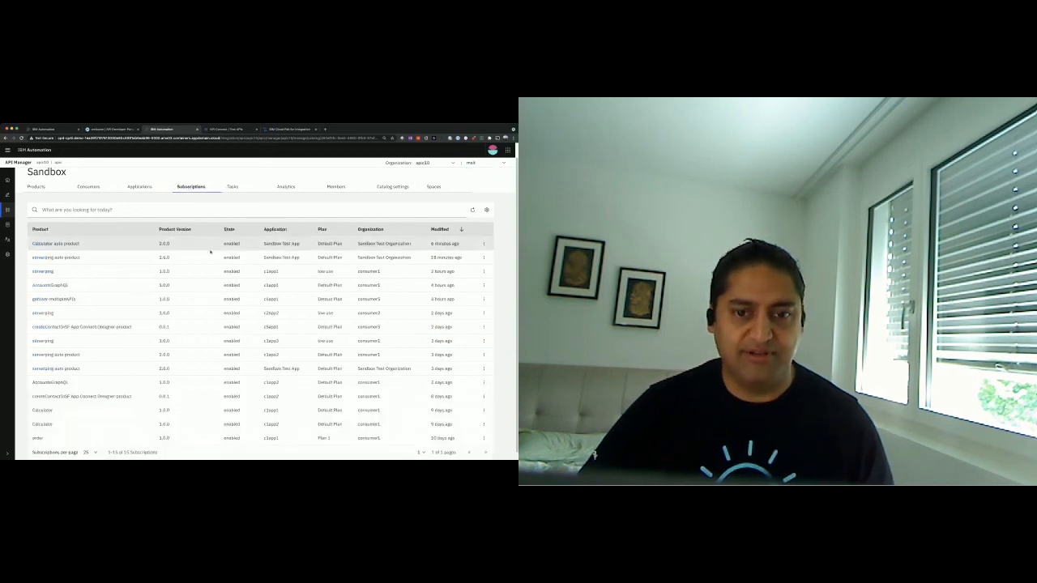
left_click(483, 244)
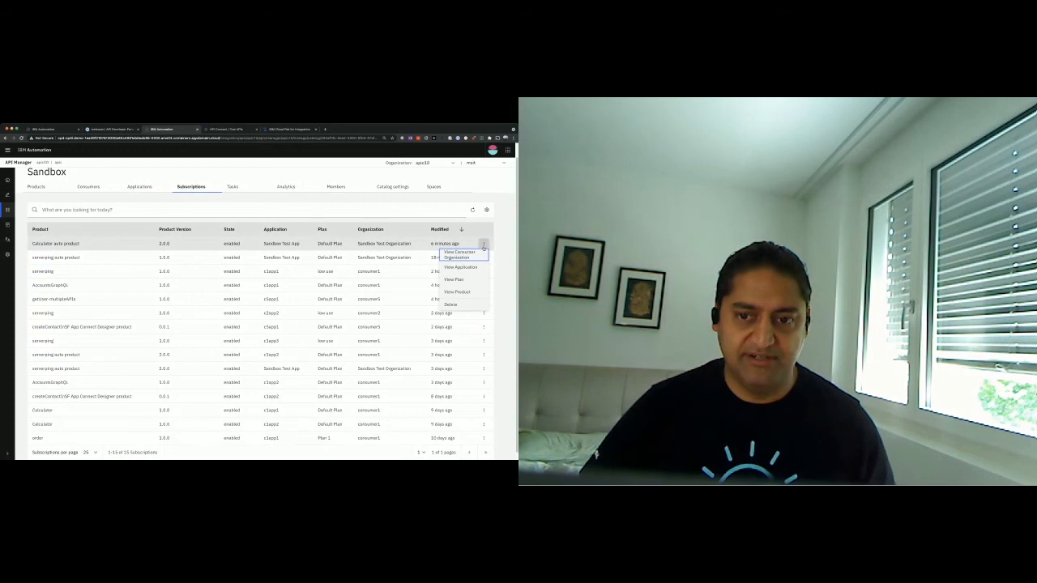
mouse_move(450, 304)
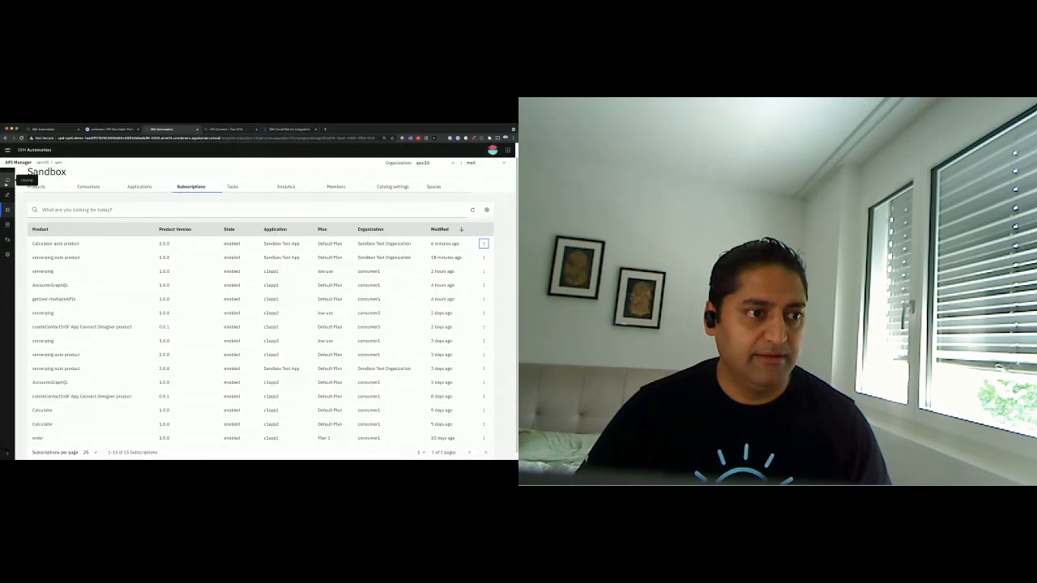
left_click(7, 180)
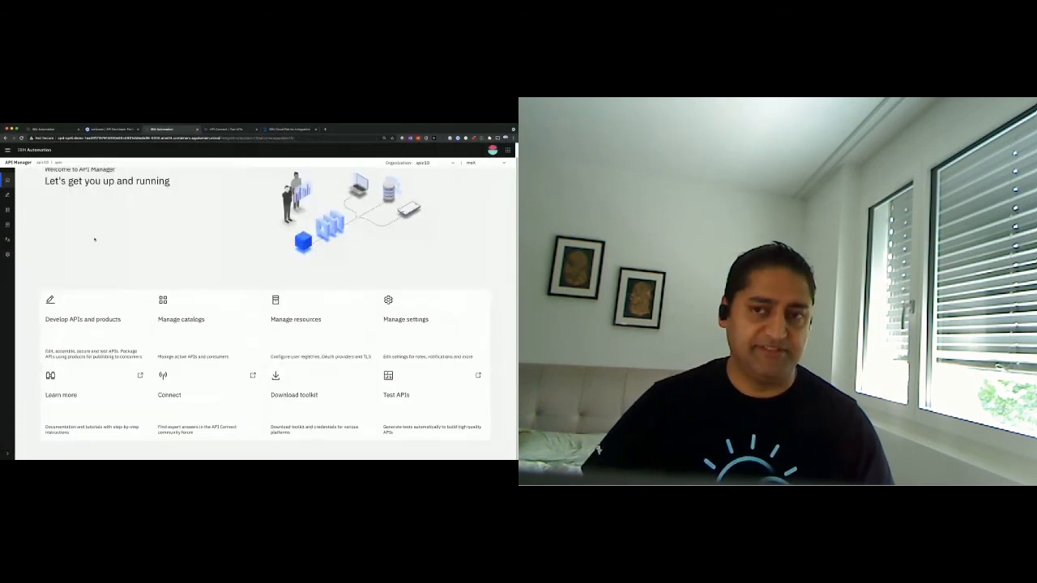